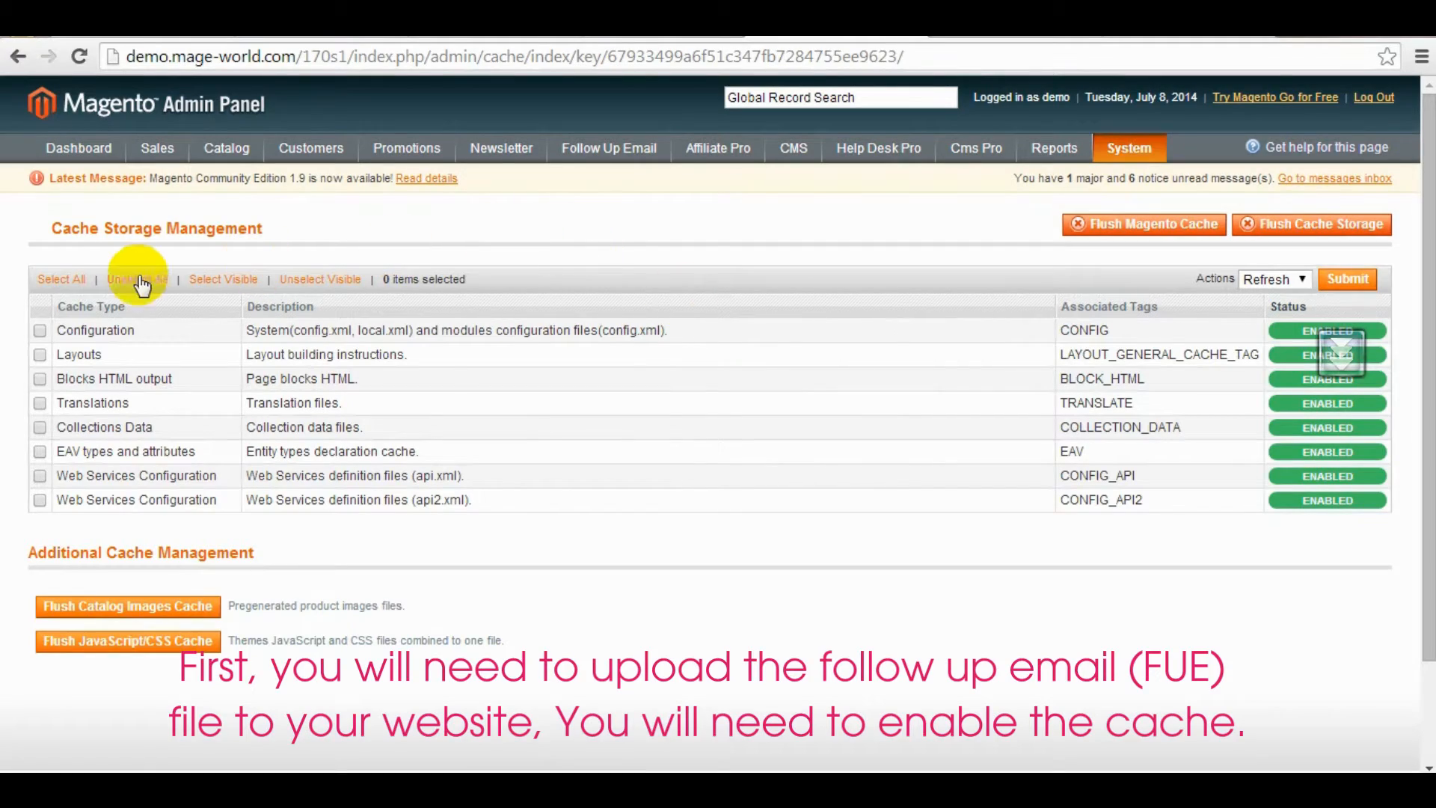
# Step: Select all eight cache types and submit the Enable action
pyautogui.click(62, 280)
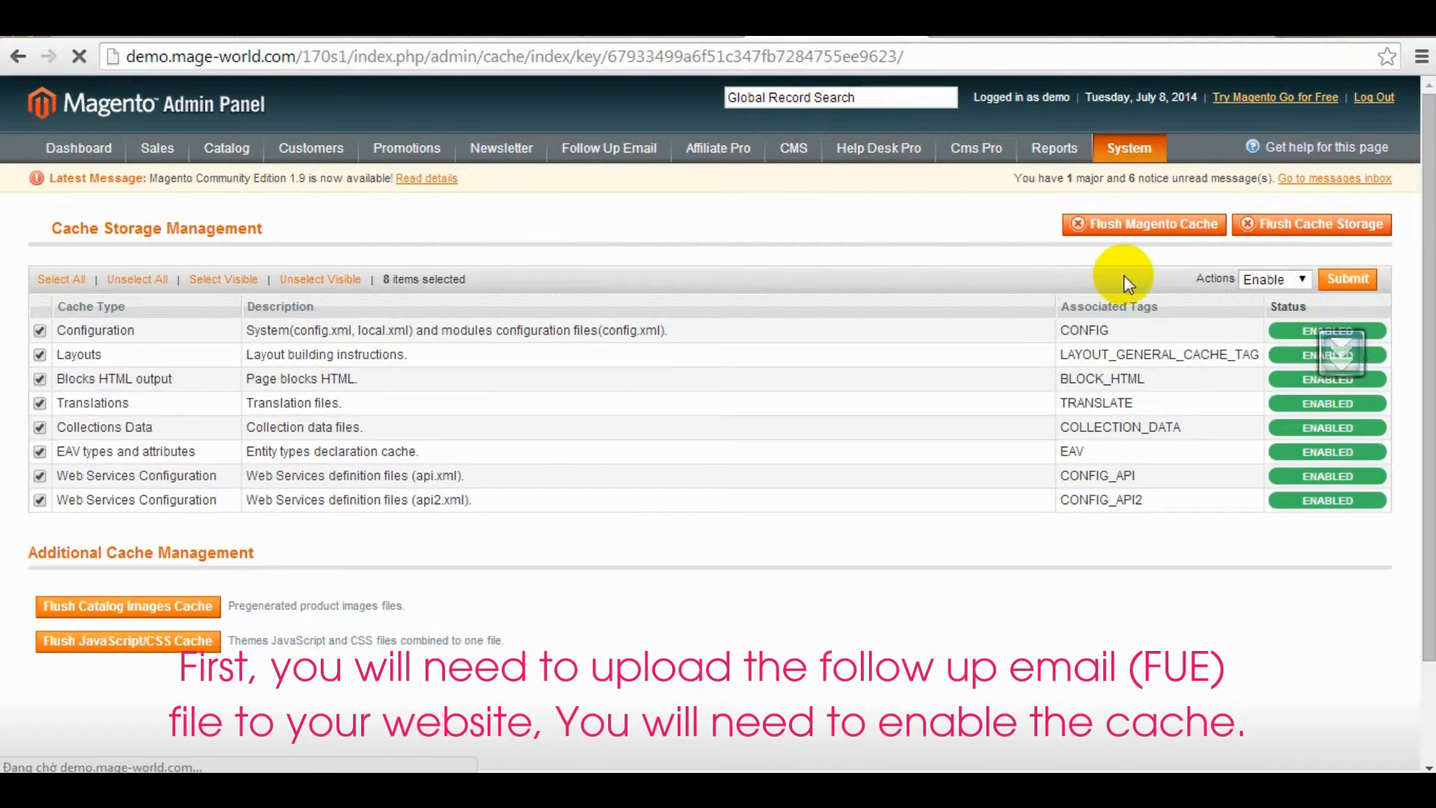
pyautogui.click(1347, 278)
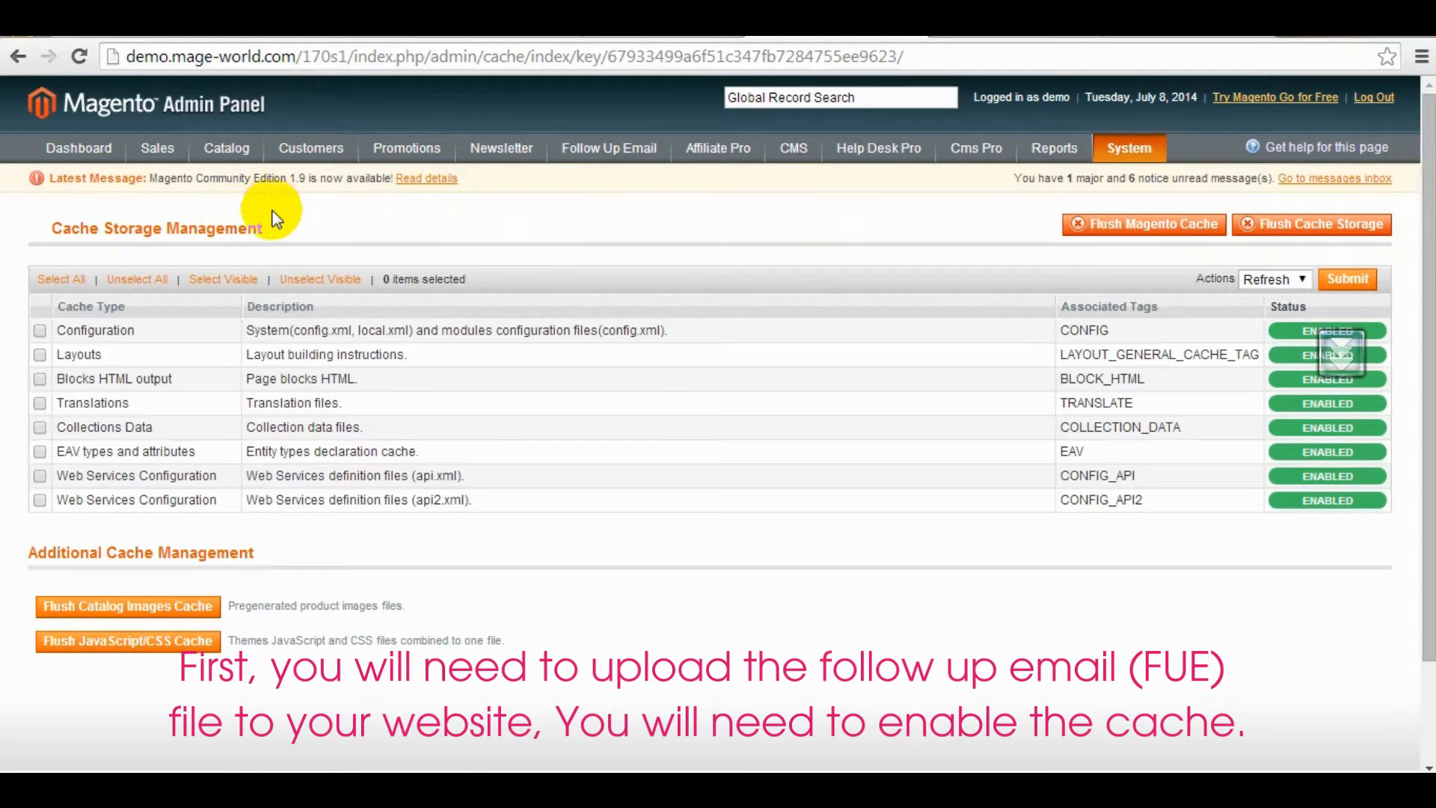
pyautogui.moveTo(1243, 355)
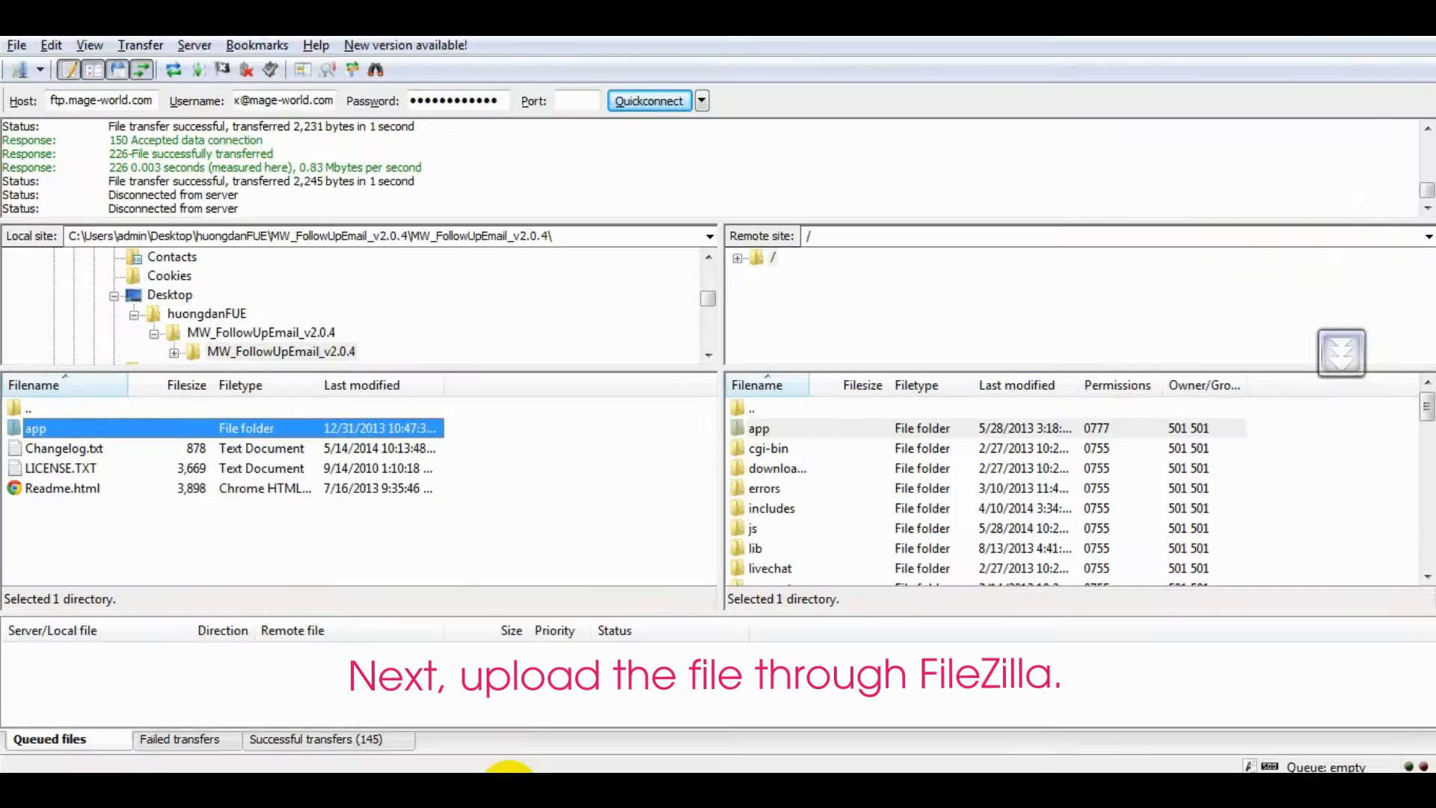
pyautogui.moveTo(109, 394)
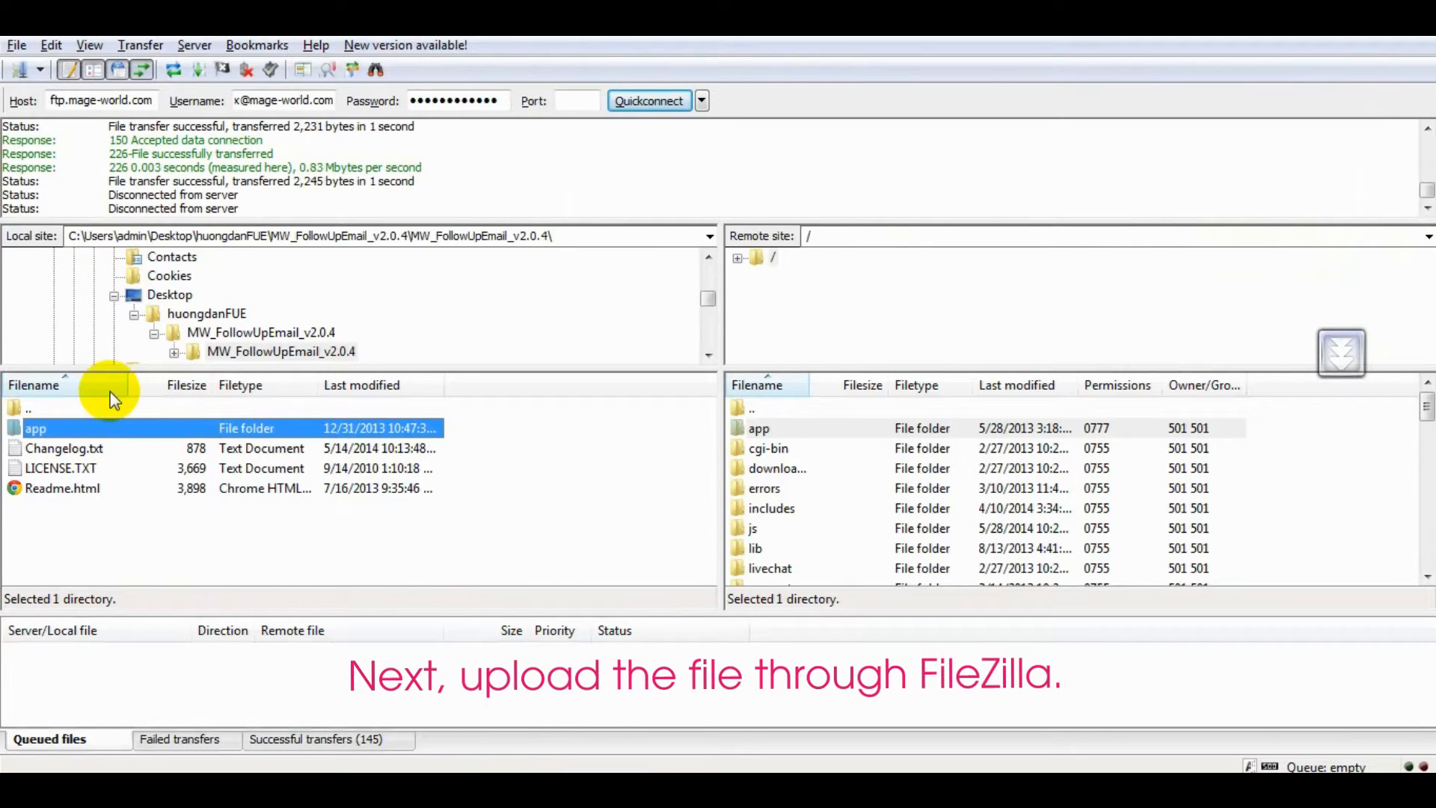
# Step: Upload the local app folder to the remote site root from its context menu
pyautogui.rightClick(34, 428)
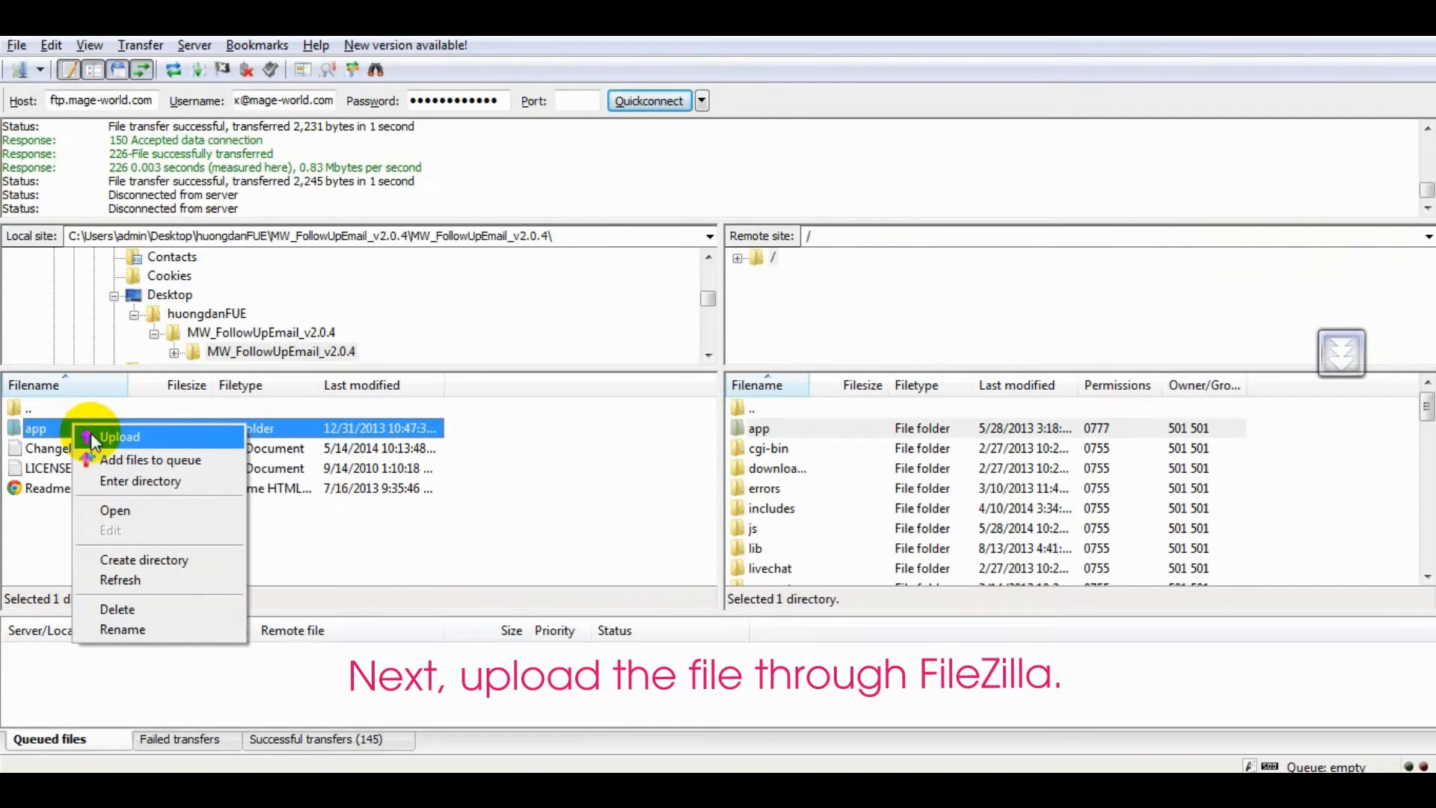
pyautogui.click(119, 437)
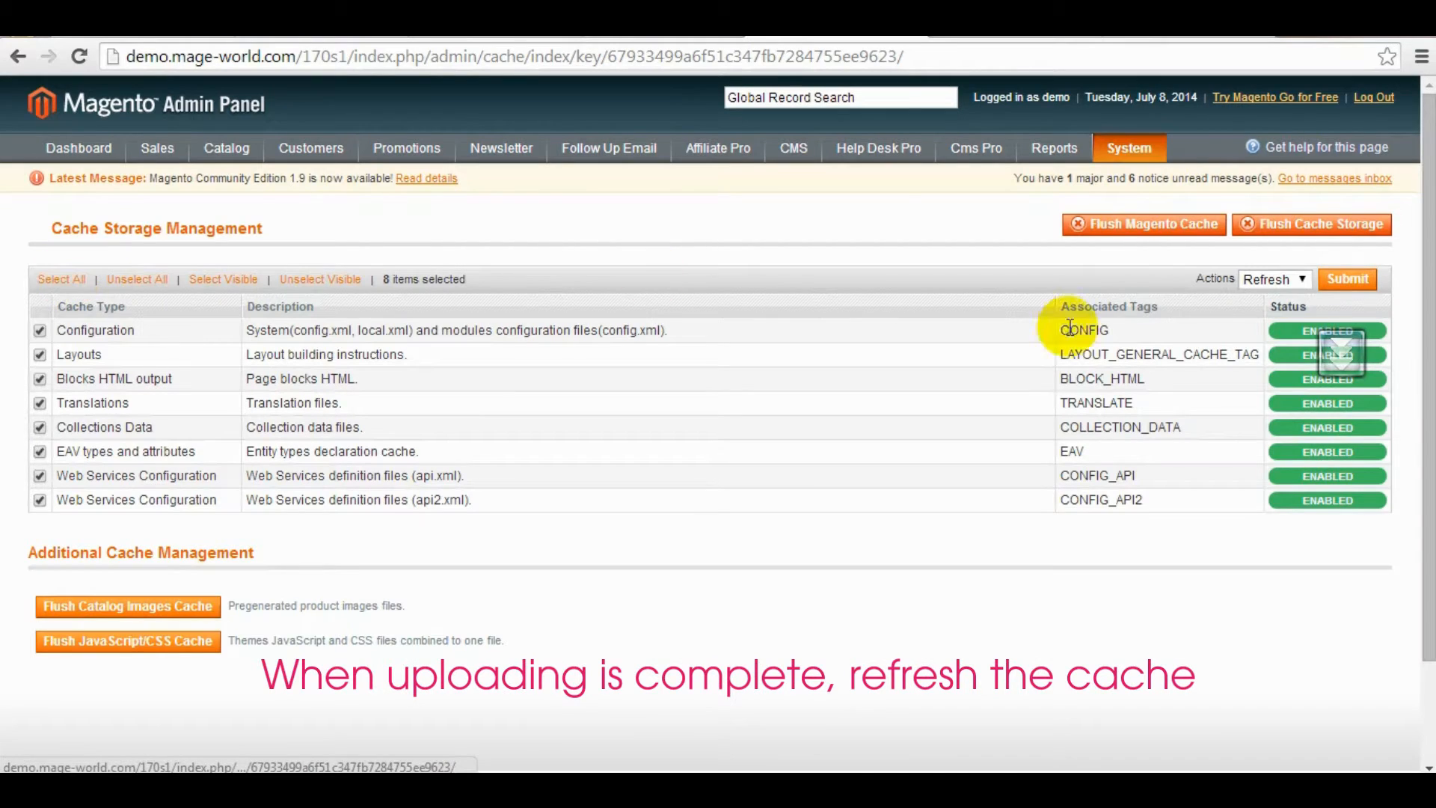
# Step: Refresh all eight selected cache types, then log out of the admin panel
pyautogui.click(1346, 280)
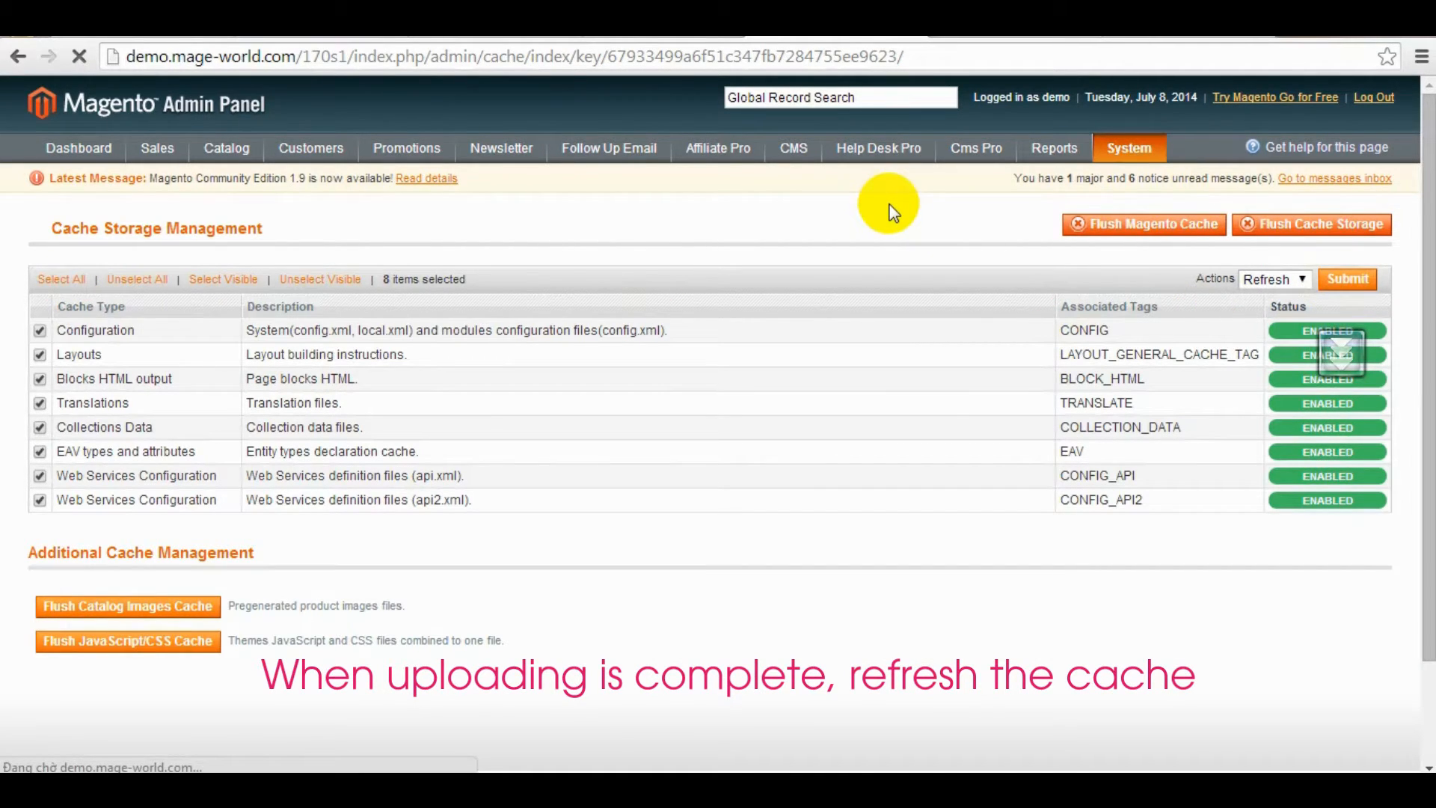
pyautogui.click(1346, 279)
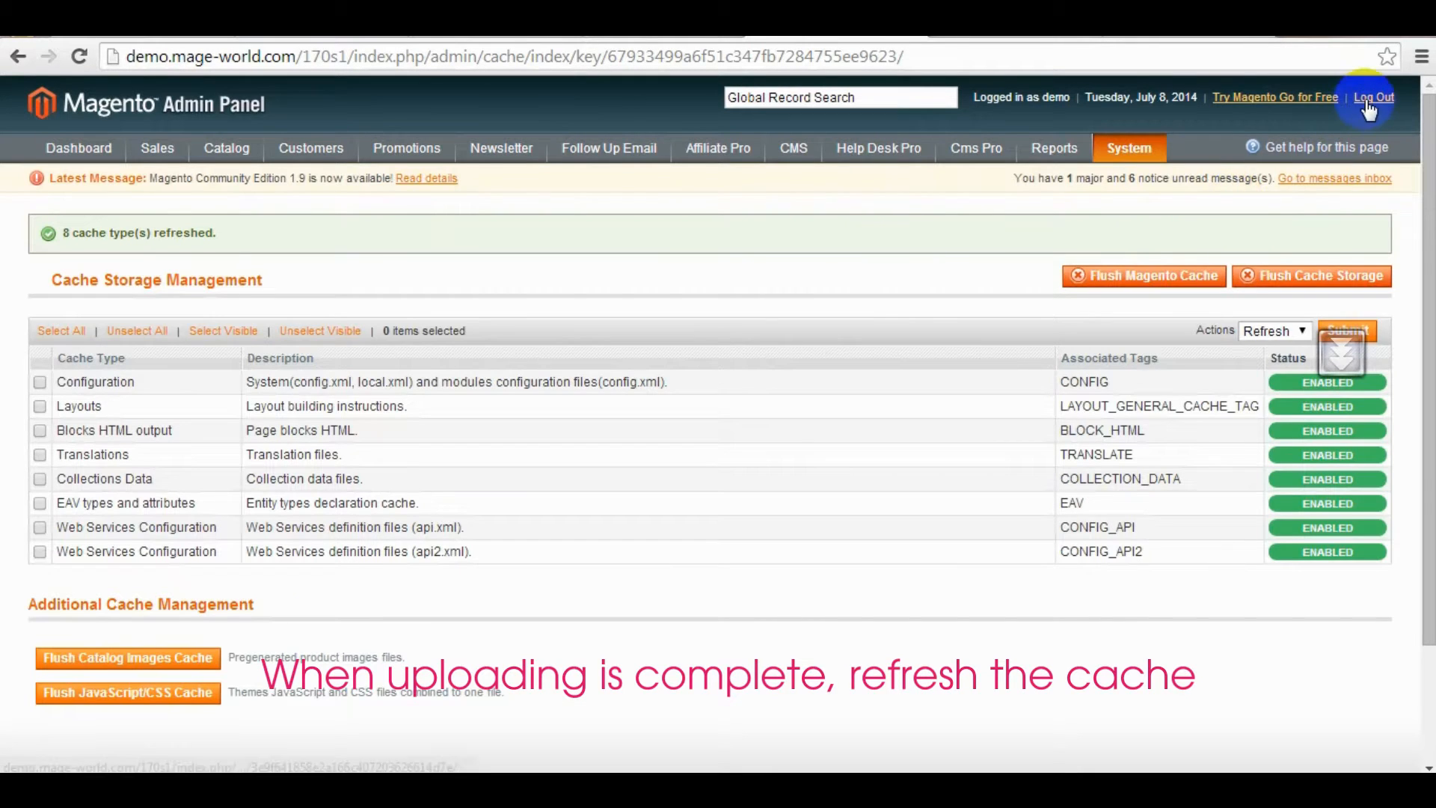
pyautogui.click(1374, 97)
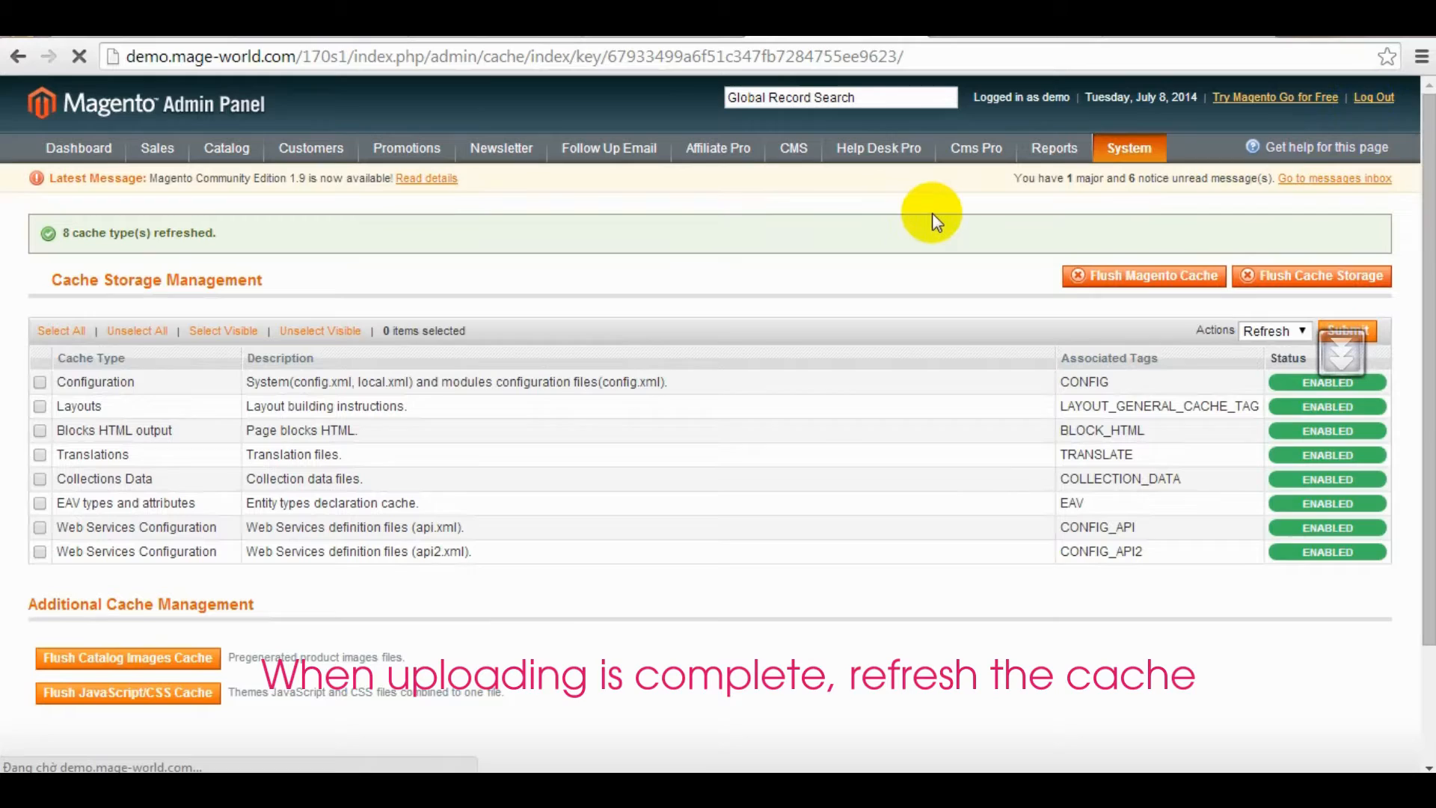
pyautogui.moveTo(903, 242)
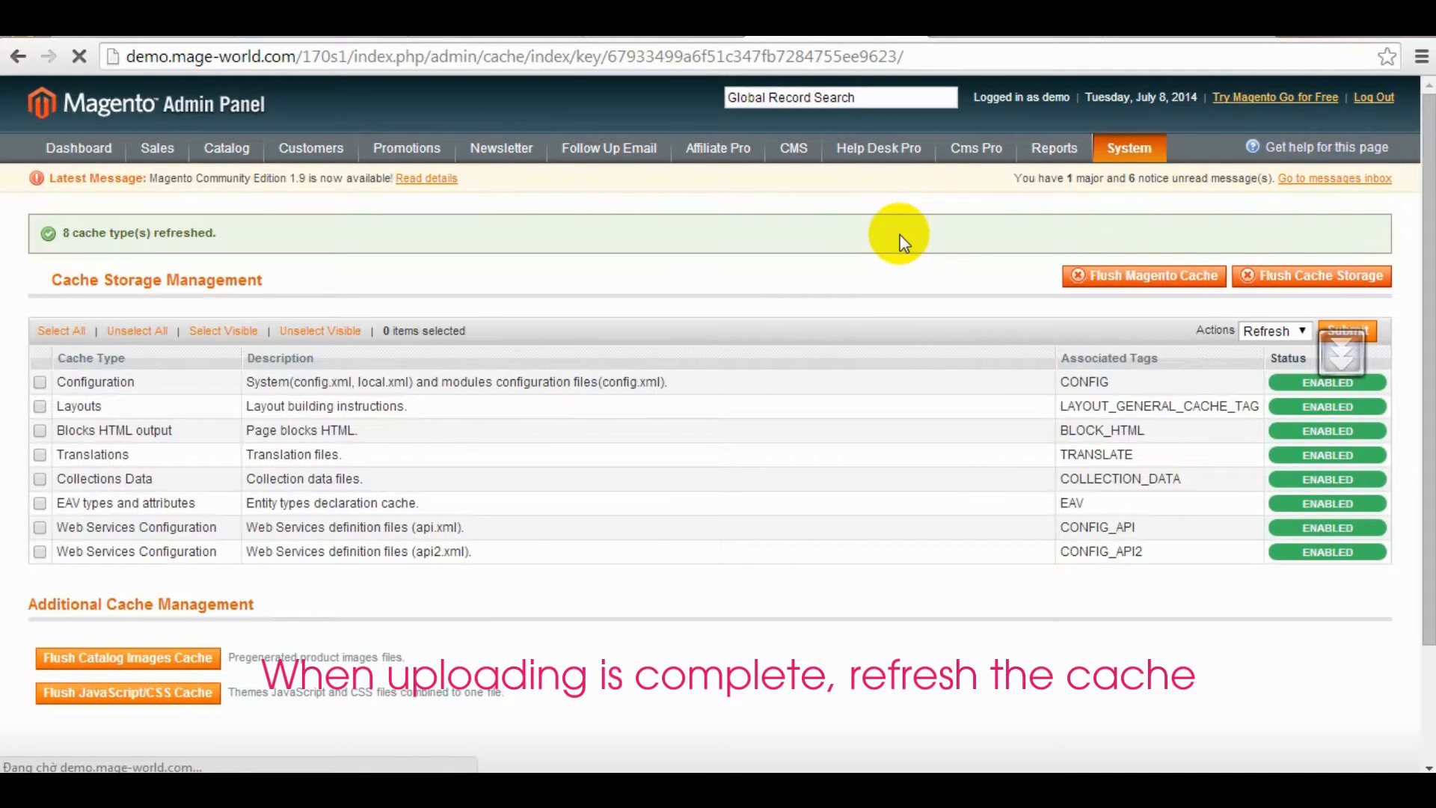
pyautogui.moveTo(891, 239)
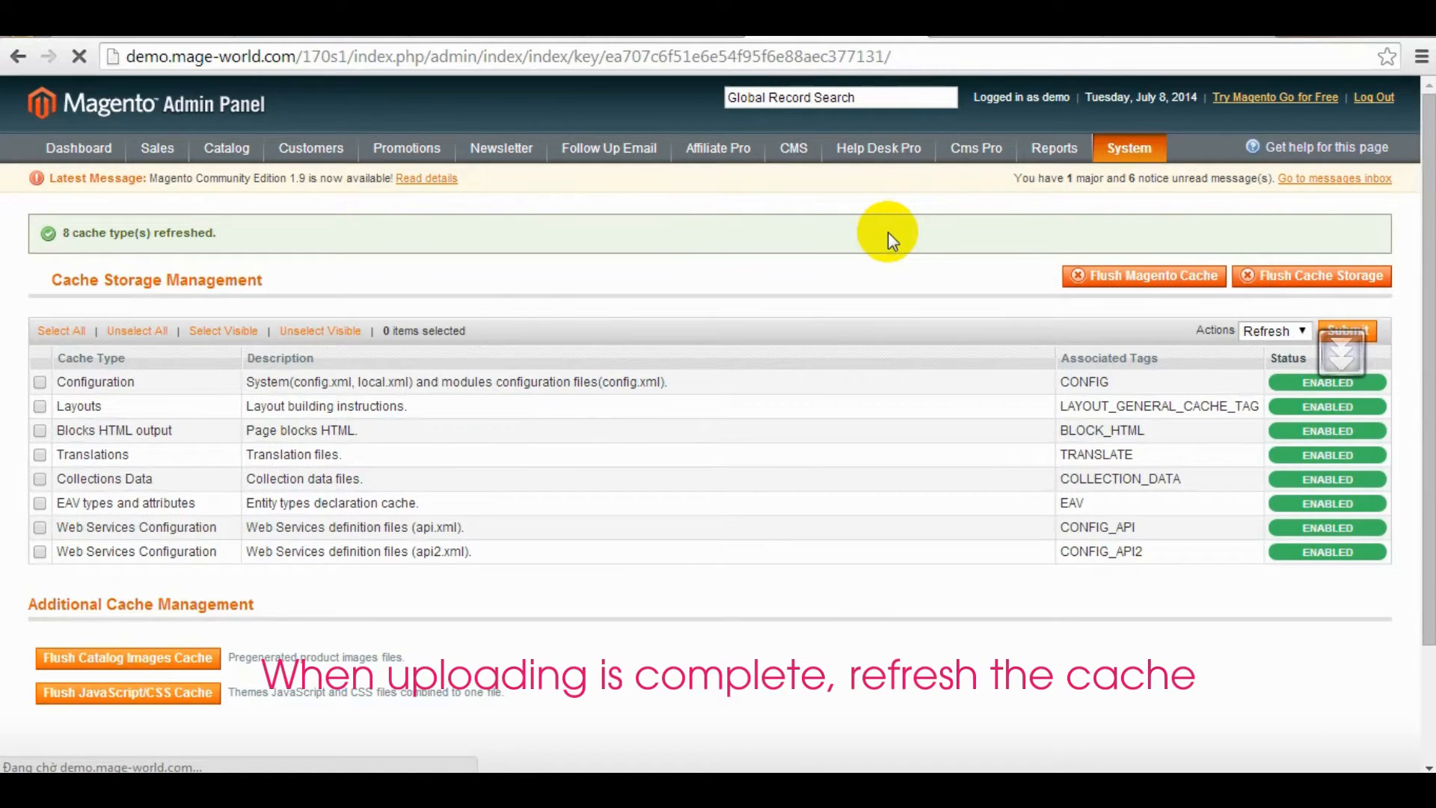
pyautogui.click(1373, 97)
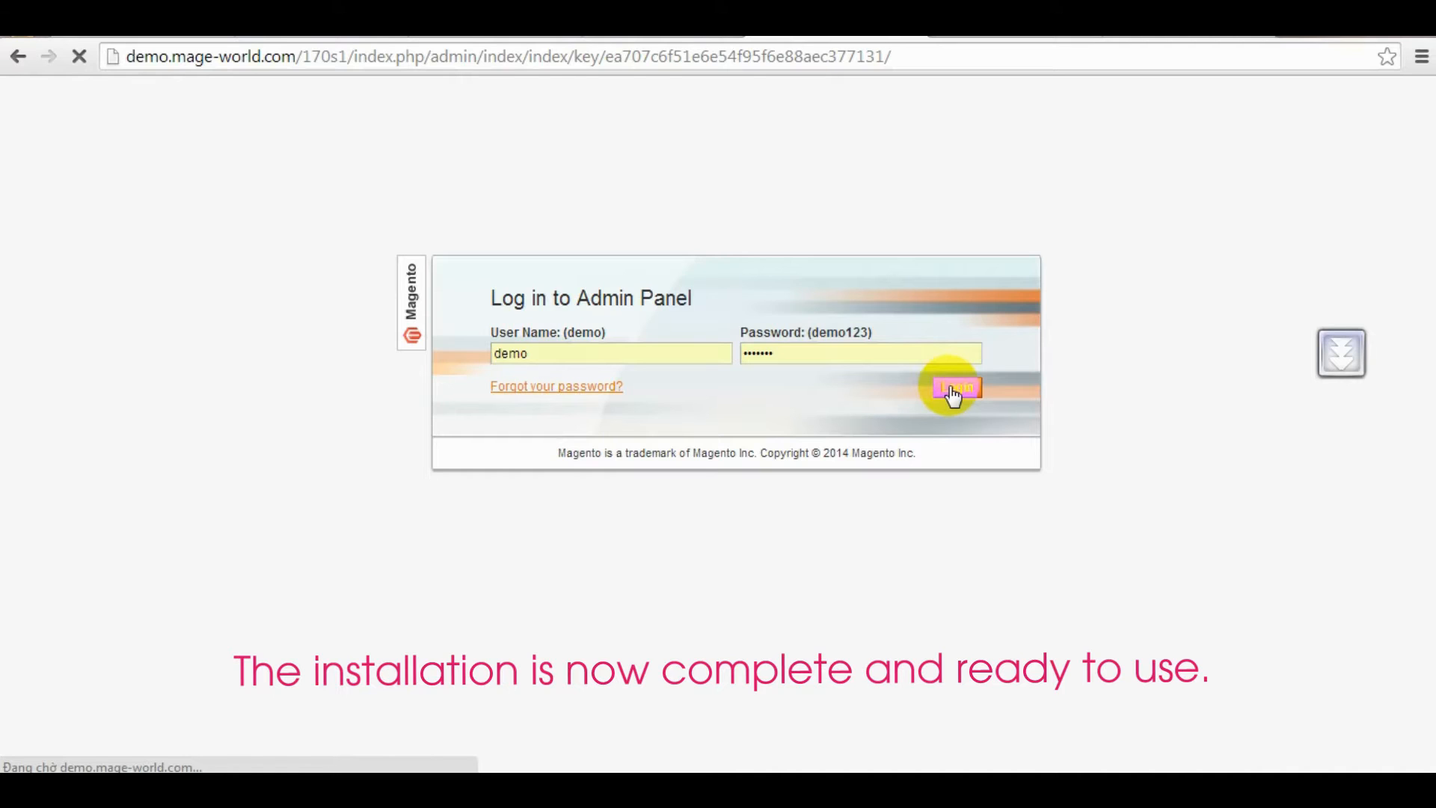
# Step: Log back in, dismiss the new-version notice and go to Follow Up Email configuration
pyautogui.click(953, 389)
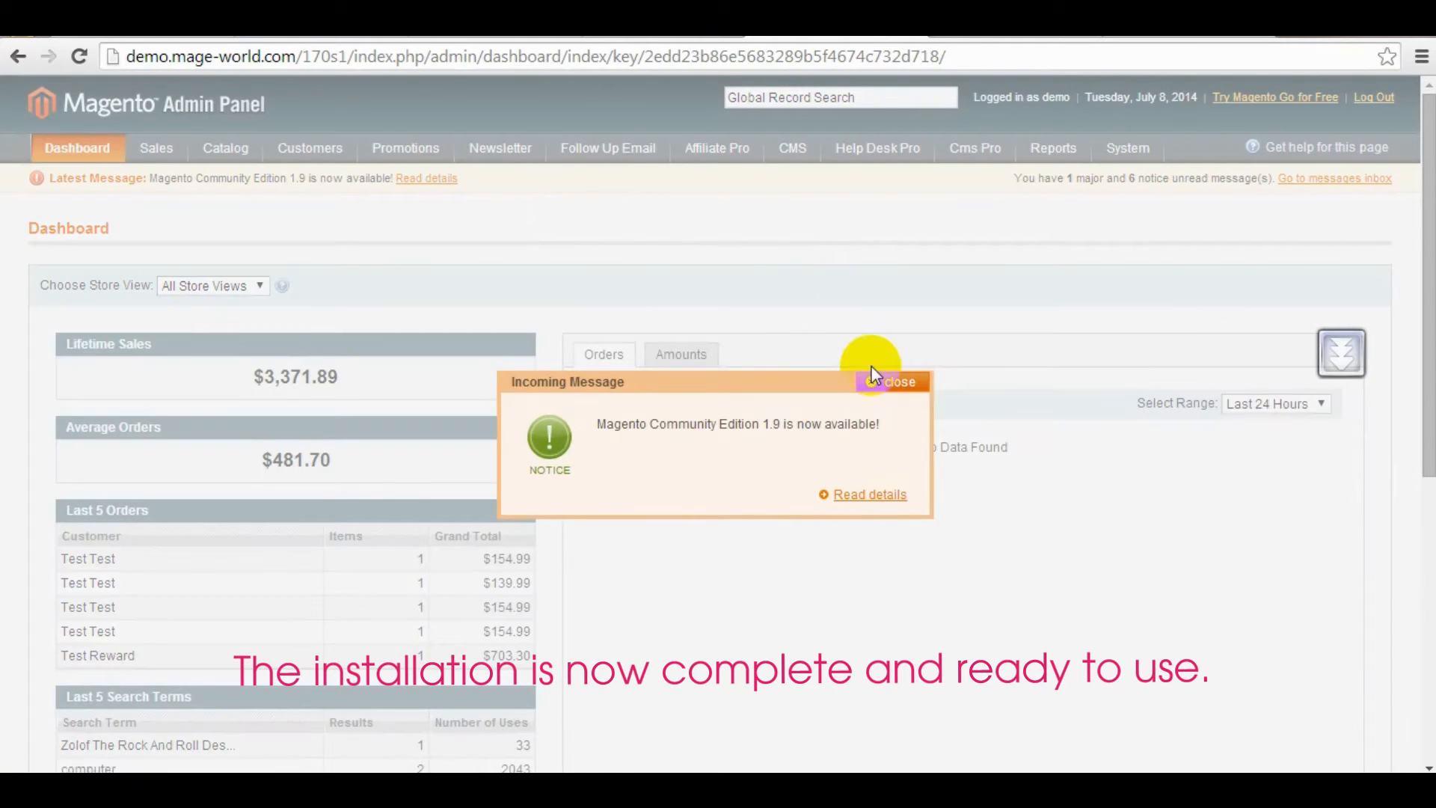
pyautogui.click(608, 148)
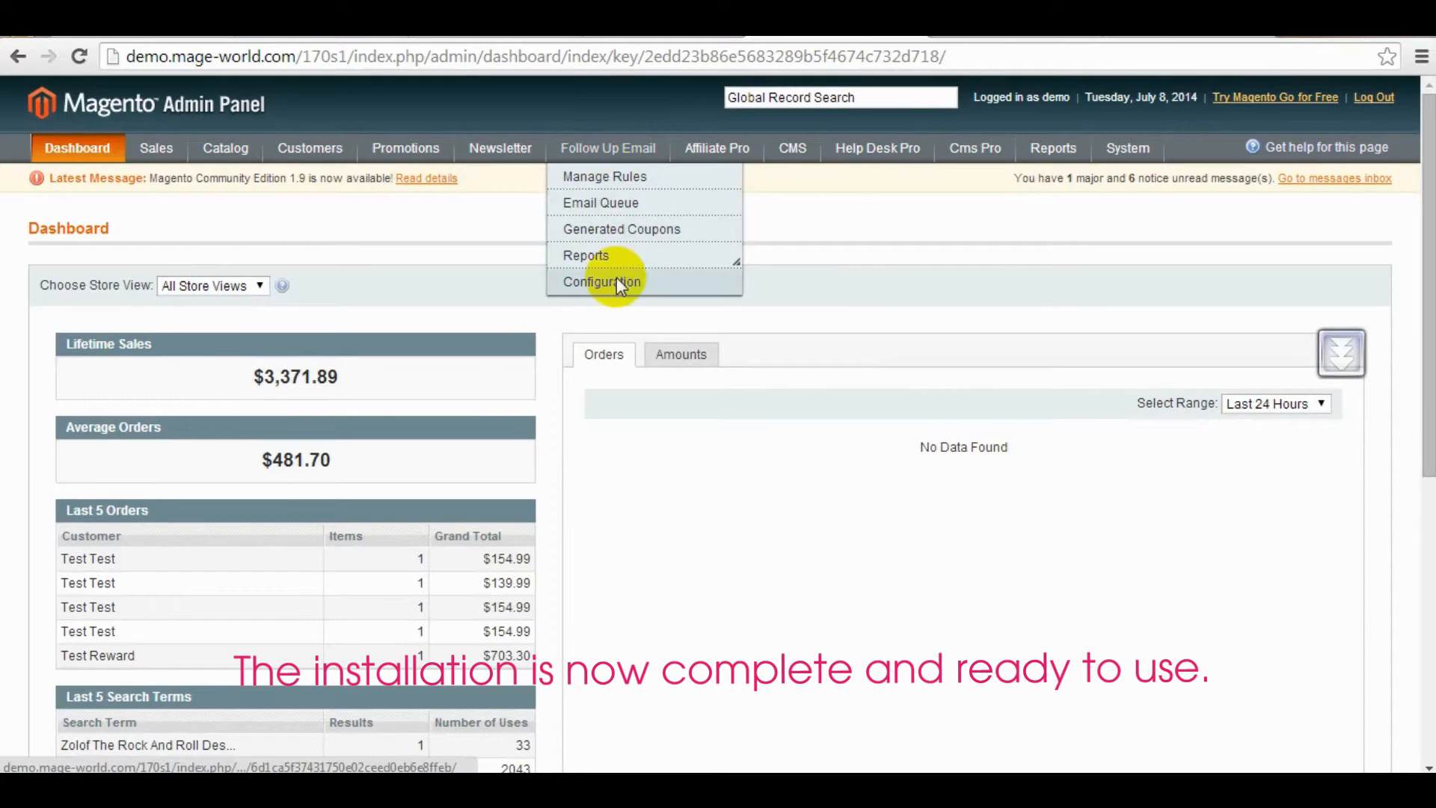
pyautogui.click(601, 282)
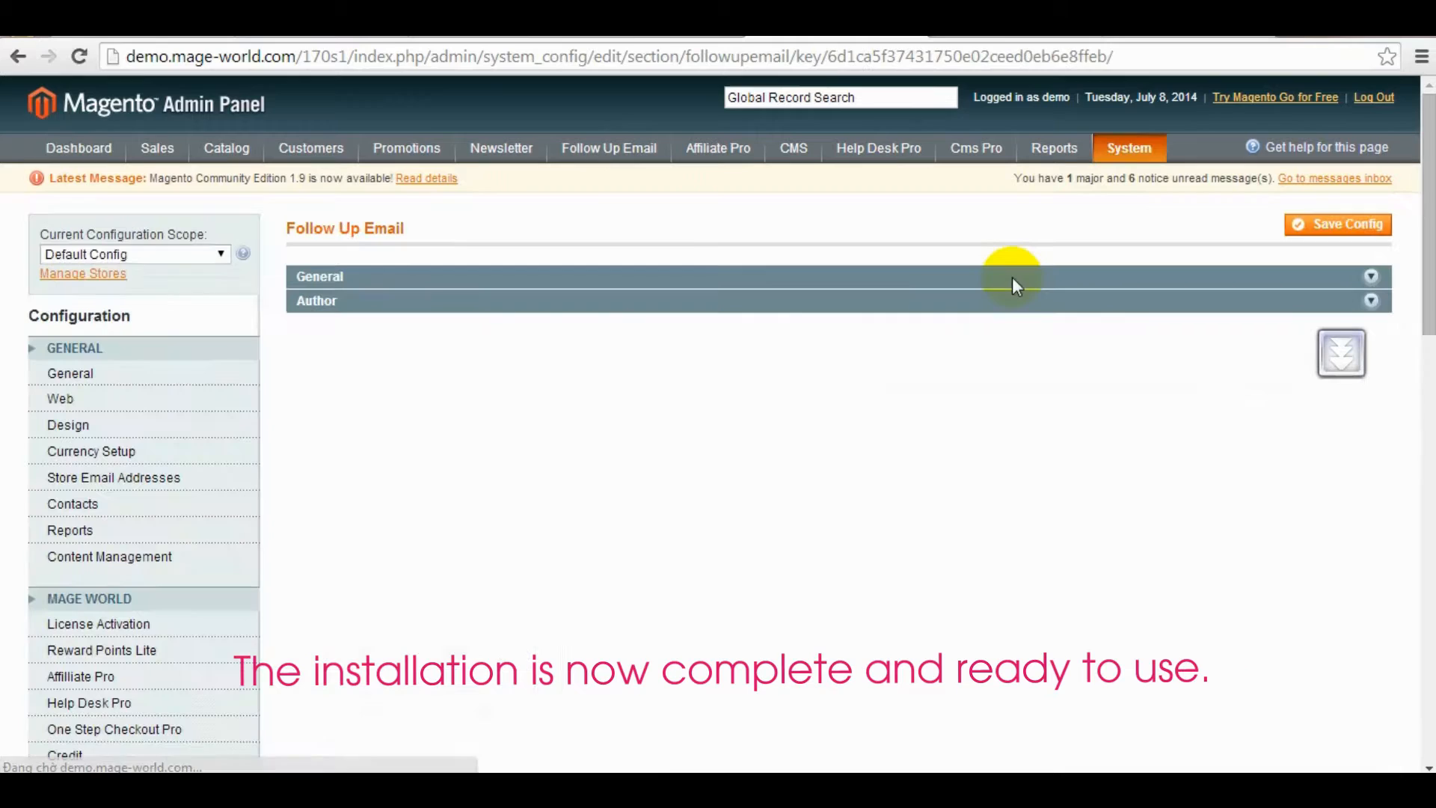
pyautogui.click(607, 148)
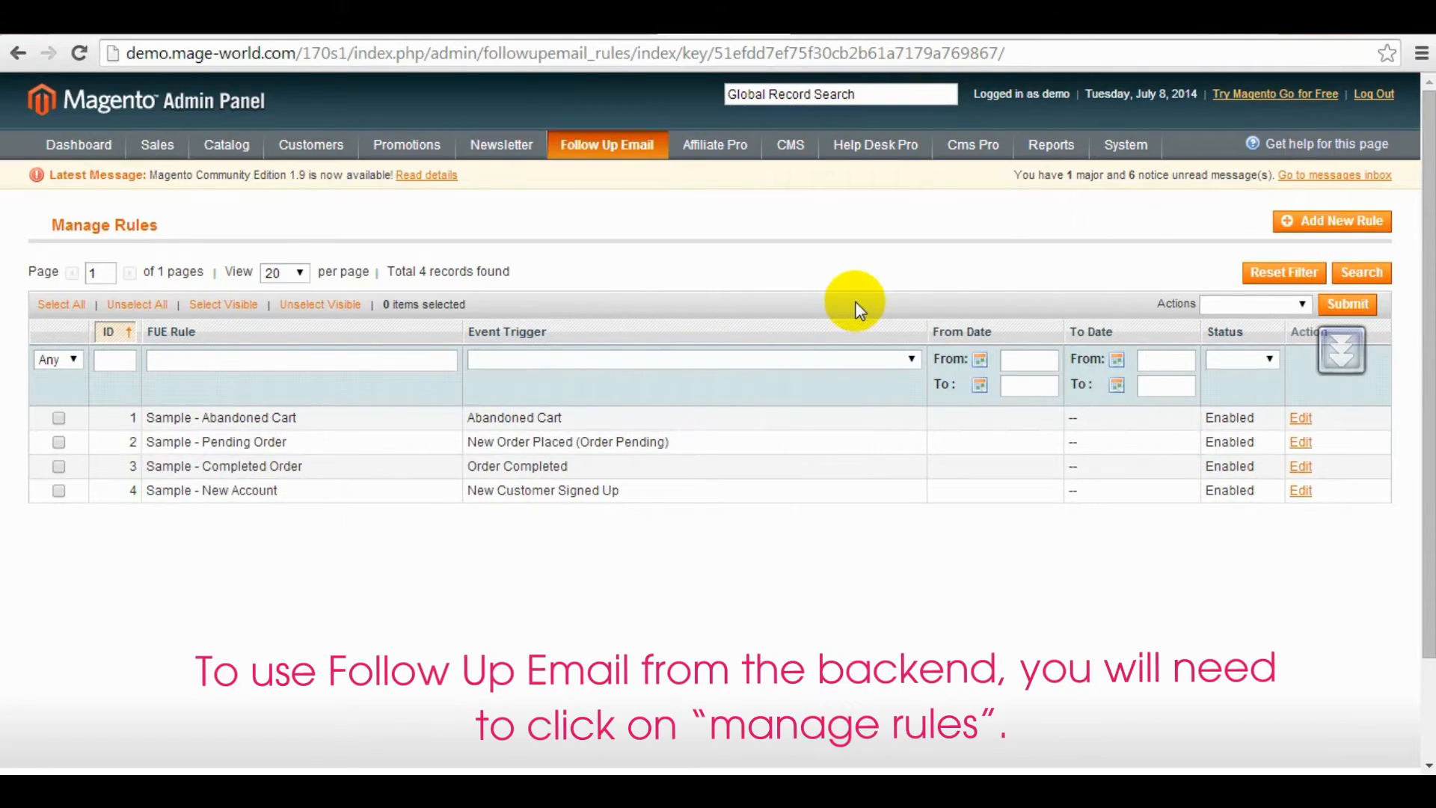
pyautogui.moveTo(606, 160)
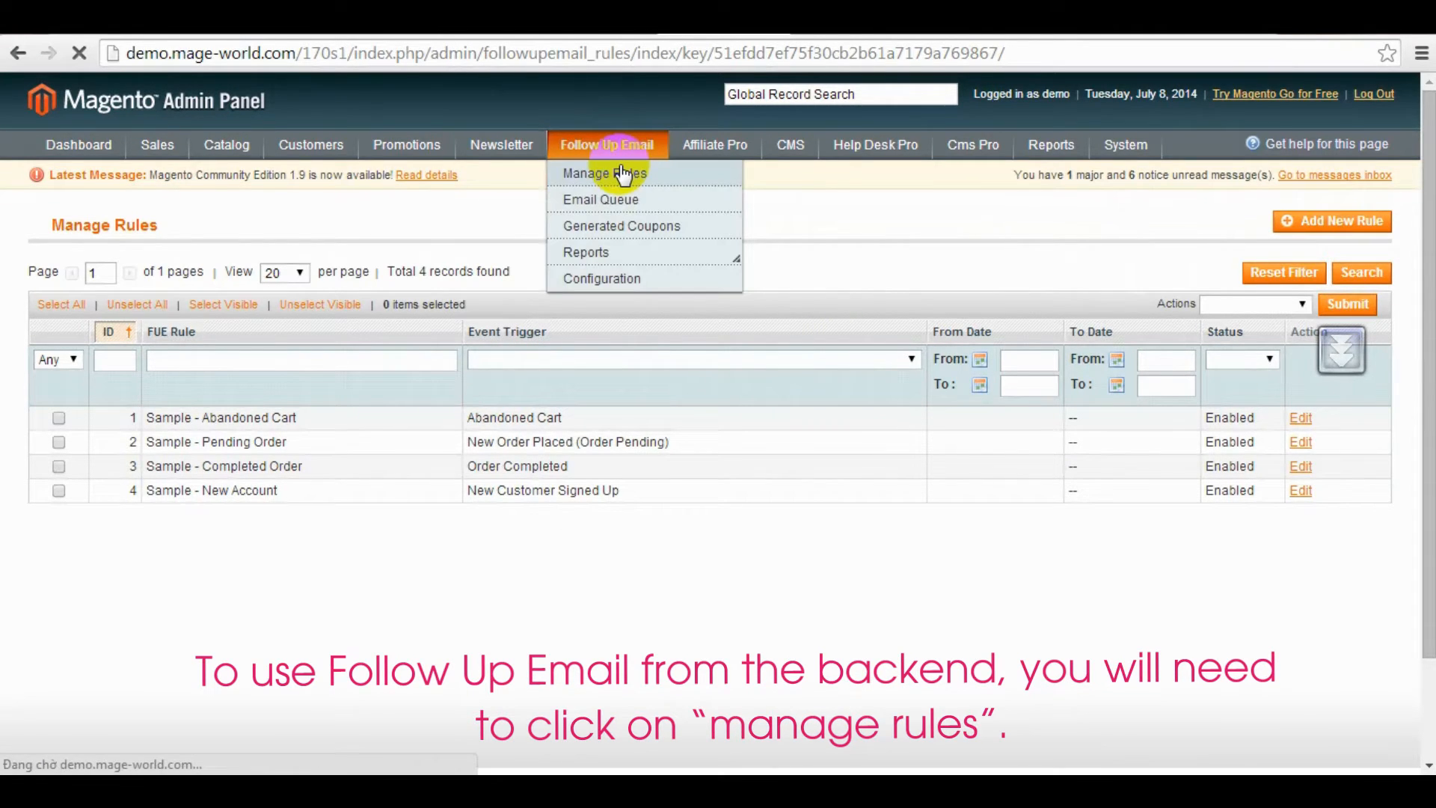
# Step: From Manage Rules, open the Sample - Abandoned Cart rule for editing
pyautogui.click(603, 173)
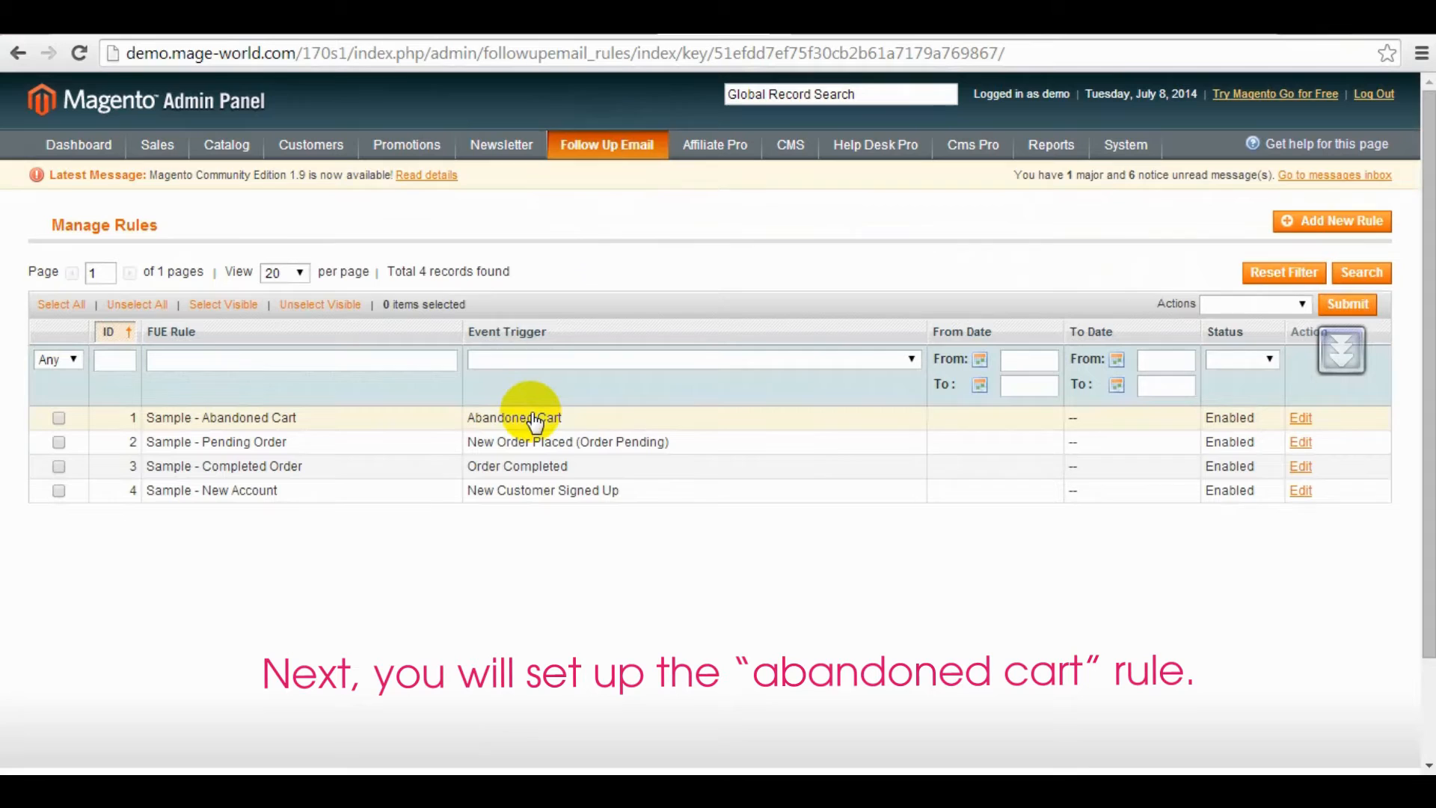
pyautogui.click(221, 417)
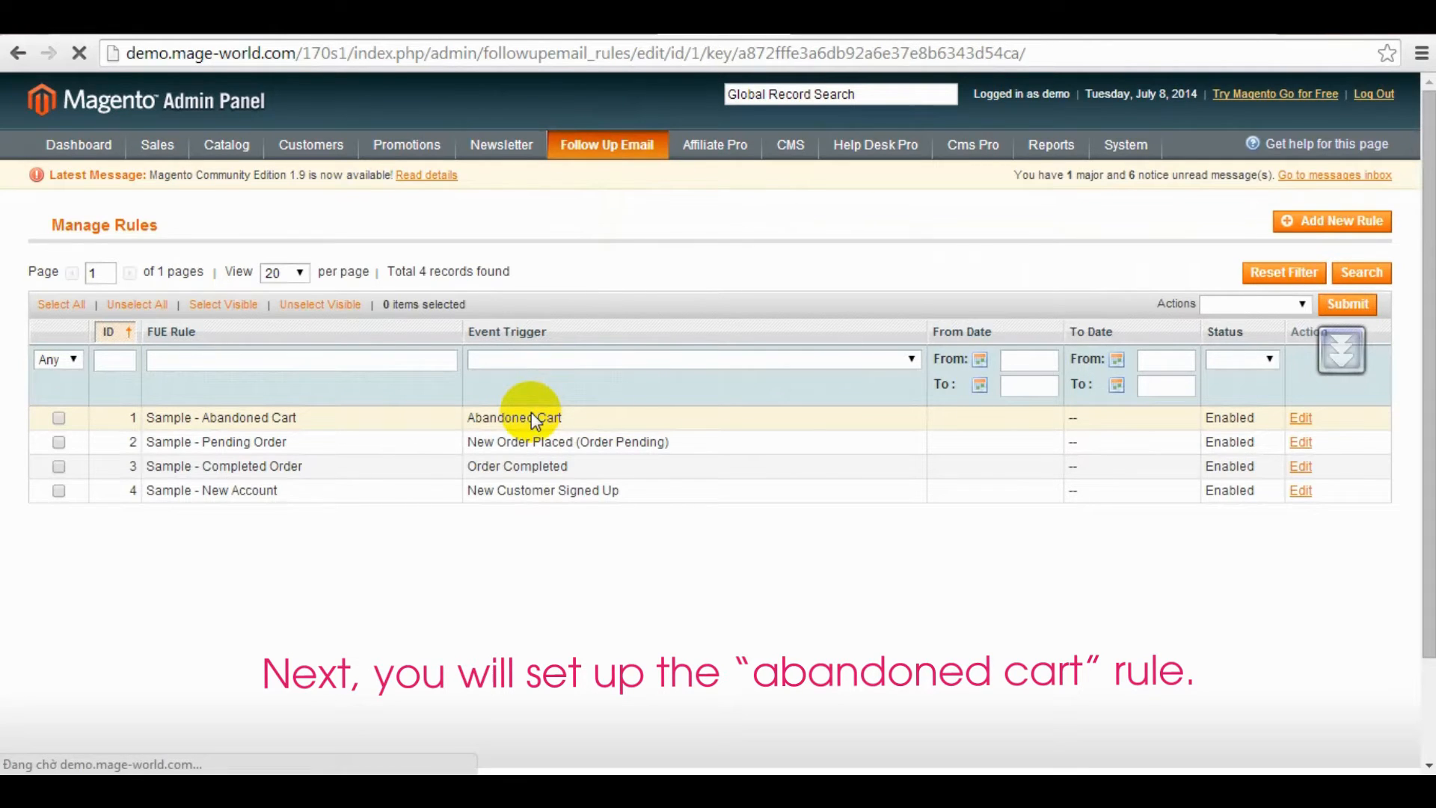
# Step: Review the rule's trigger, cancellation events and email schedule, keeping Abandoned Cart as the Send FUE when trigger
pyautogui.click(1301, 417)
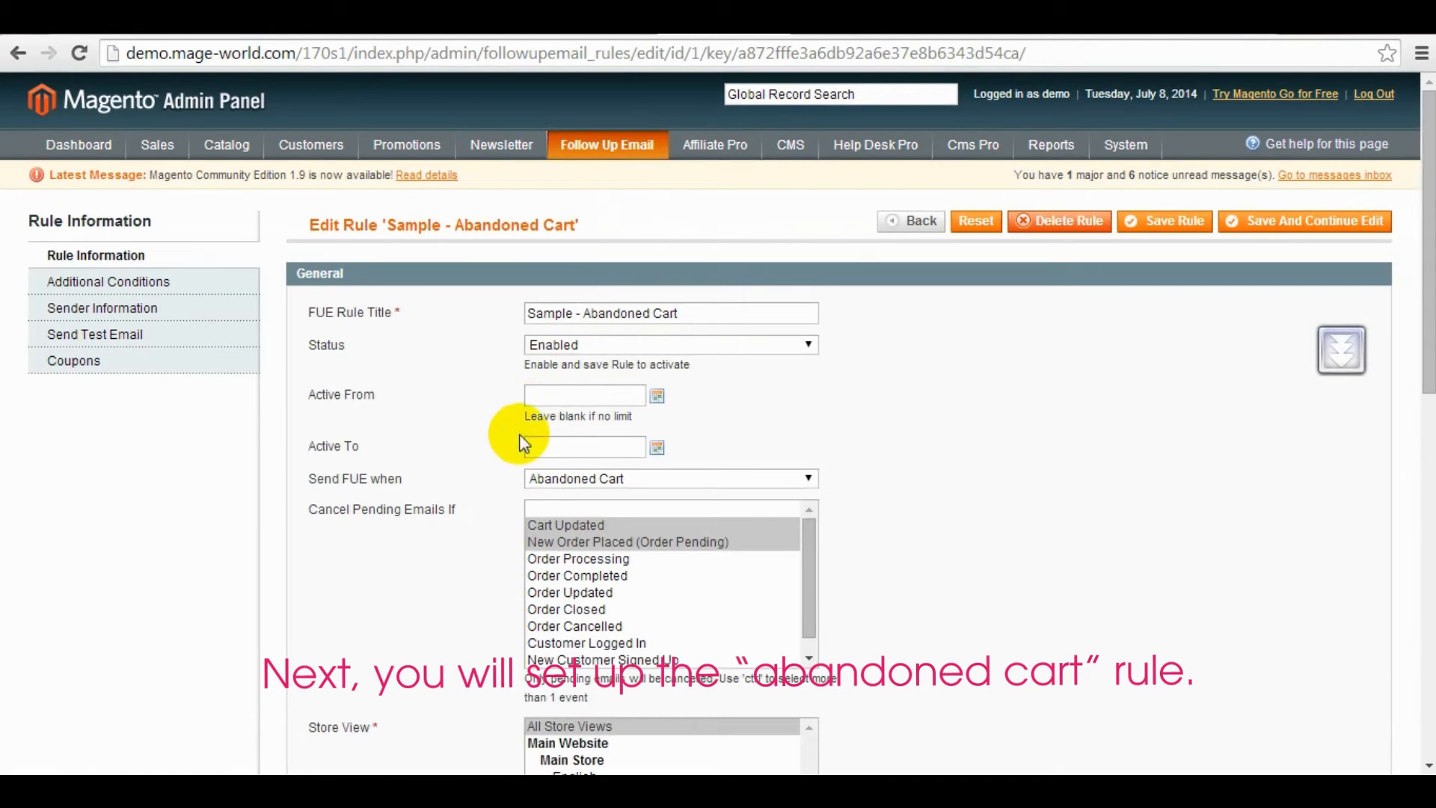
pyautogui.scroll(-3)
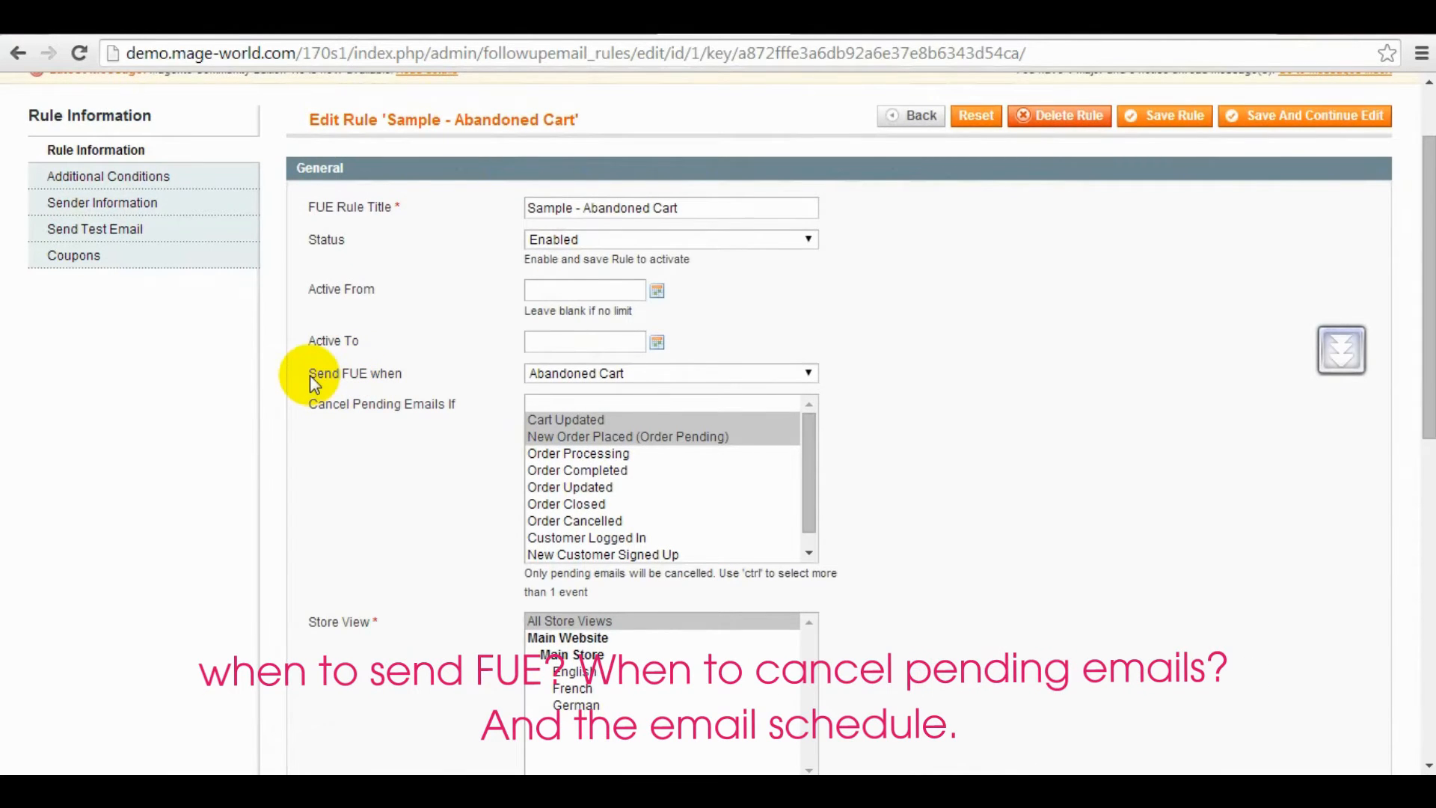
pyautogui.moveTo(305, 413)
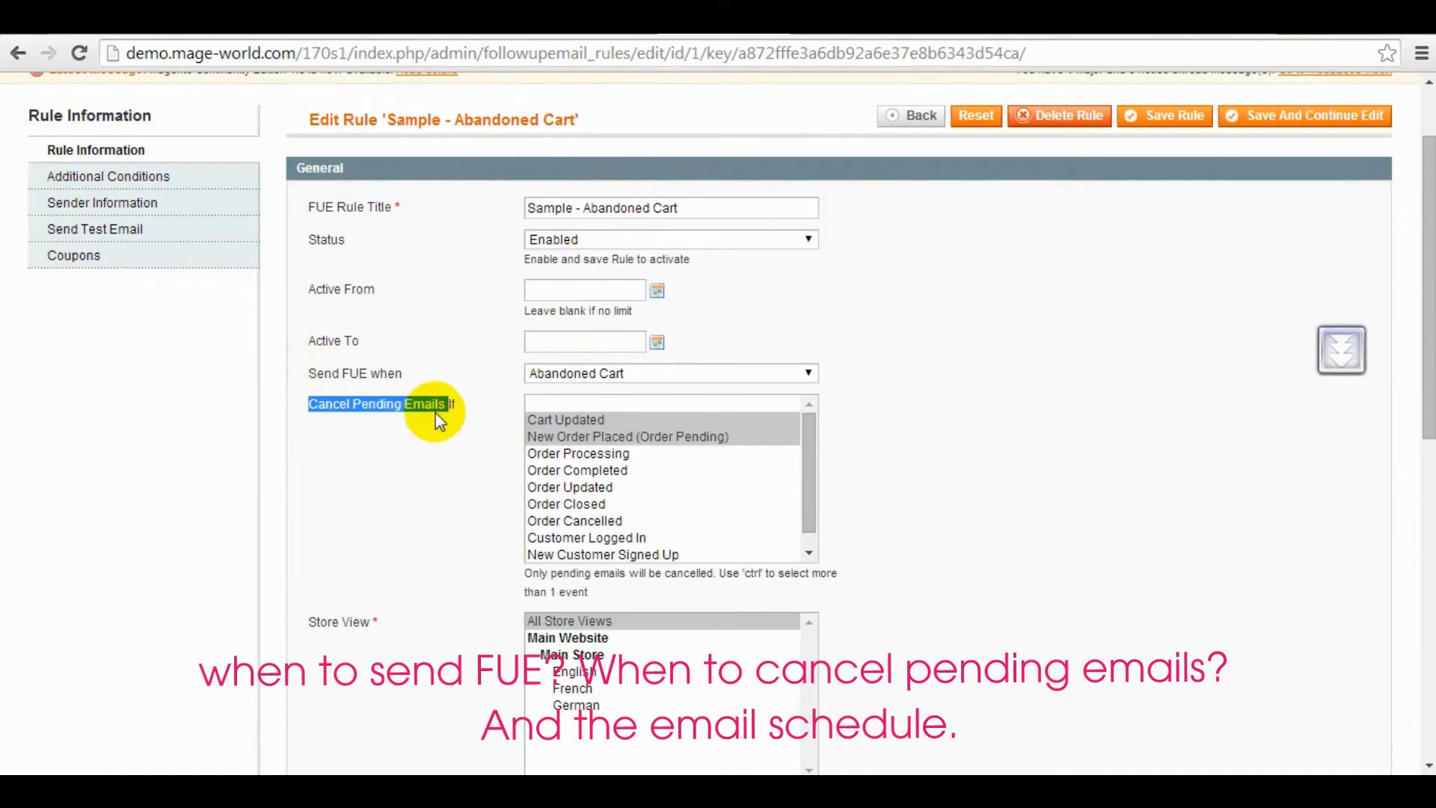
pyautogui.scroll(-3)
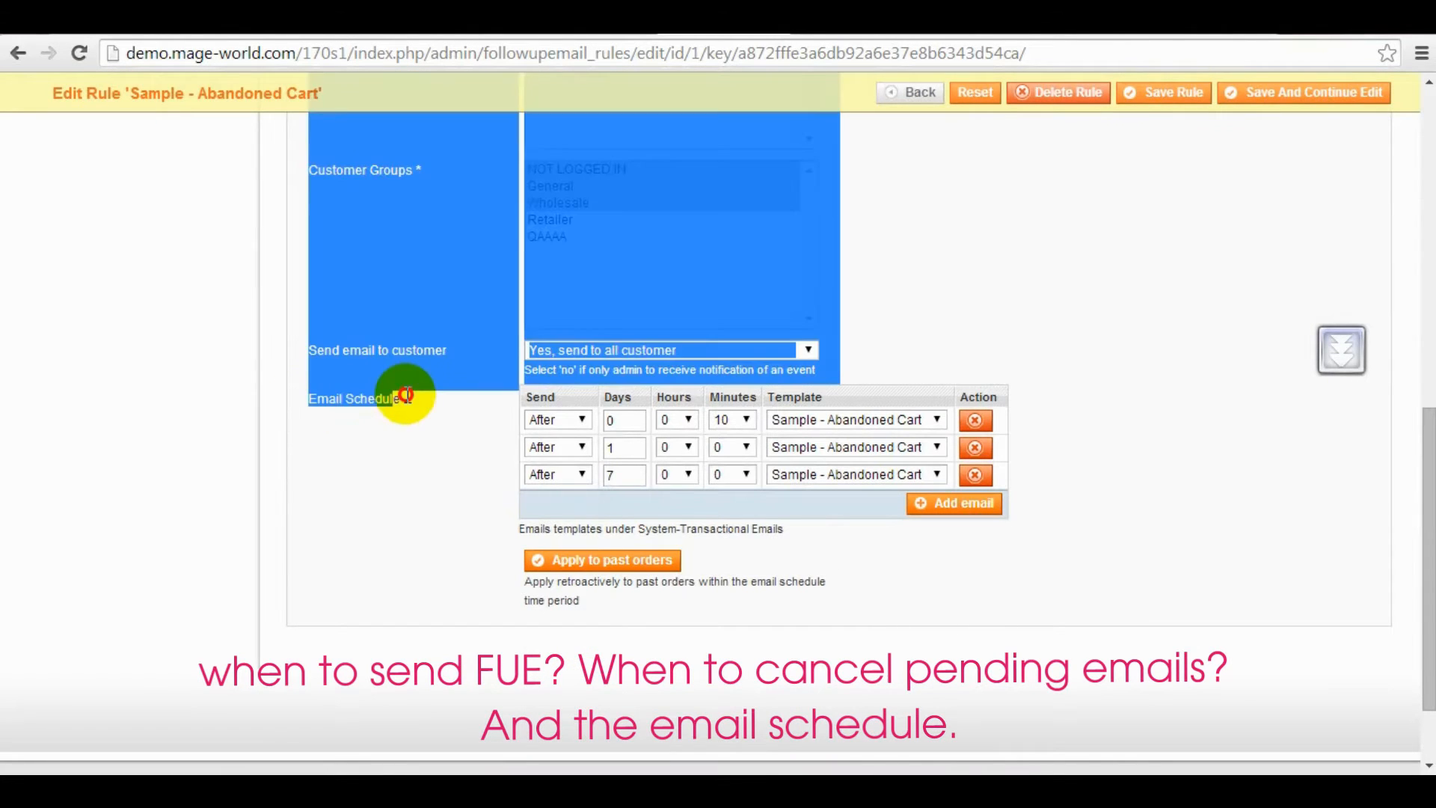
pyautogui.scroll(3)
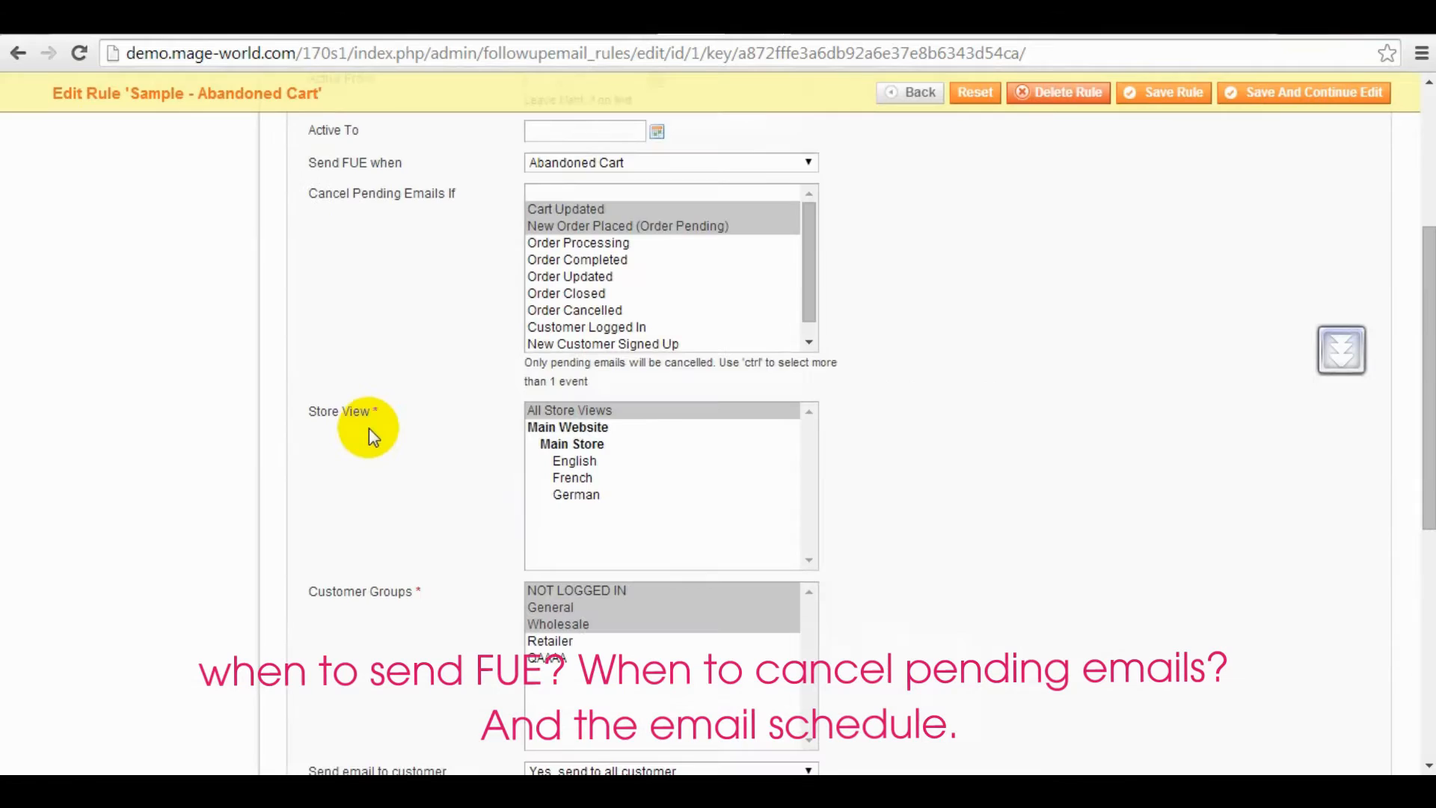
pyautogui.scroll(3)
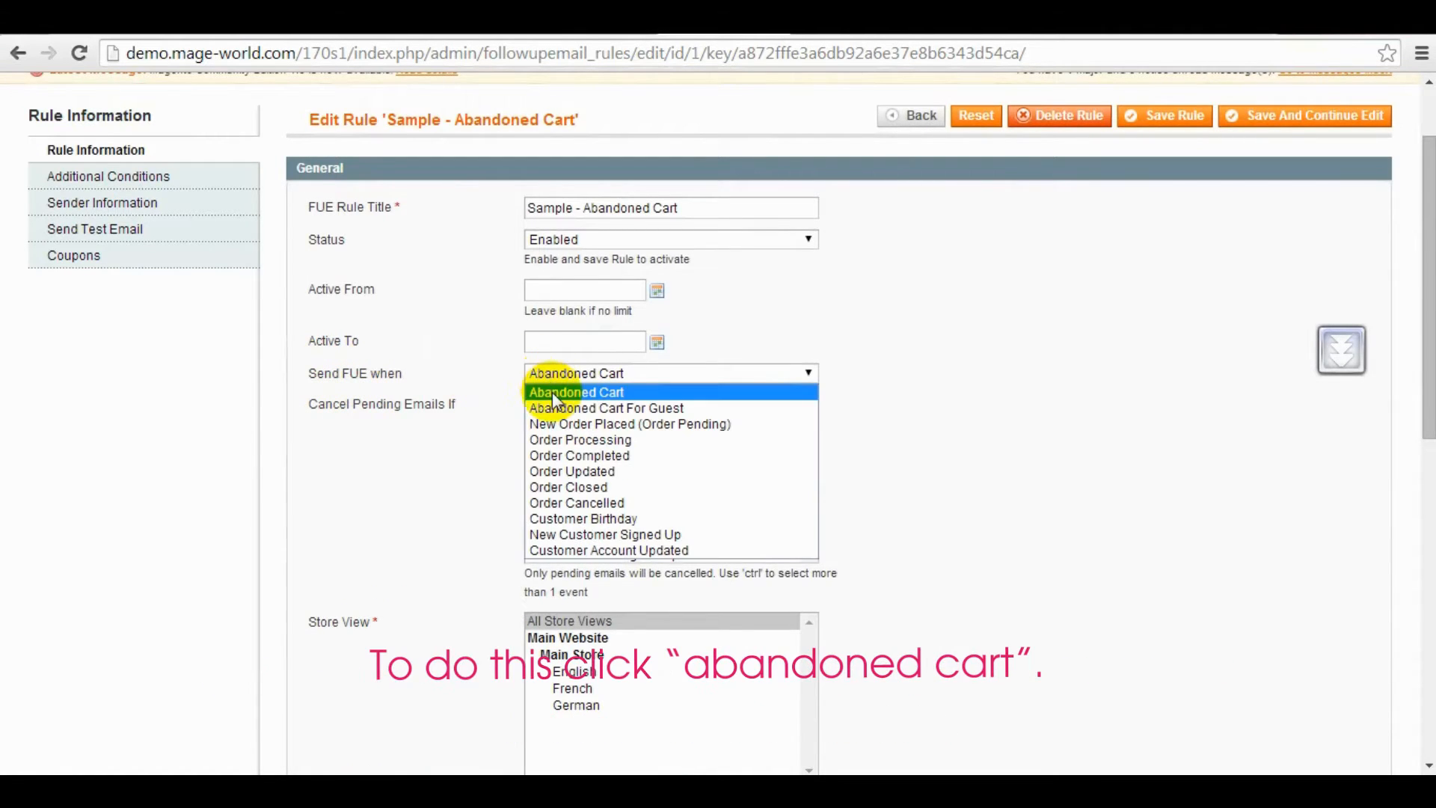
pyautogui.click(576, 373)
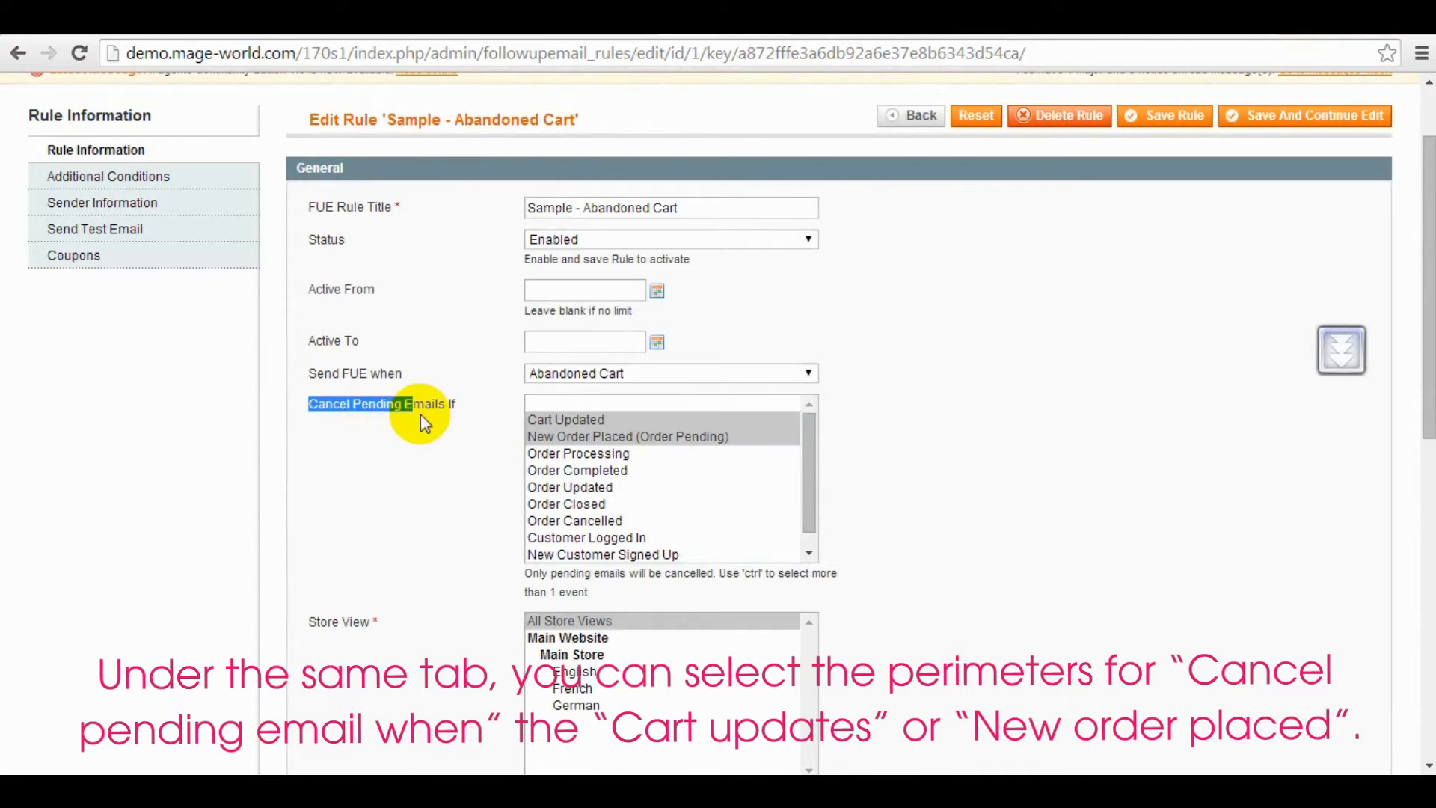
pyautogui.moveTo(543, 424)
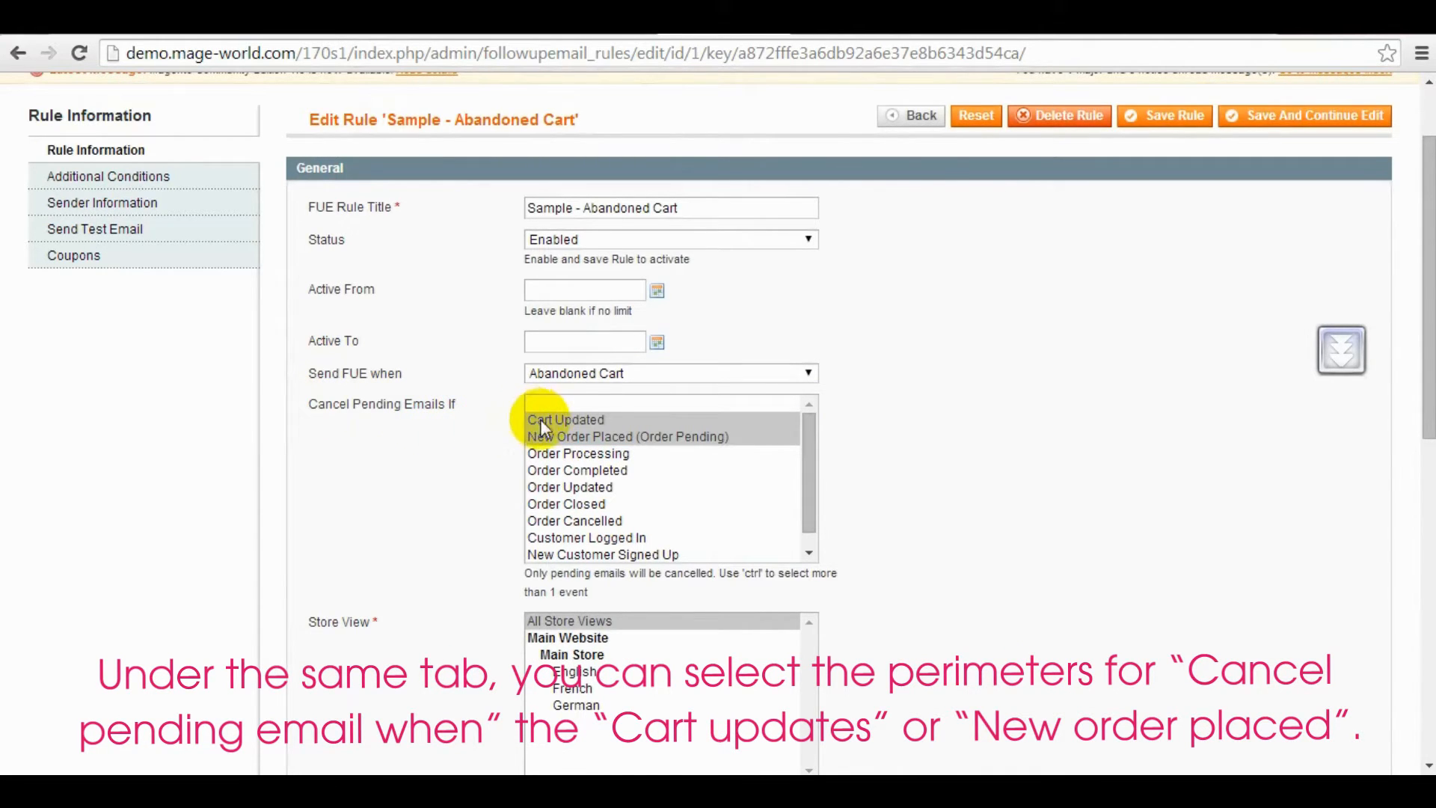
pyautogui.scroll(-3)
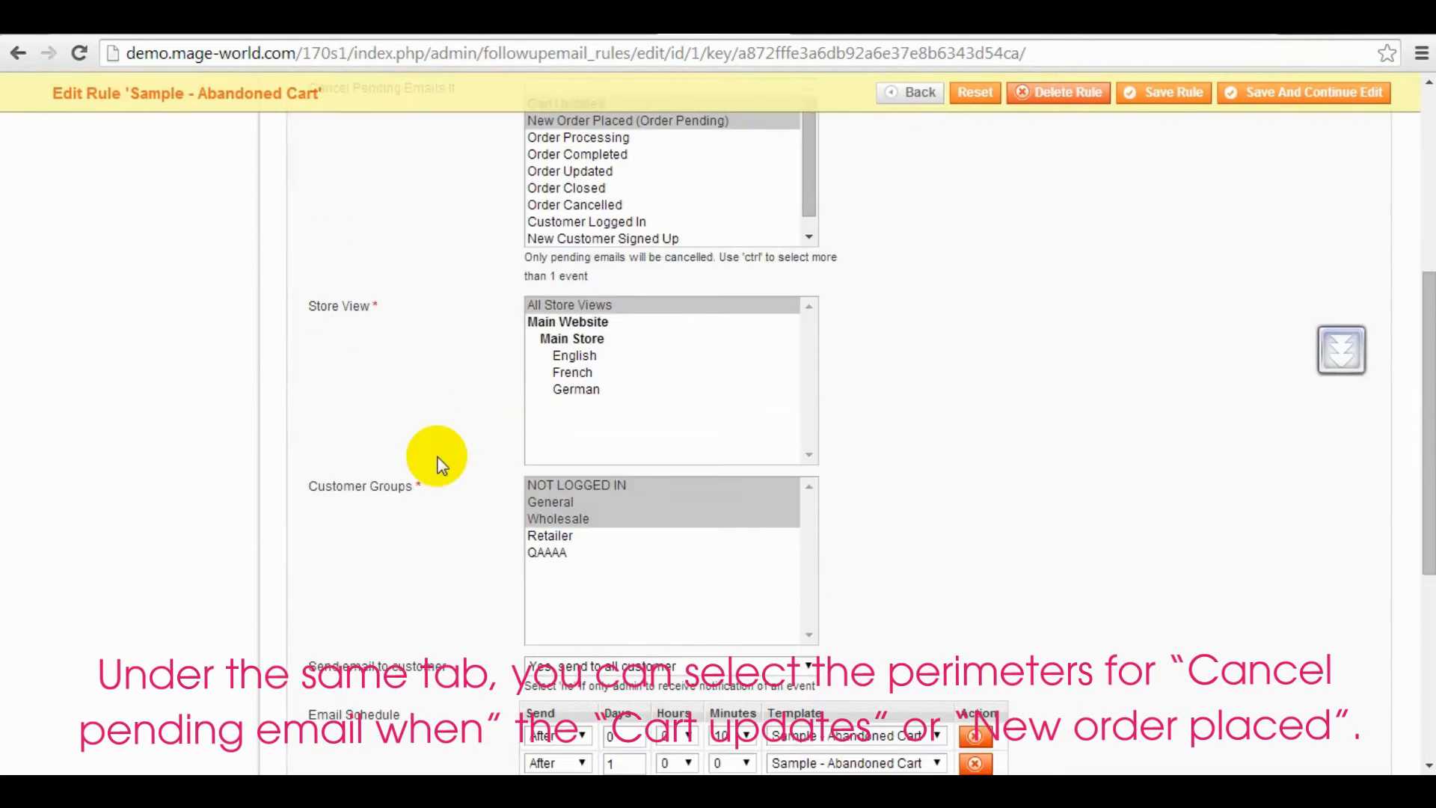
pyautogui.scroll(-3)
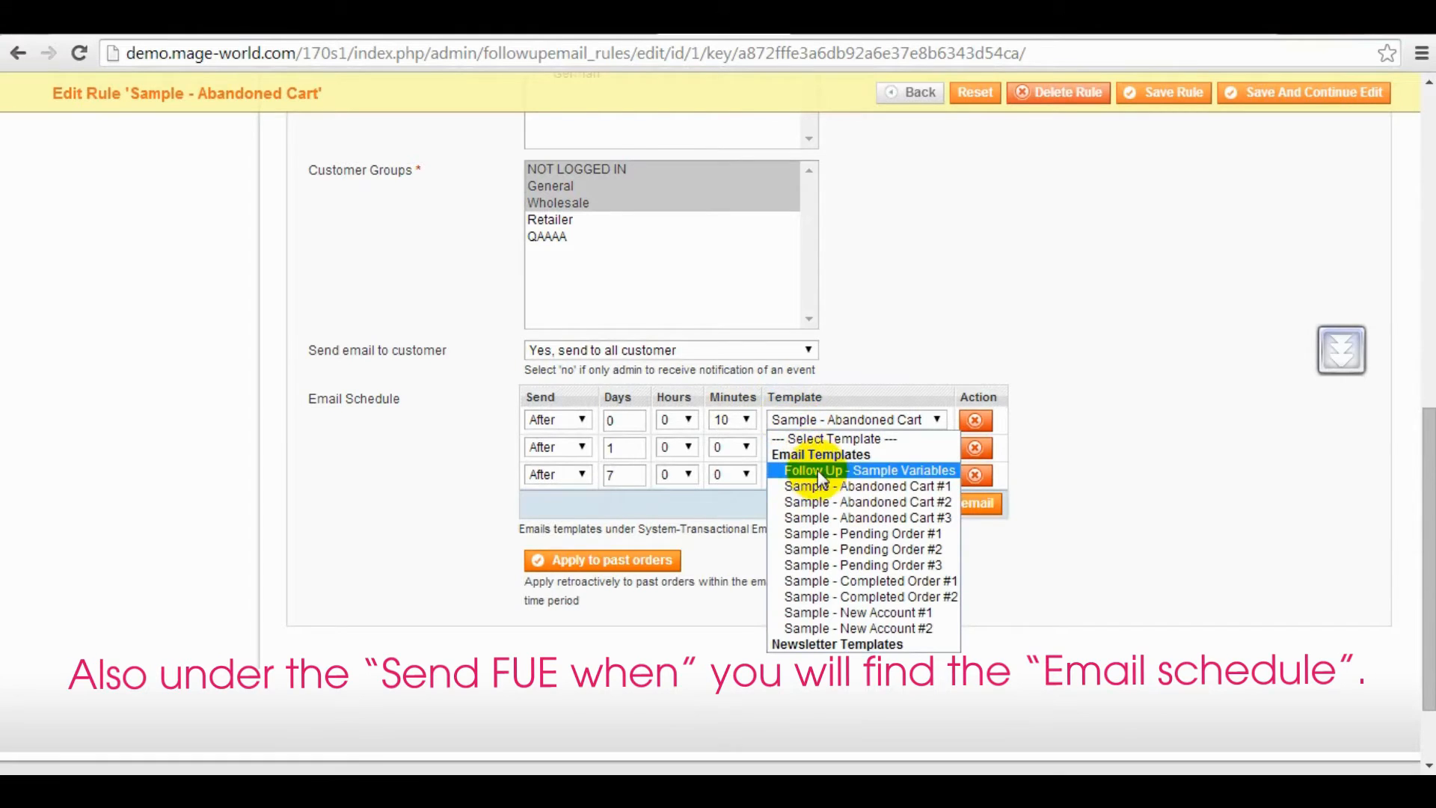
pyautogui.moveTo(856, 487)
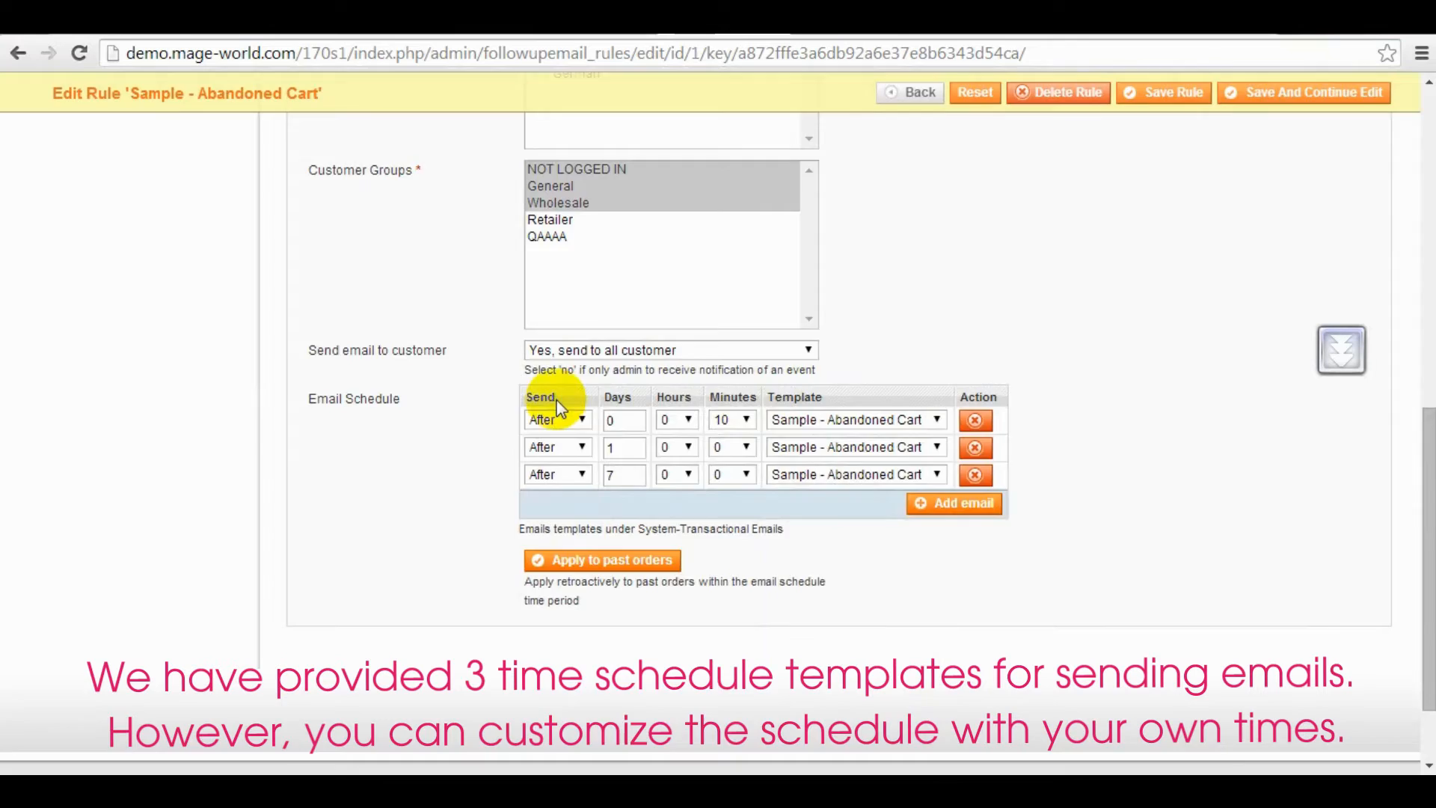
pyautogui.scroll(3)
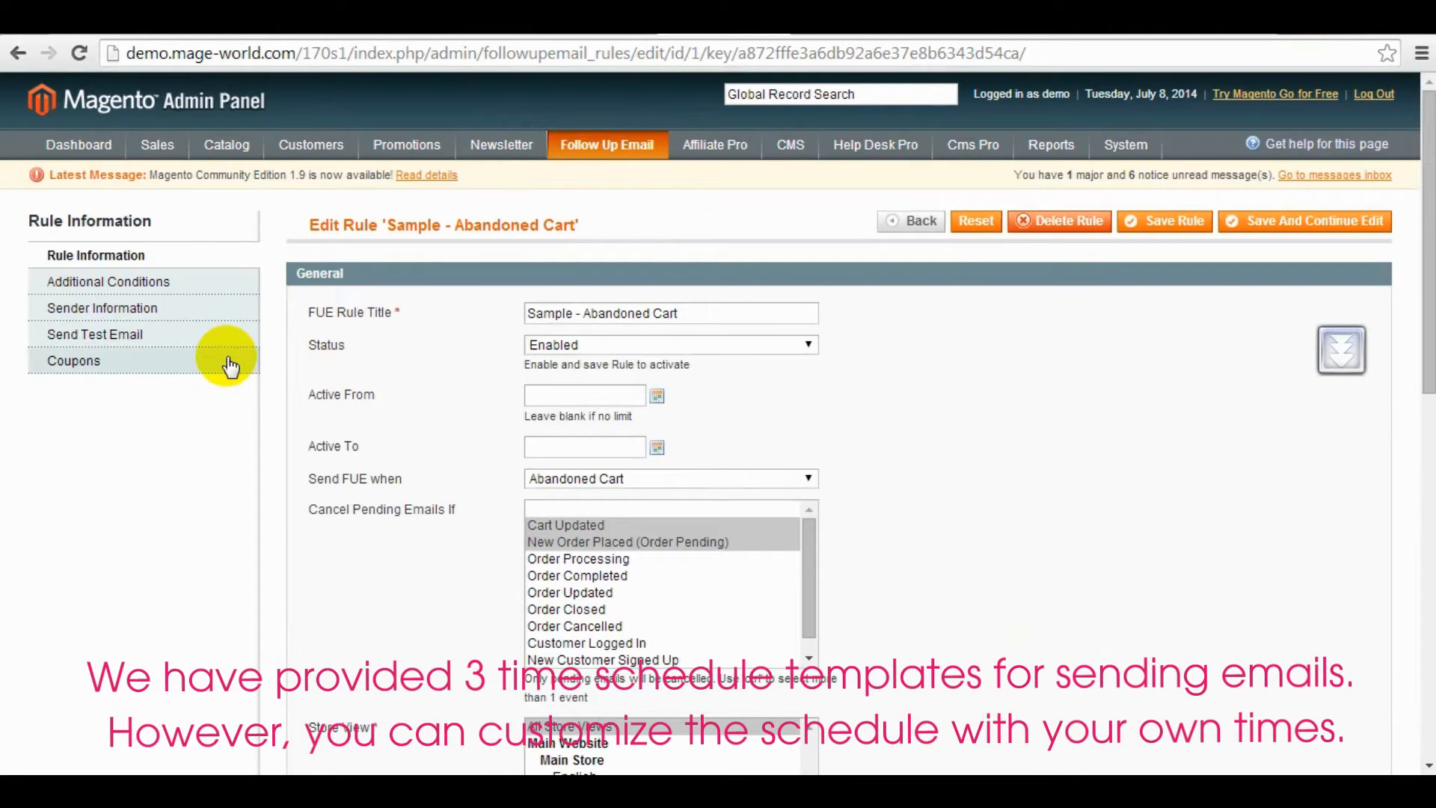
pyautogui.click(74, 360)
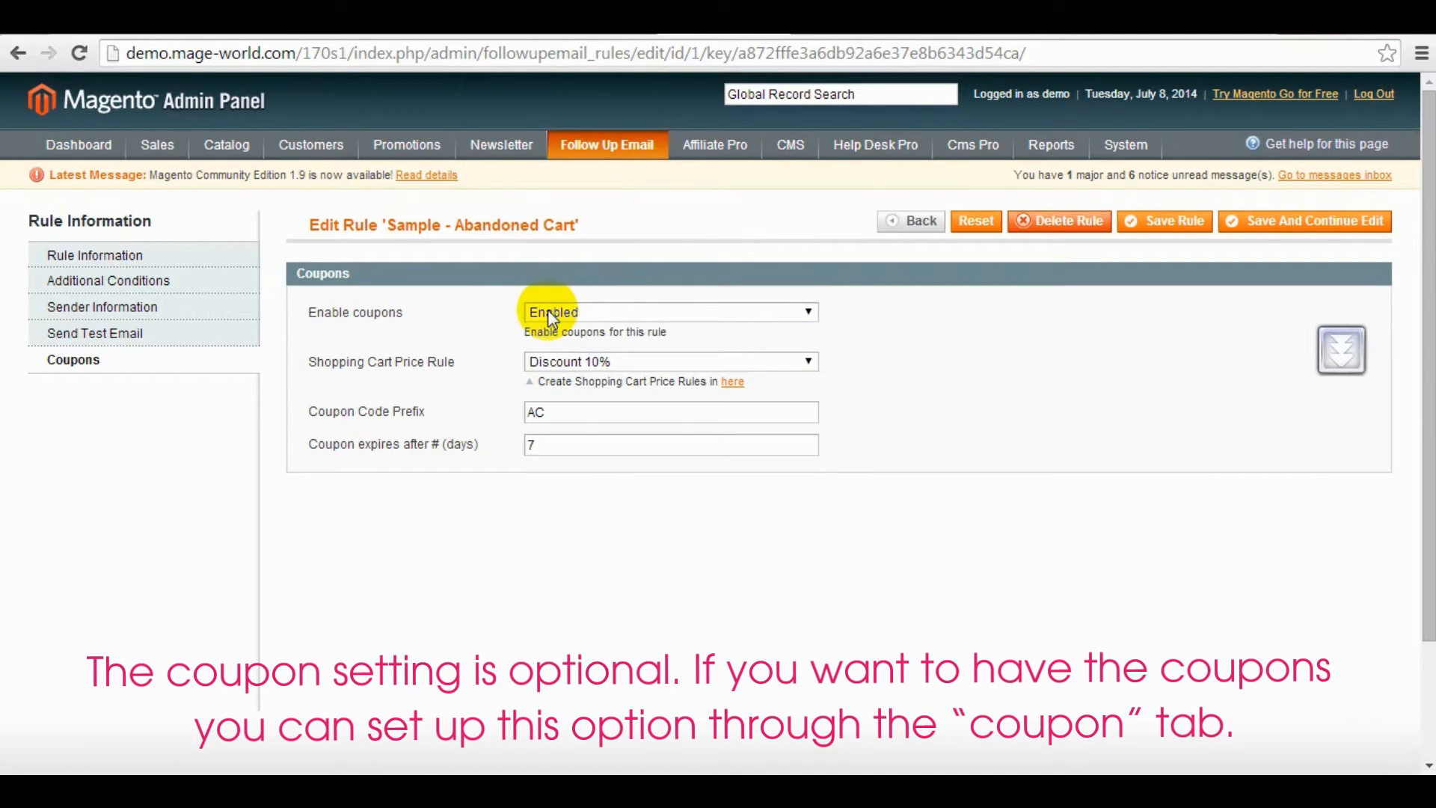
pyautogui.click(671, 360)
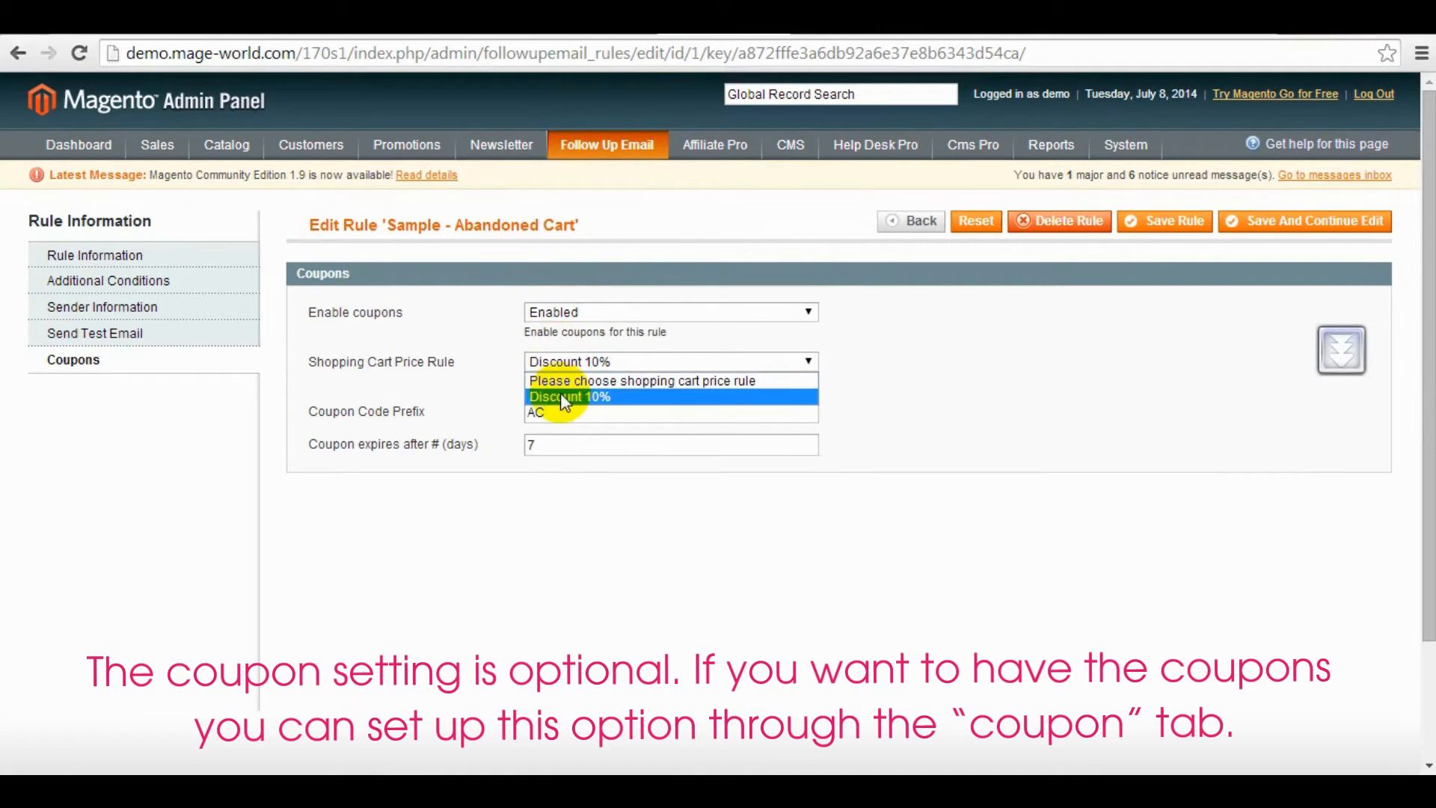
pyautogui.moveTo(467, 375)
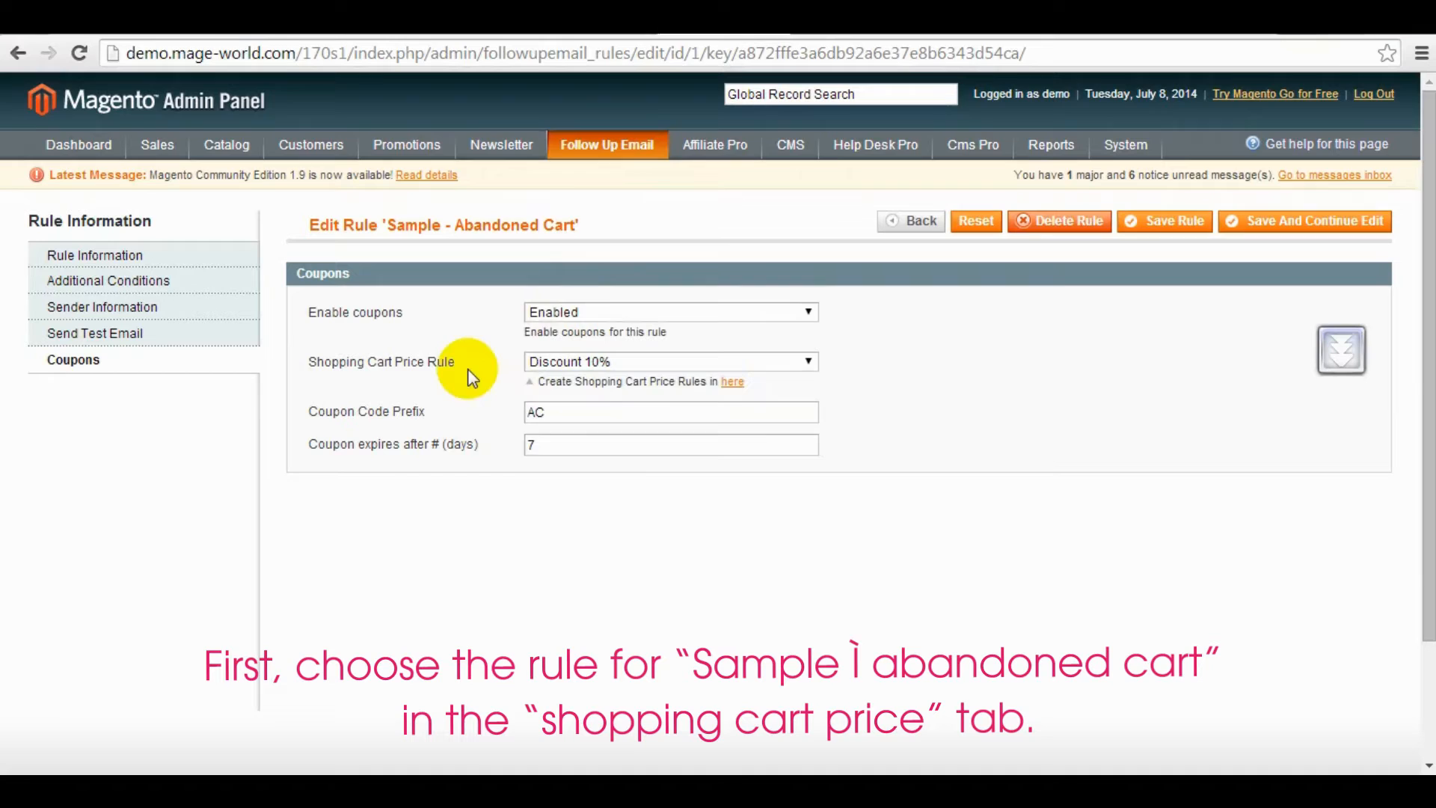
pyautogui.moveTo(326, 362)
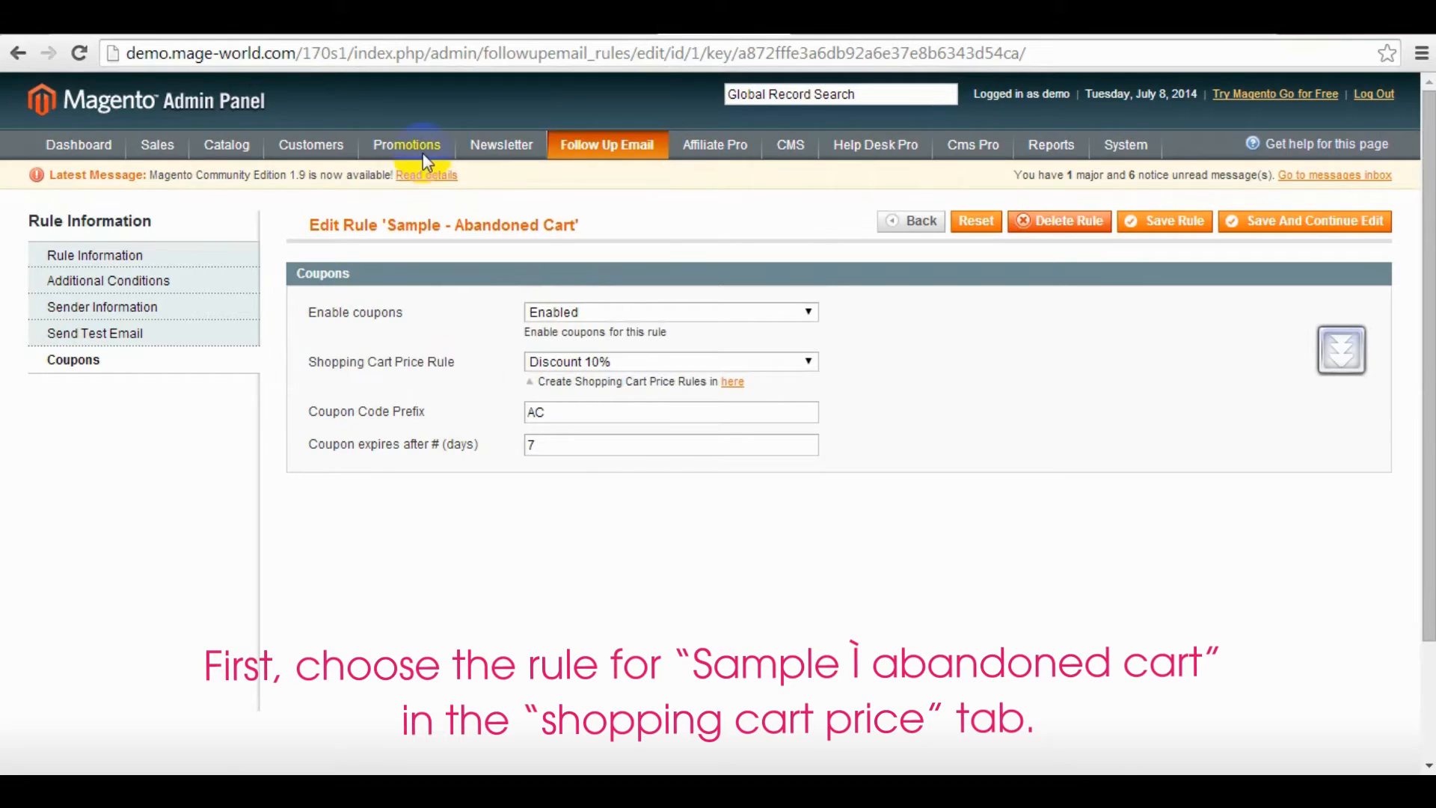
pyautogui.click(405, 145)
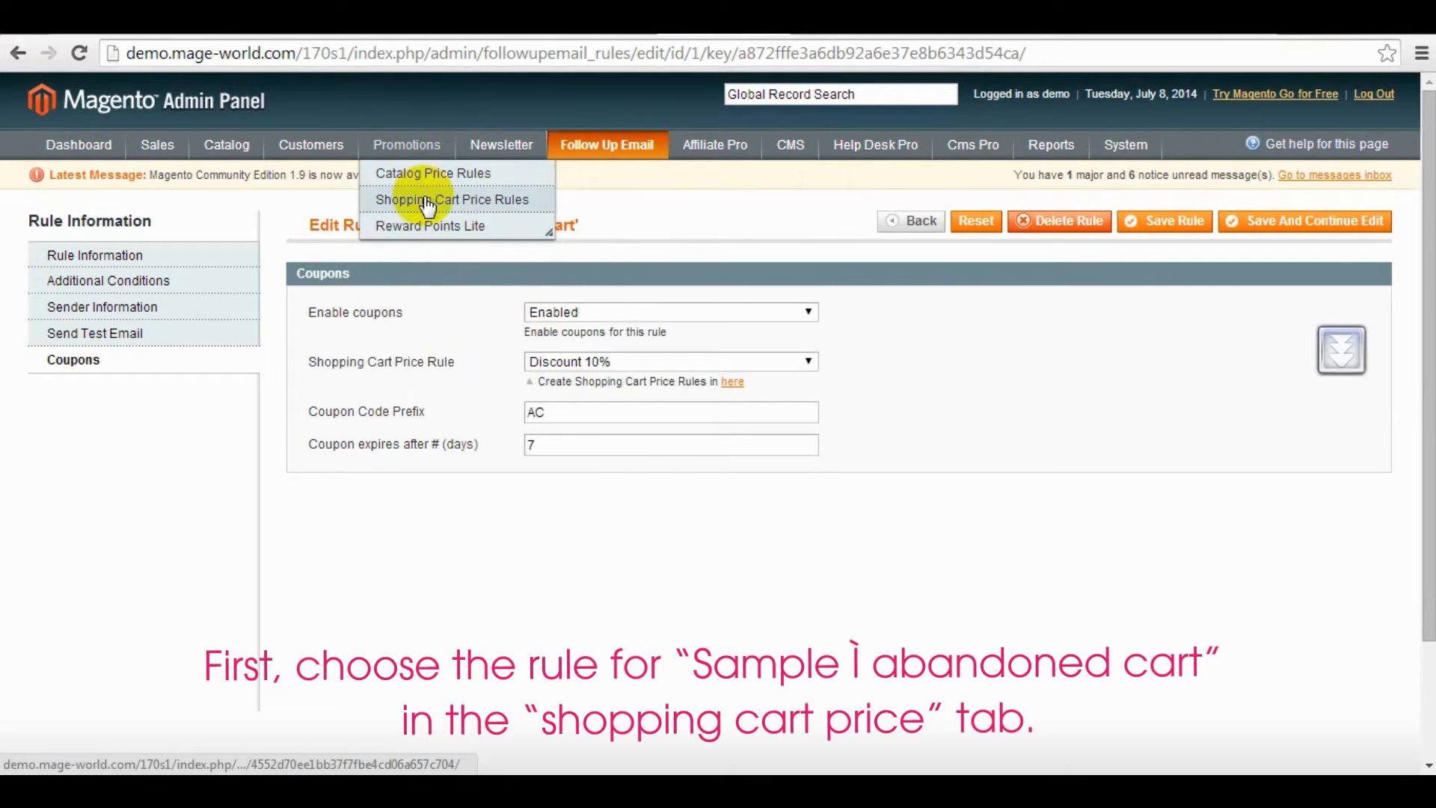
pyautogui.click(451, 199)
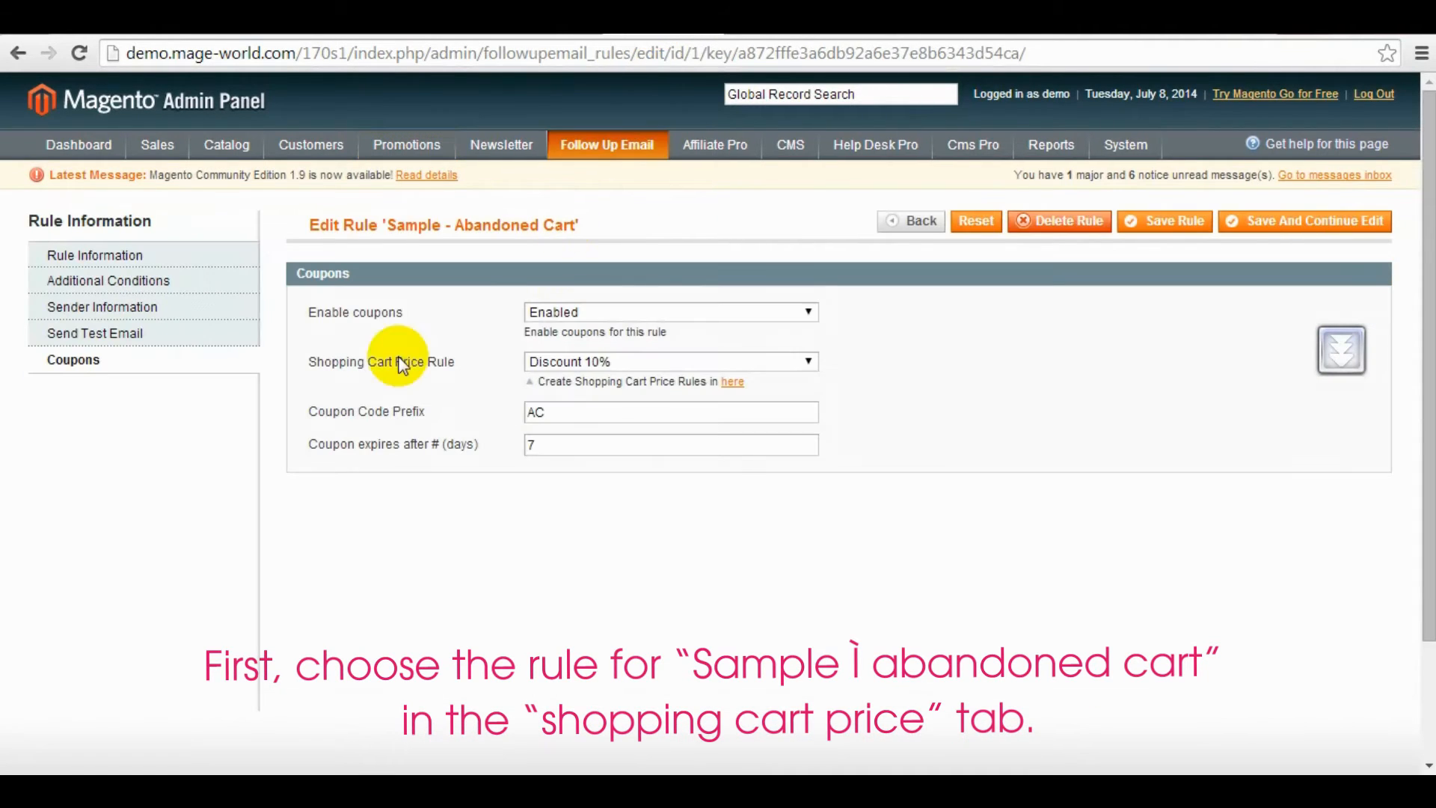
pyautogui.moveTo(174, 266)
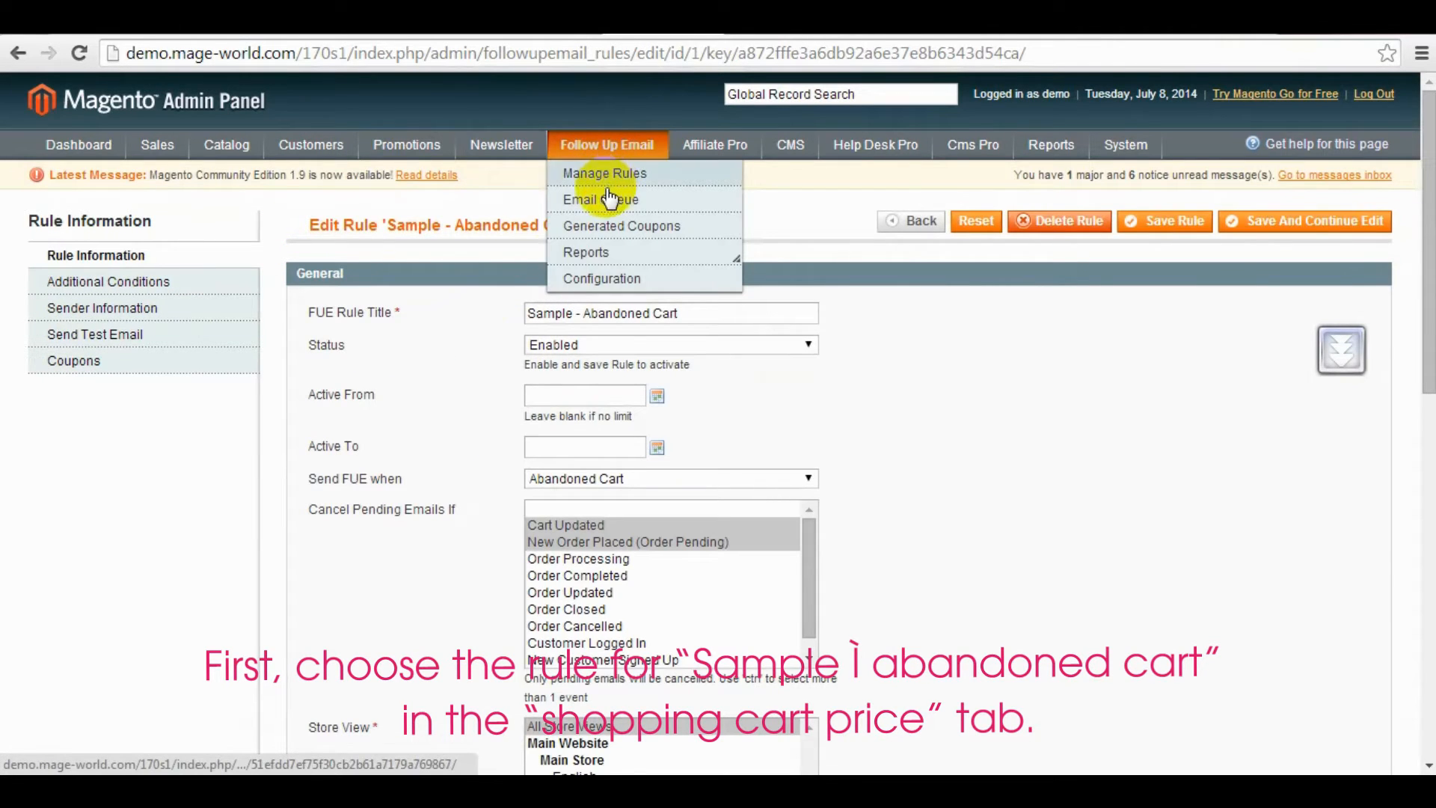
pyautogui.moveTo(1076, 169)
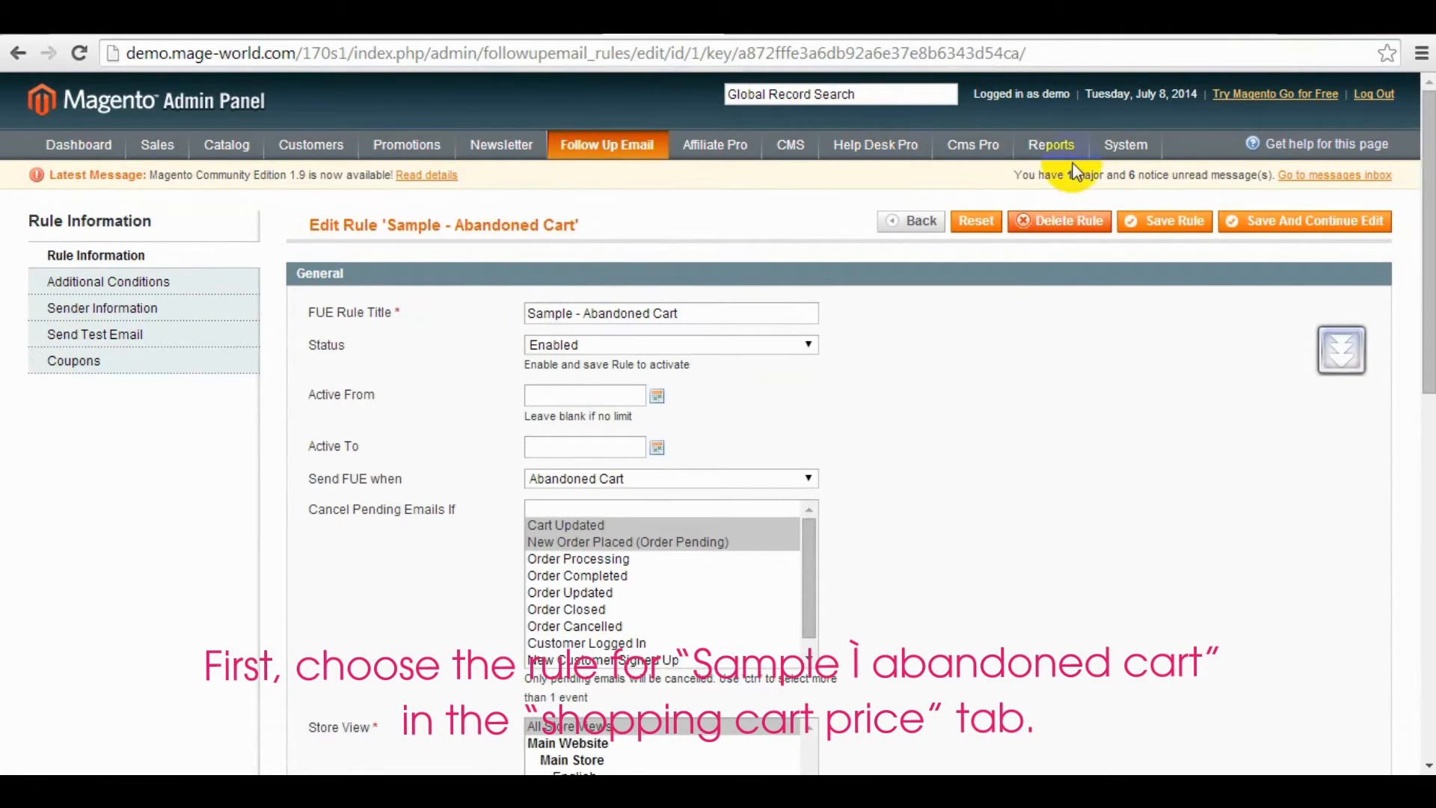
# Step: Show the Reports > Shopping Cart > Abandoned carts report listing the three carts
pyautogui.click(1050, 145)
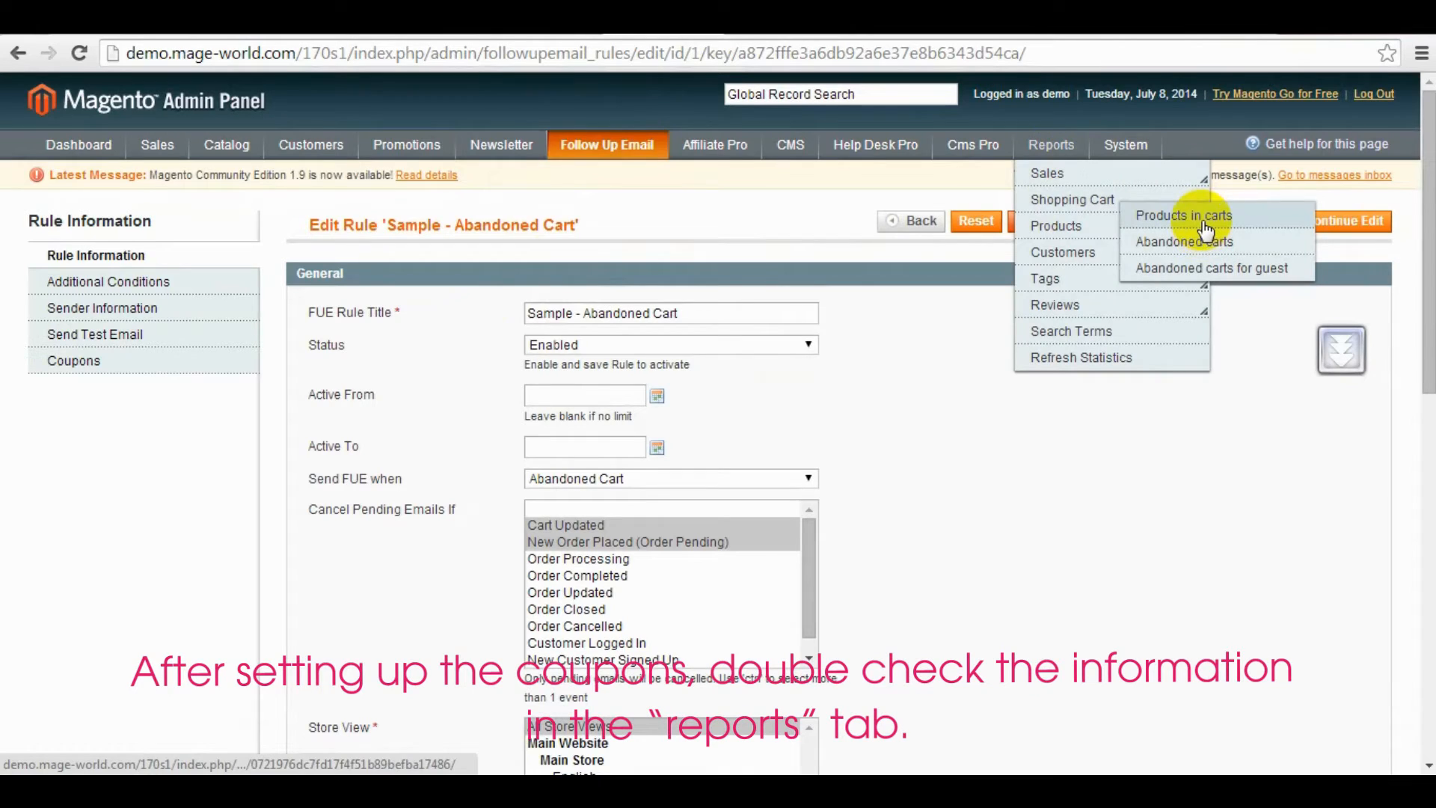
pyautogui.click(1185, 241)
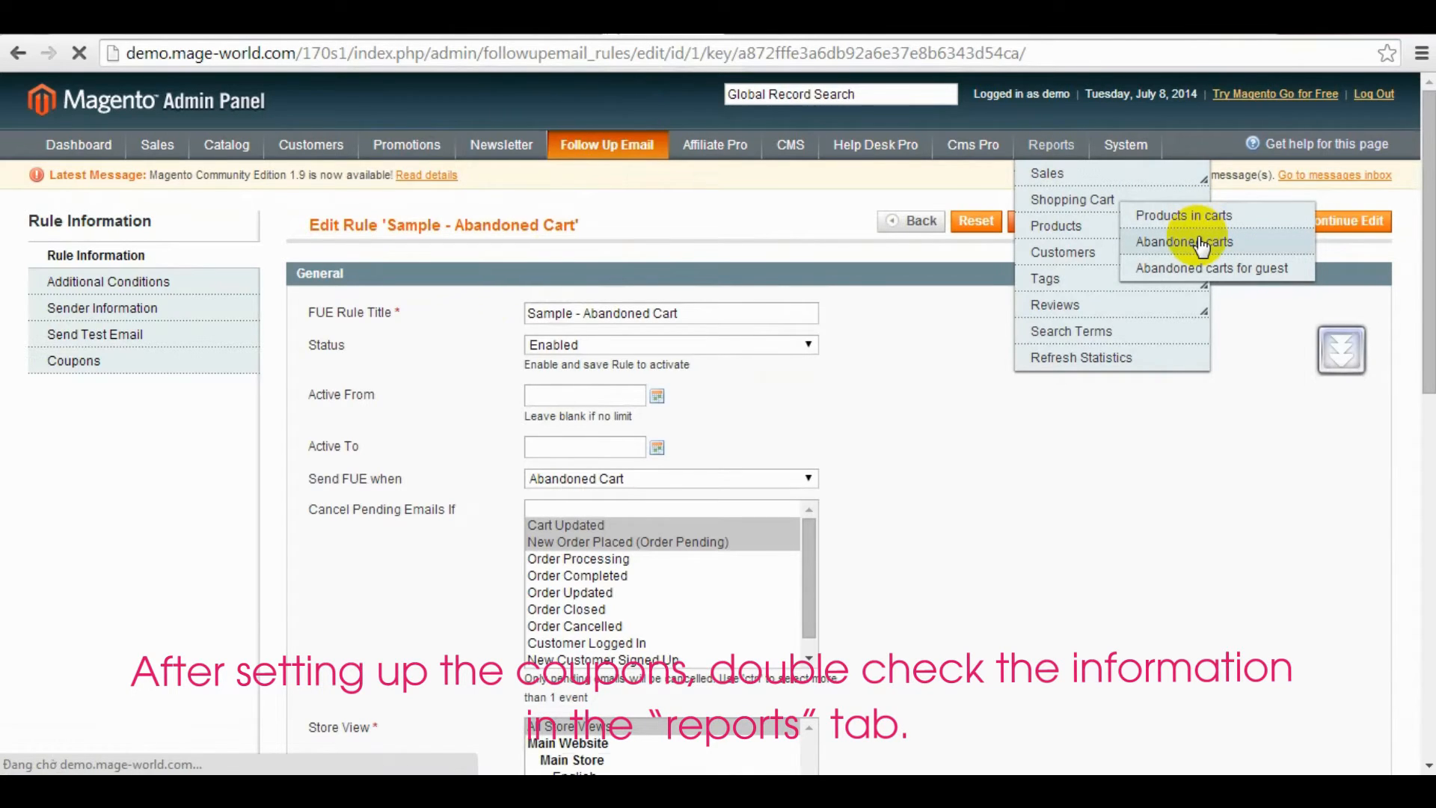
pyautogui.click(1185, 243)
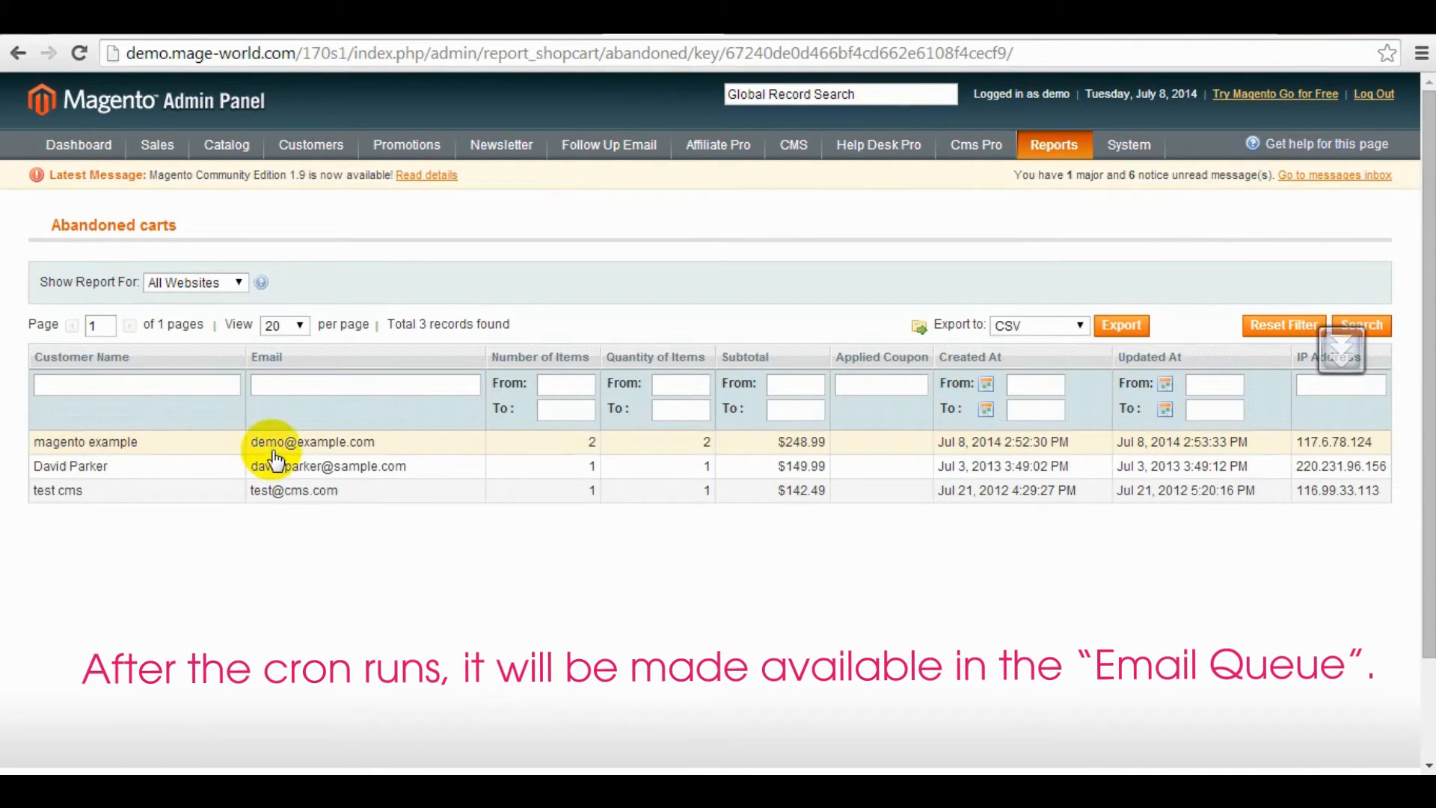
pyautogui.click(609, 145)
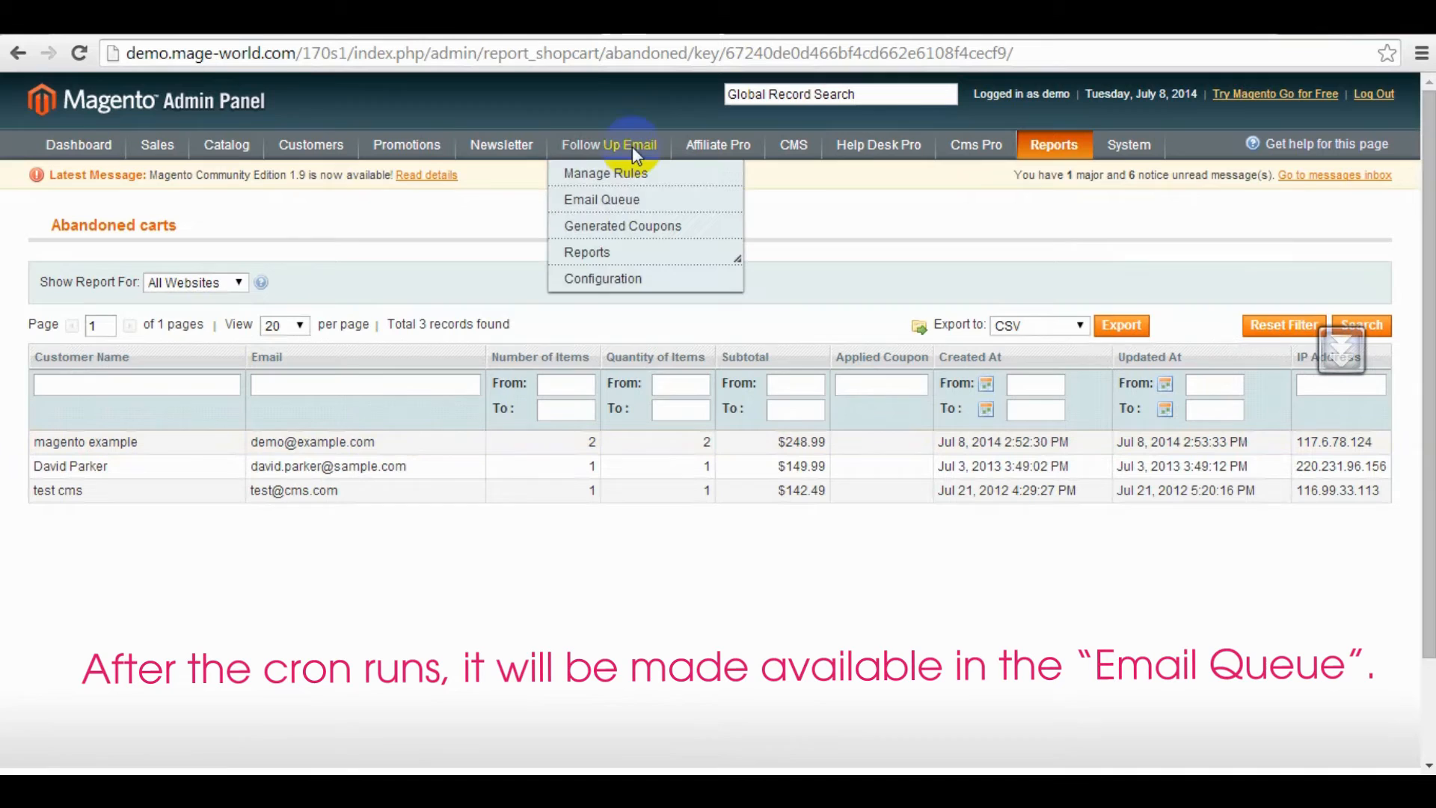
pyautogui.moveTo(601, 199)
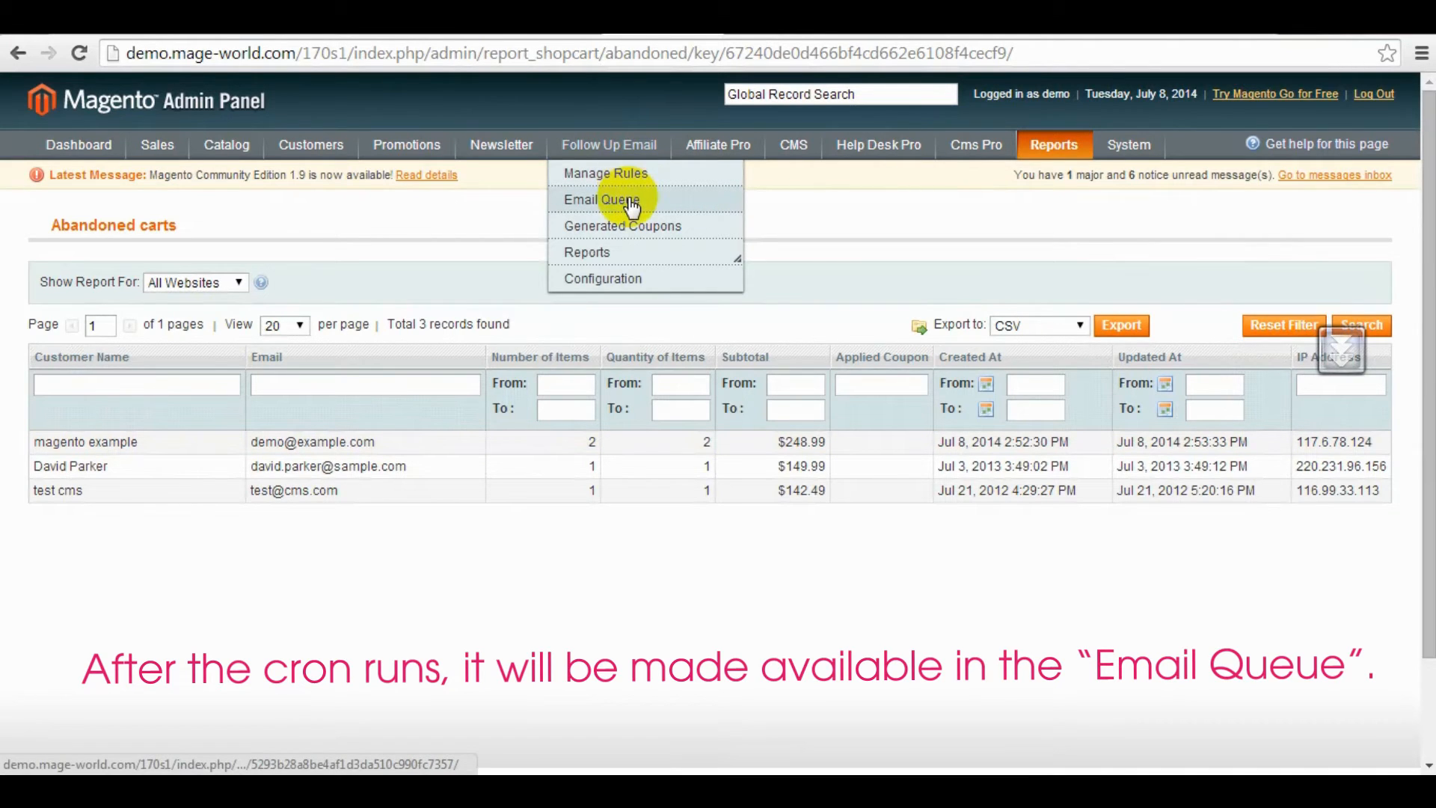
# Step: Show the Follow Up Email Queue and select the pending abandoned-cart email with ID 31
pyautogui.click(601, 199)
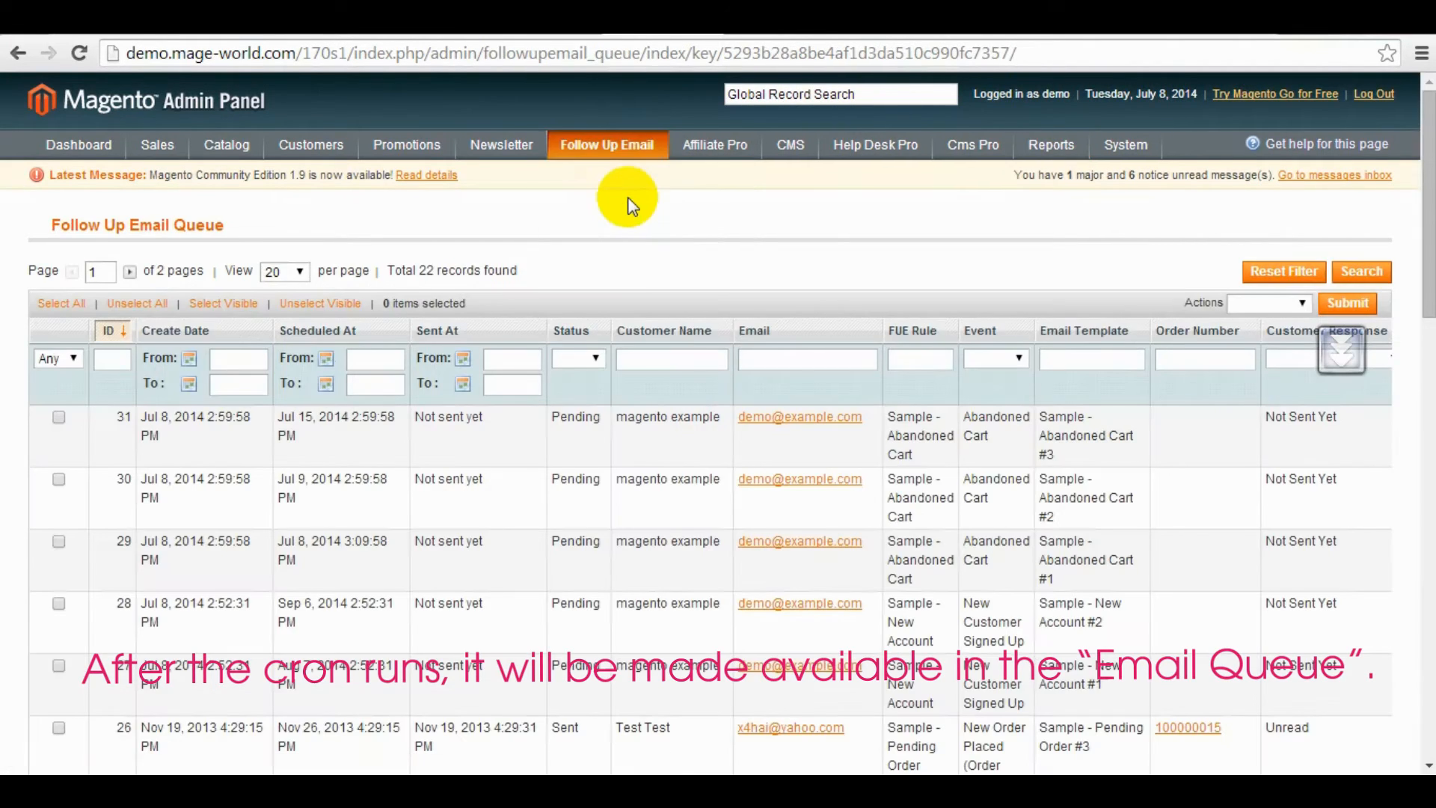
pyautogui.moveTo(745, 423)
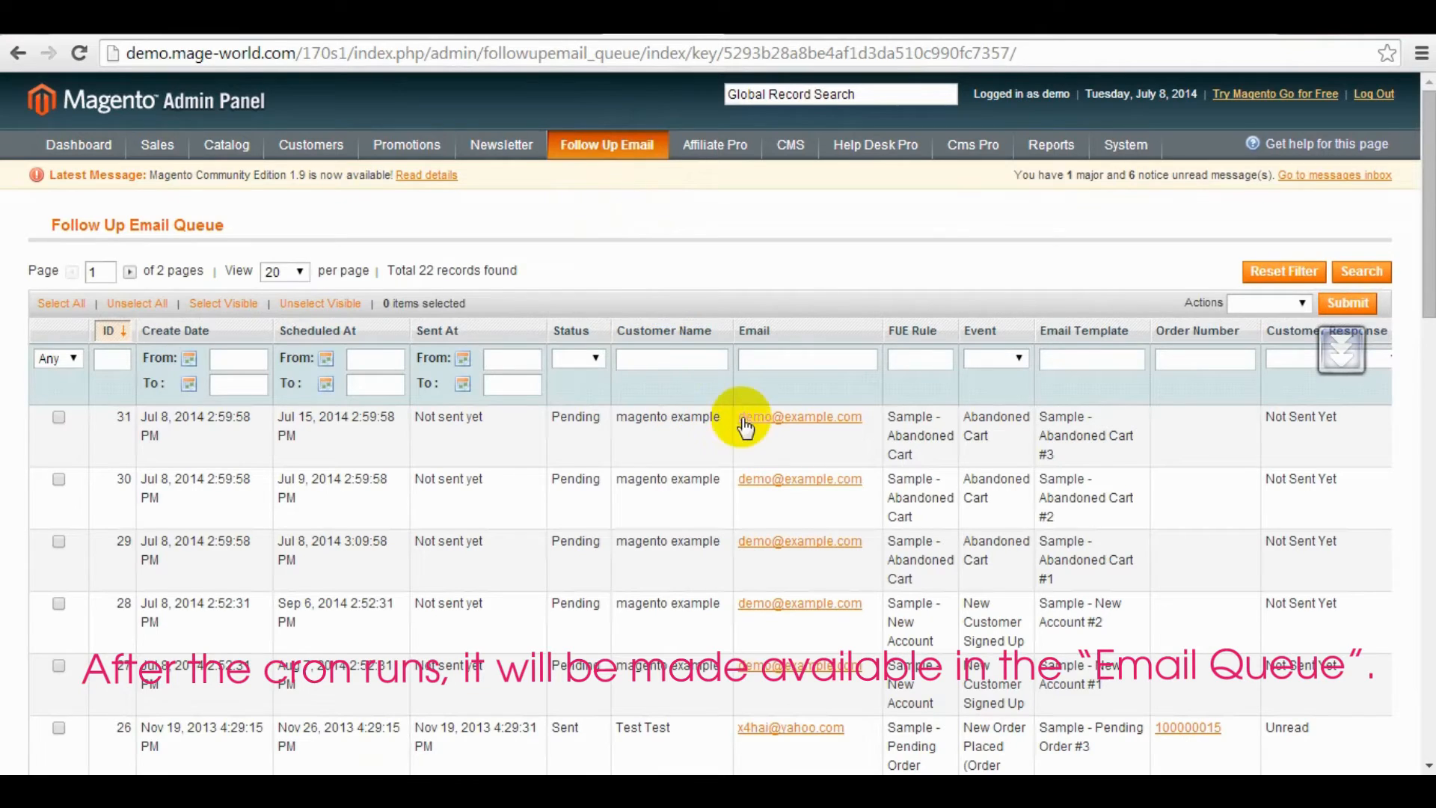
pyautogui.moveTo(1076, 585)
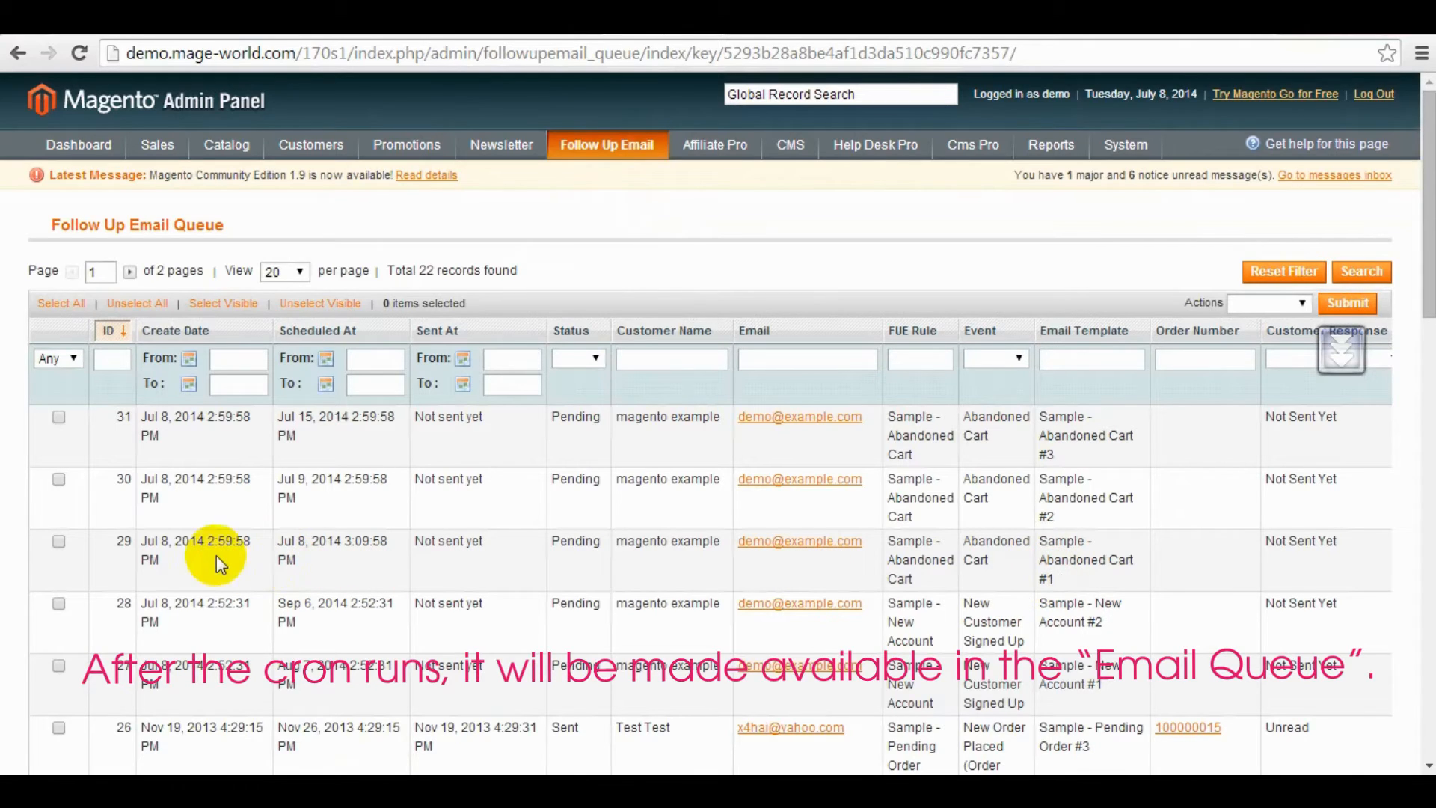
pyautogui.moveTo(358, 540)
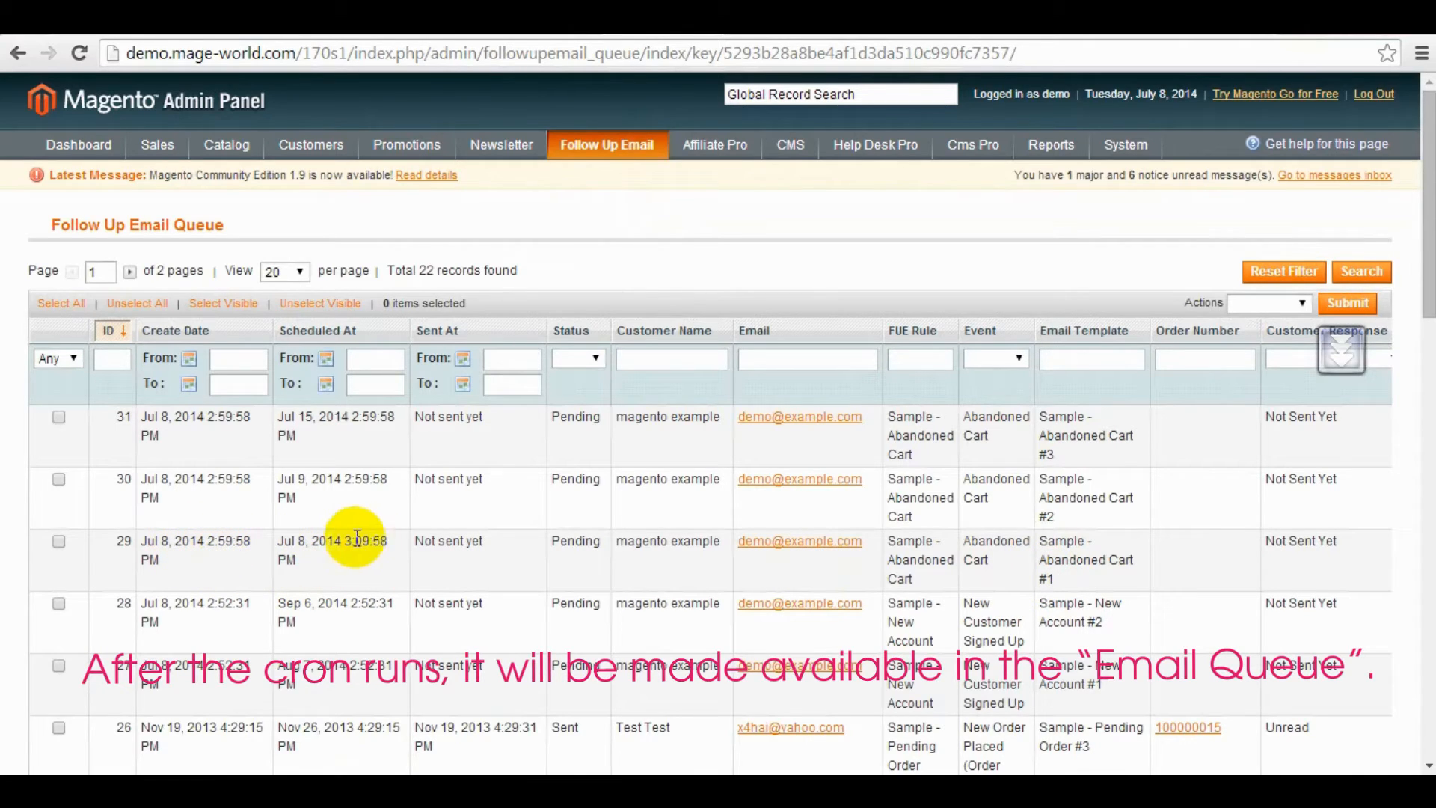
pyautogui.moveTo(1104, 600)
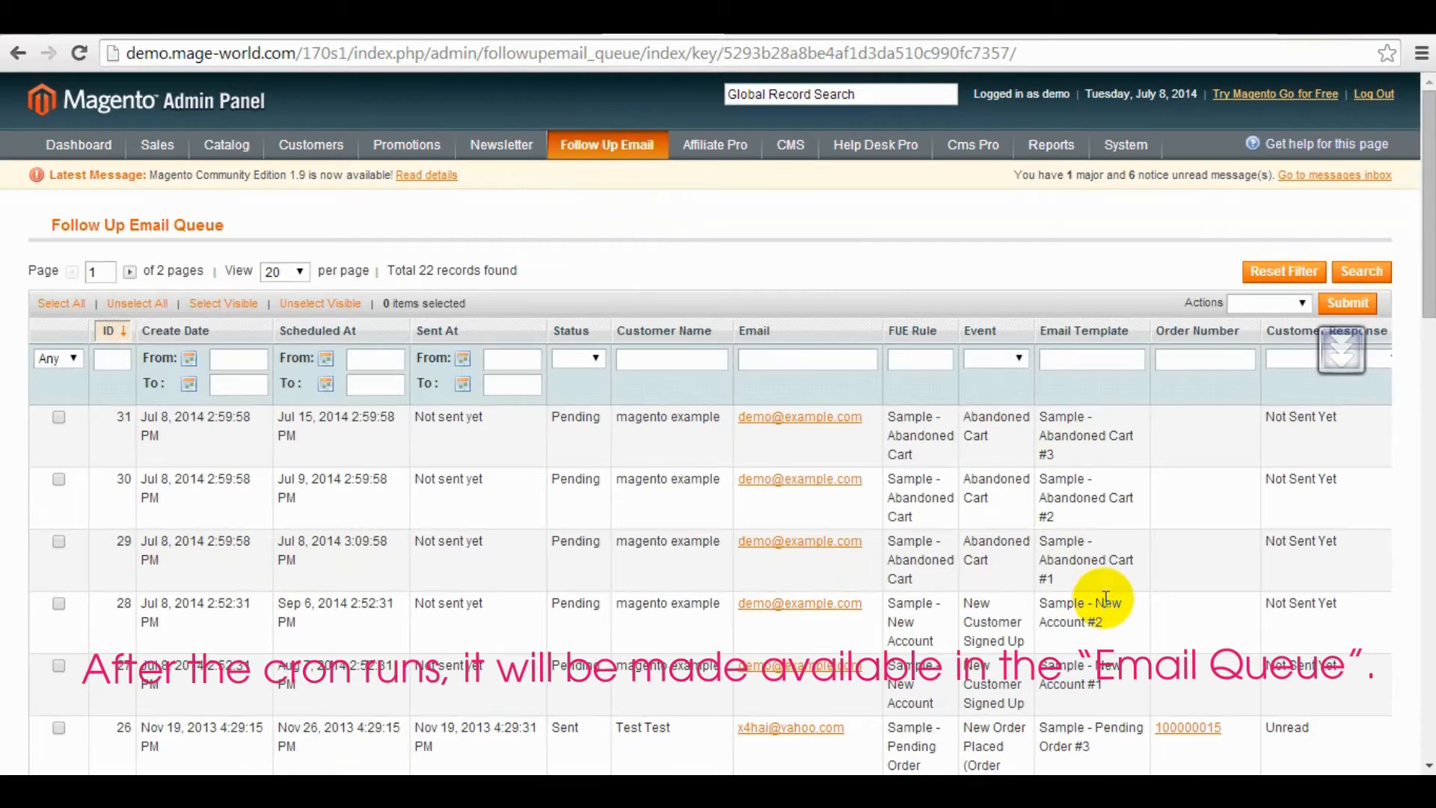
pyautogui.moveTo(1078, 521)
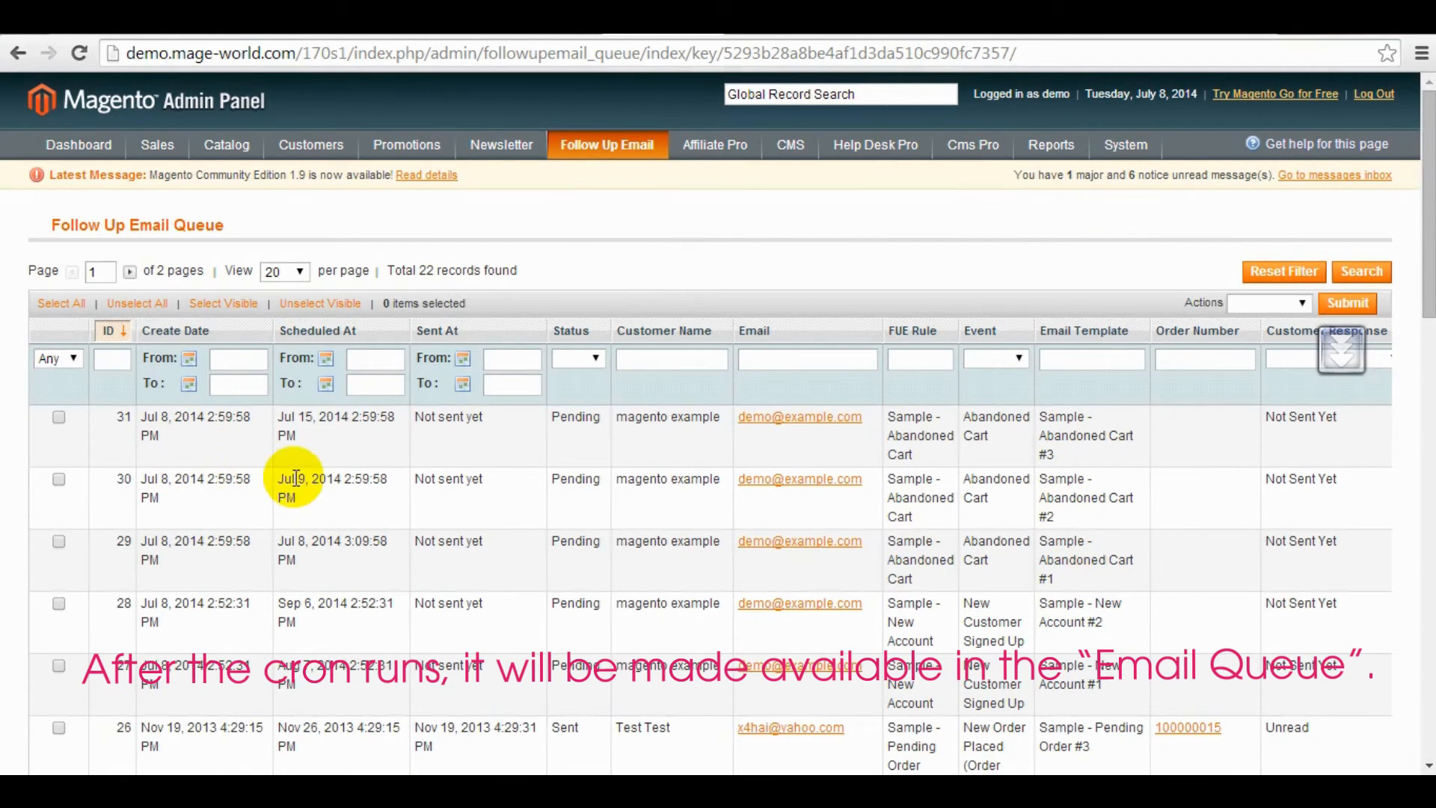
pyautogui.moveTo(1062, 458)
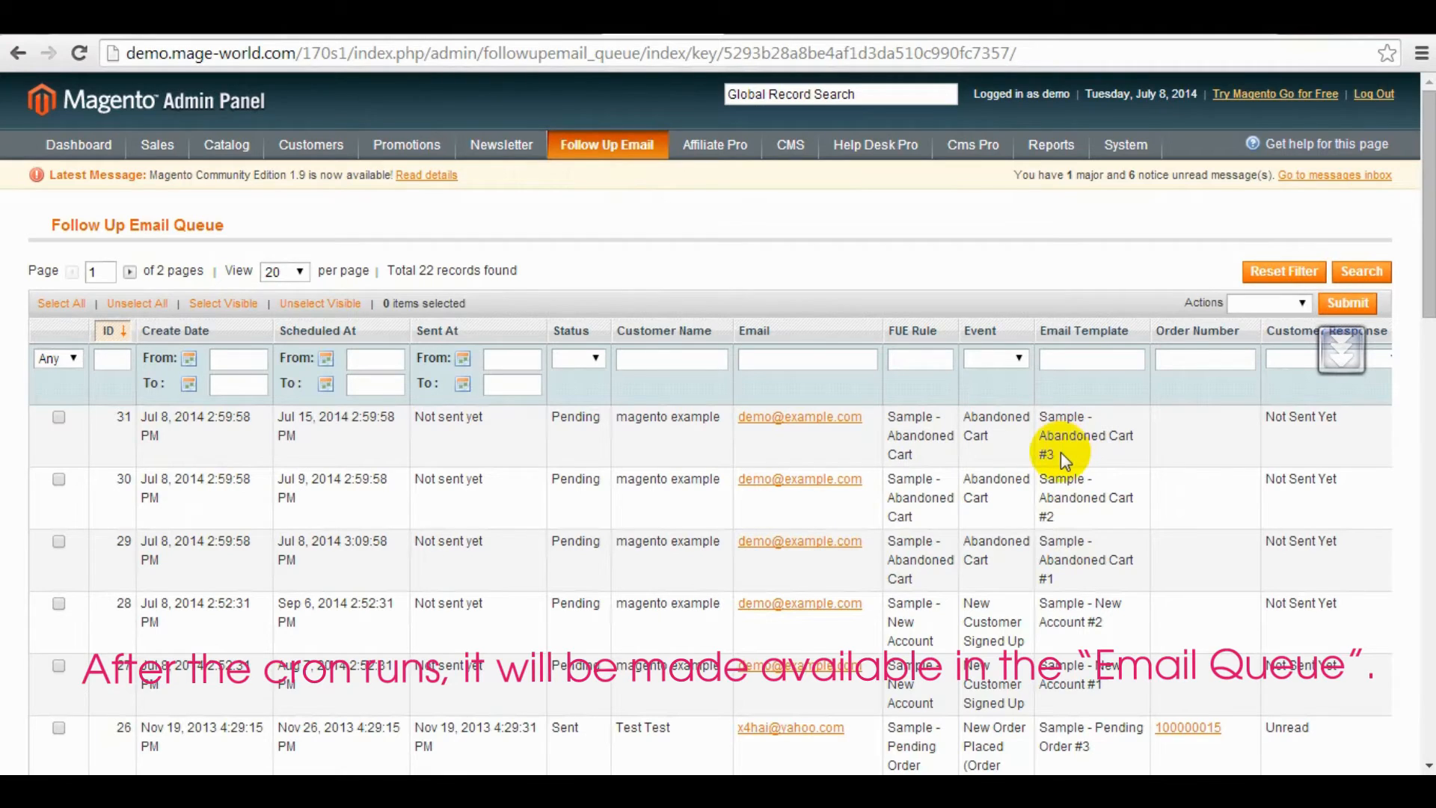
pyautogui.click(59, 417)
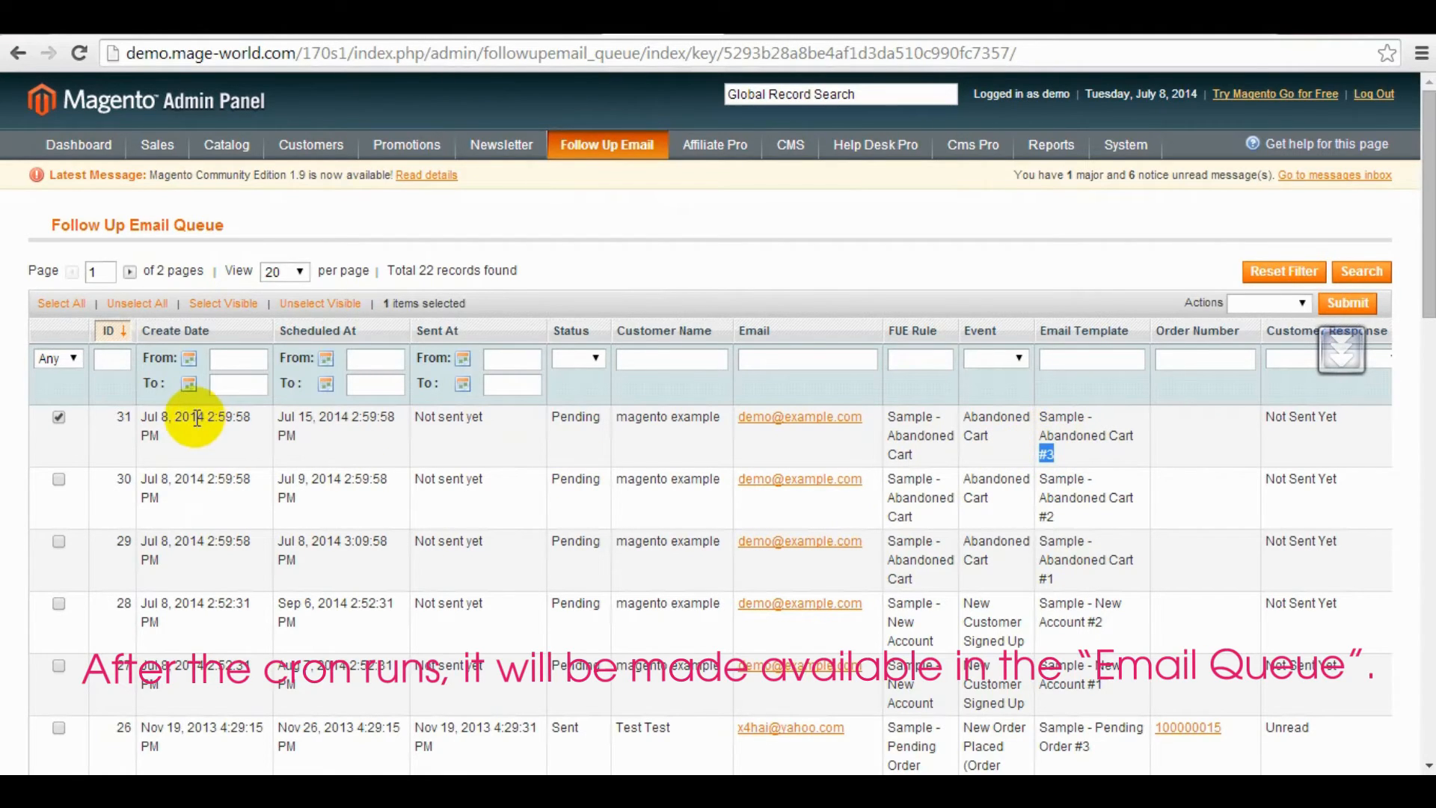
pyautogui.moveTo(671, 382)
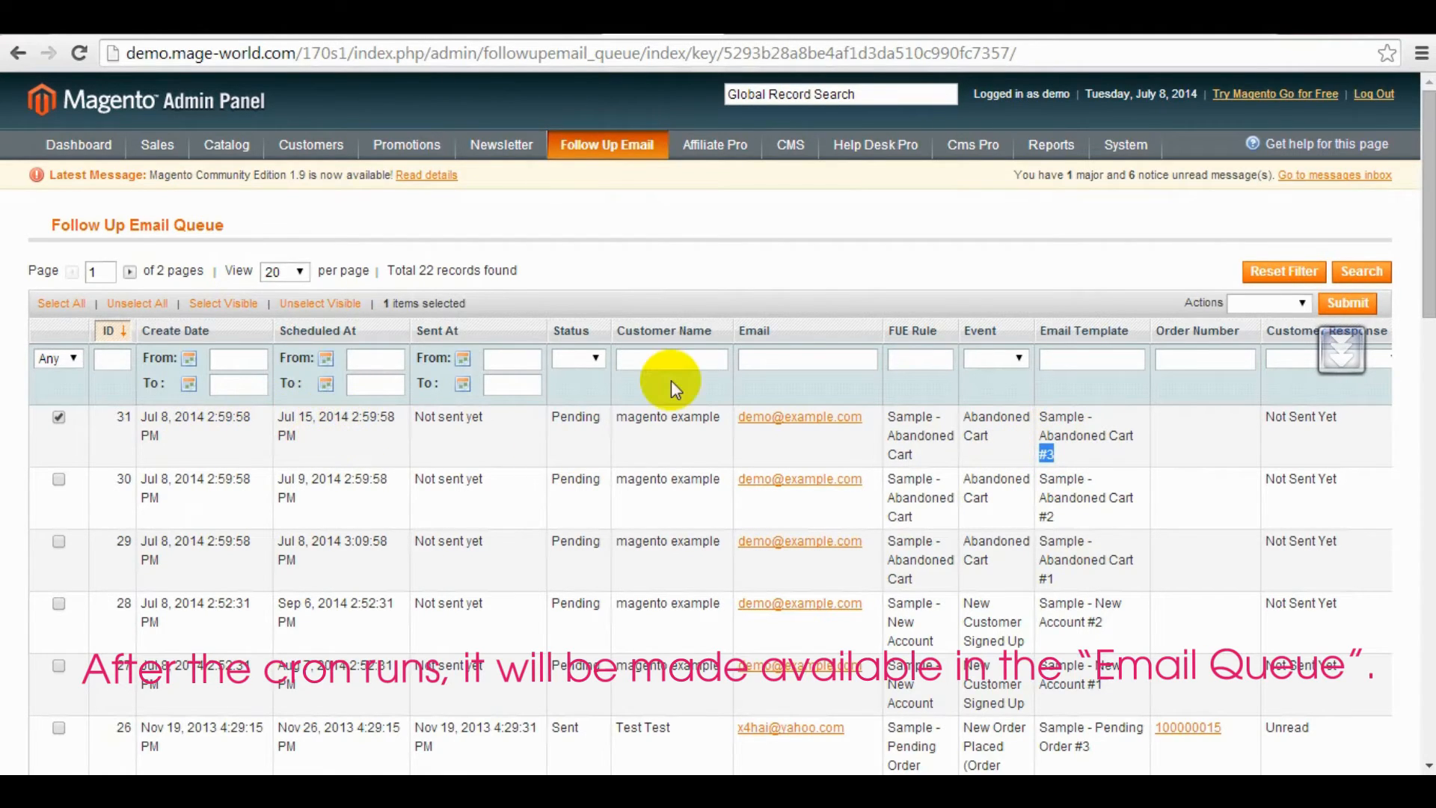
pyautogui.click(606, 145)
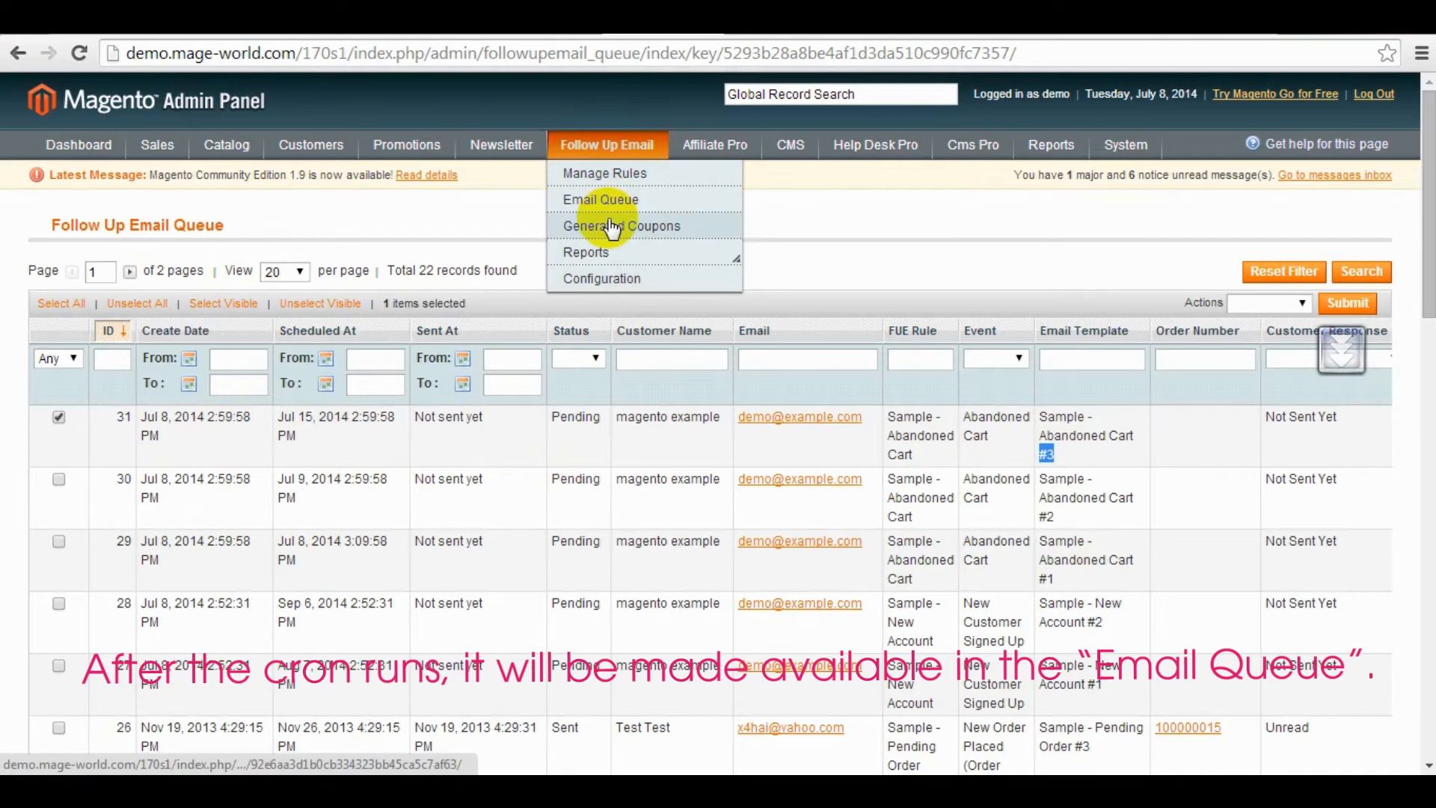
pyautogui.click(621, 226)
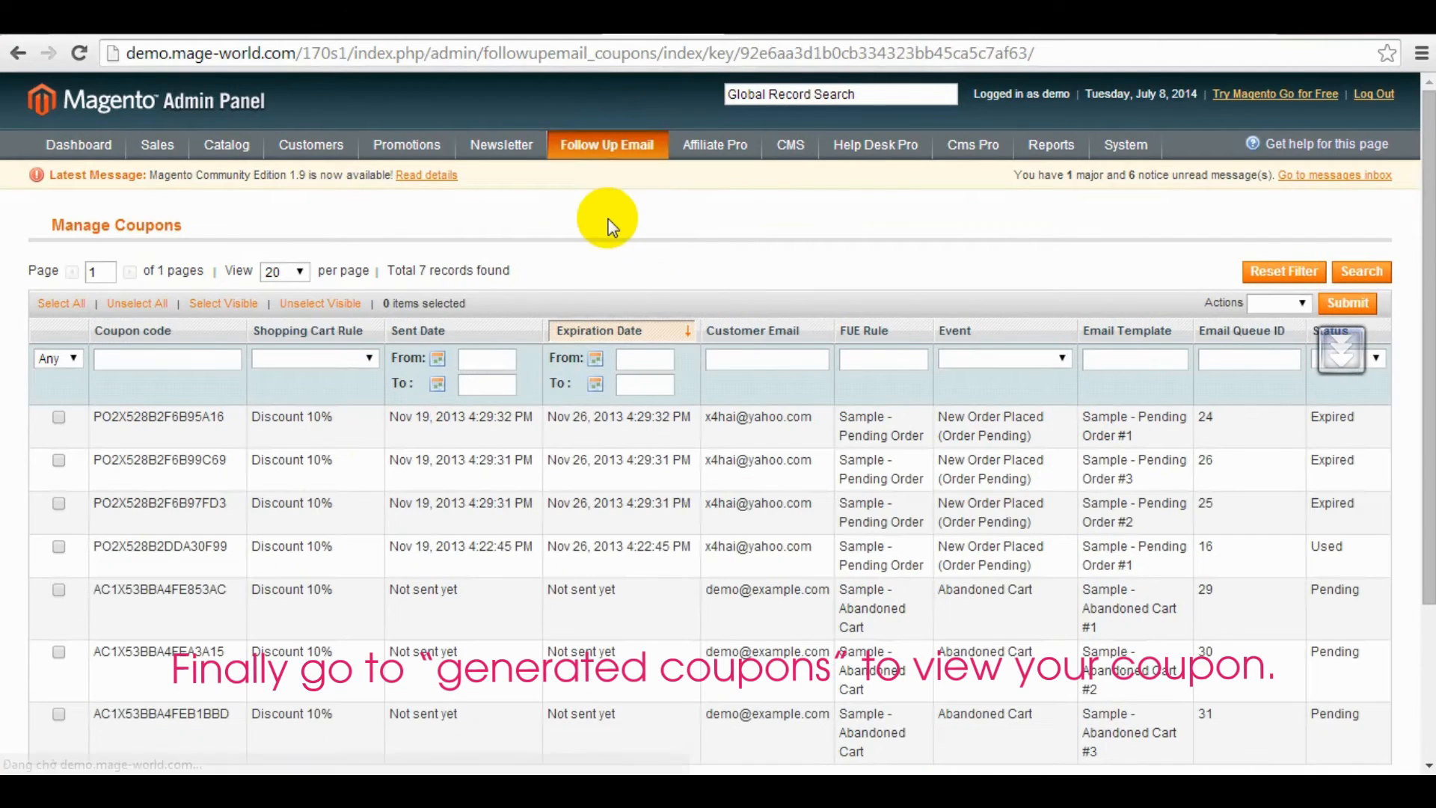
pyautogui.moveTo(896, 465)
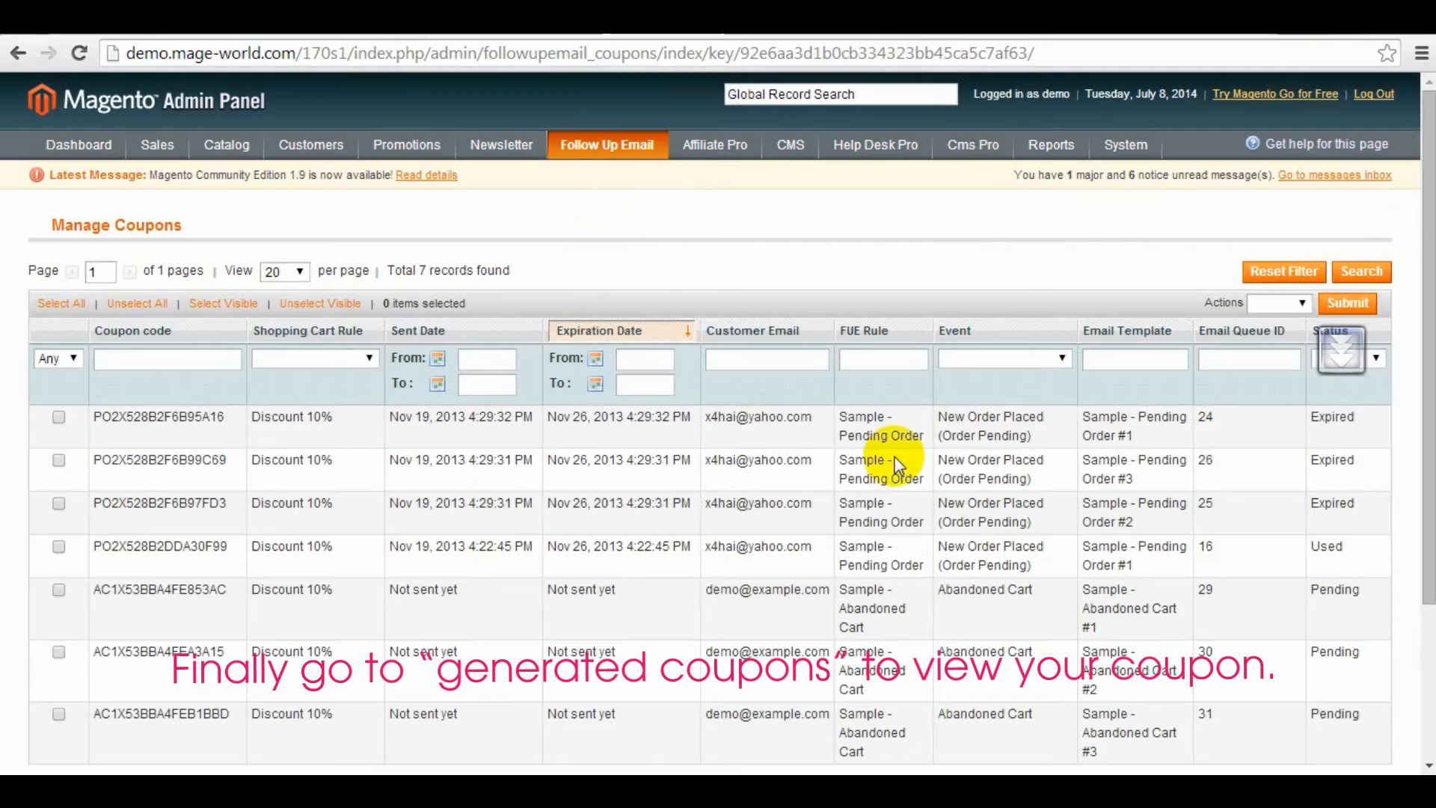
pyautogui.scroll(-3)
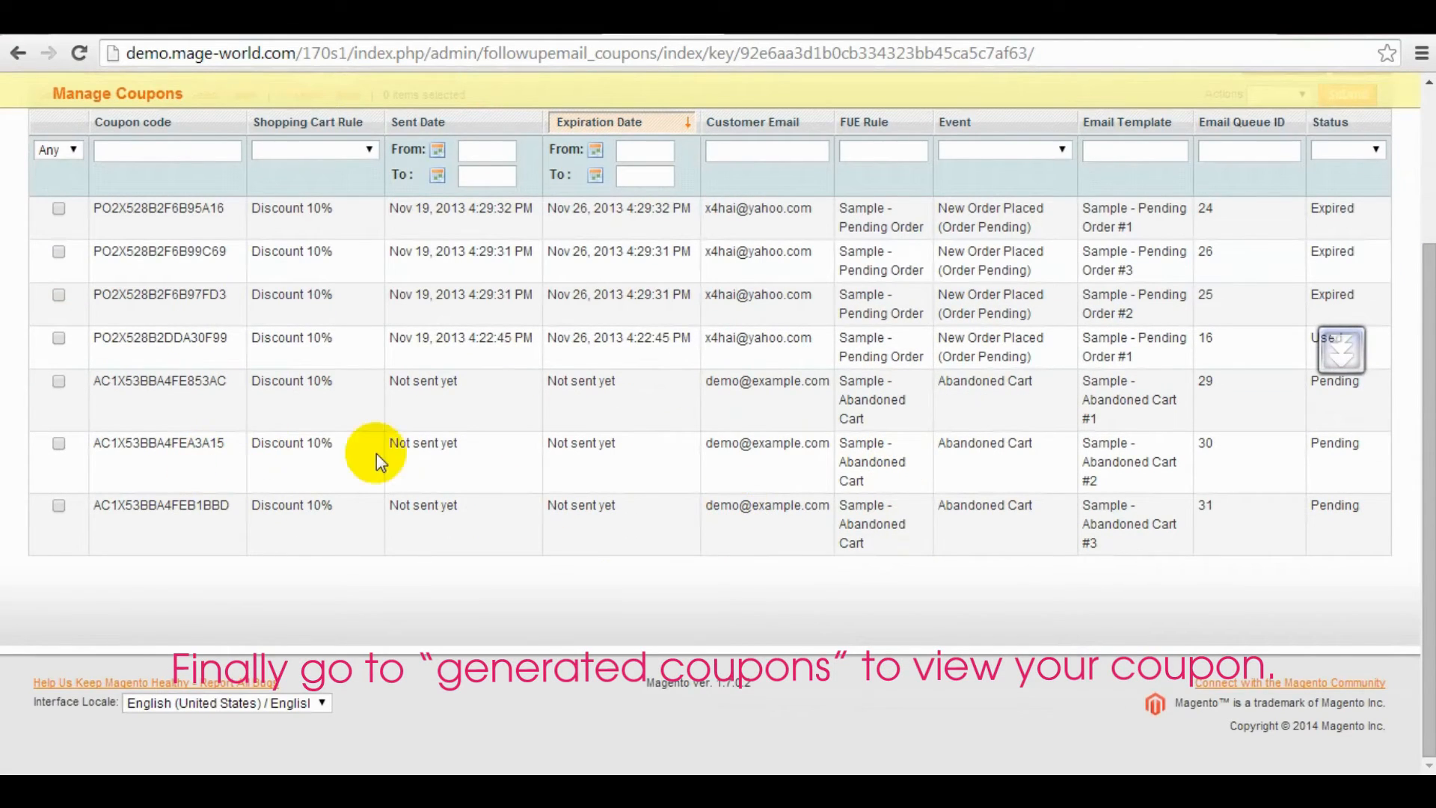
pyautogui.moveTo(1252, 513)
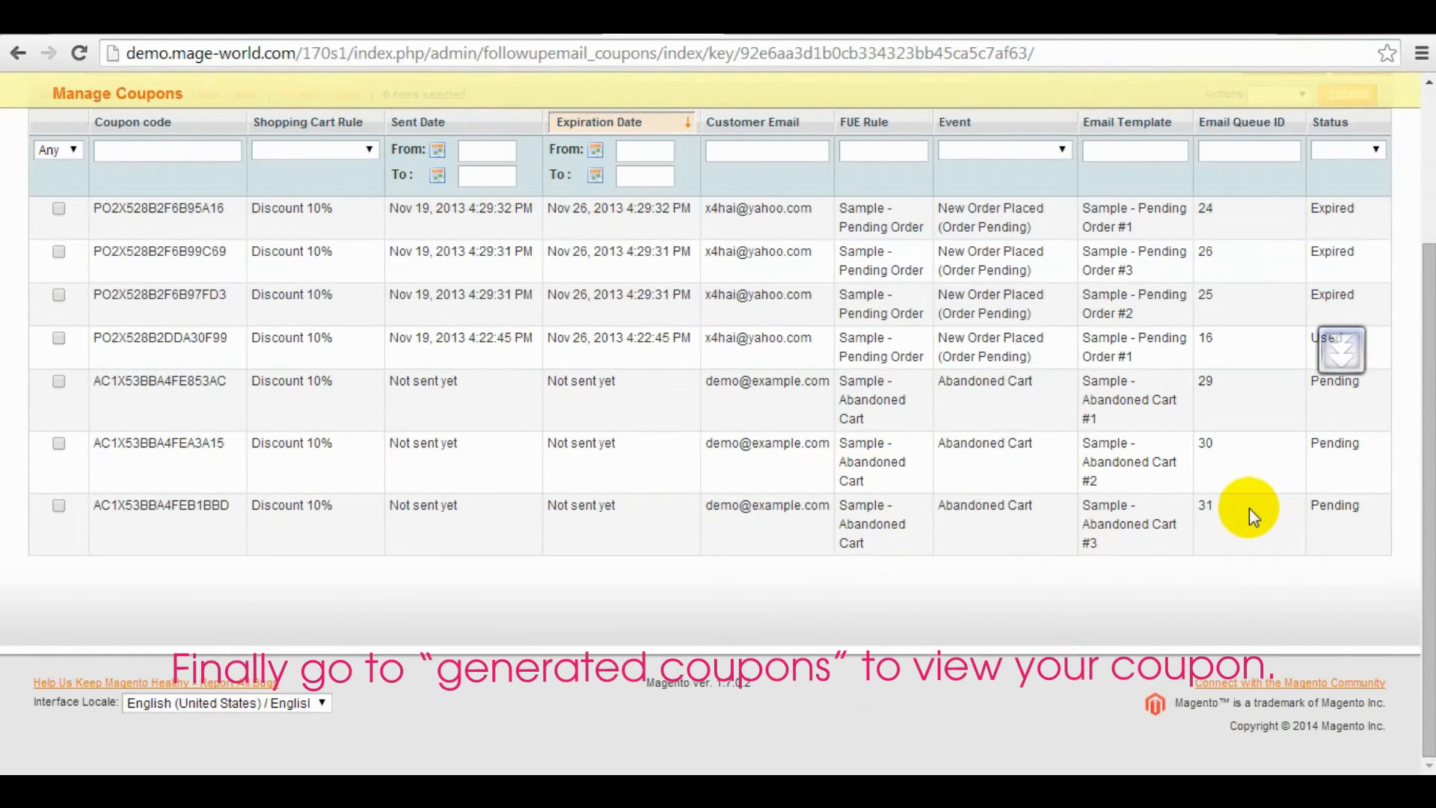
pyautogui.moveTo(101, 527)
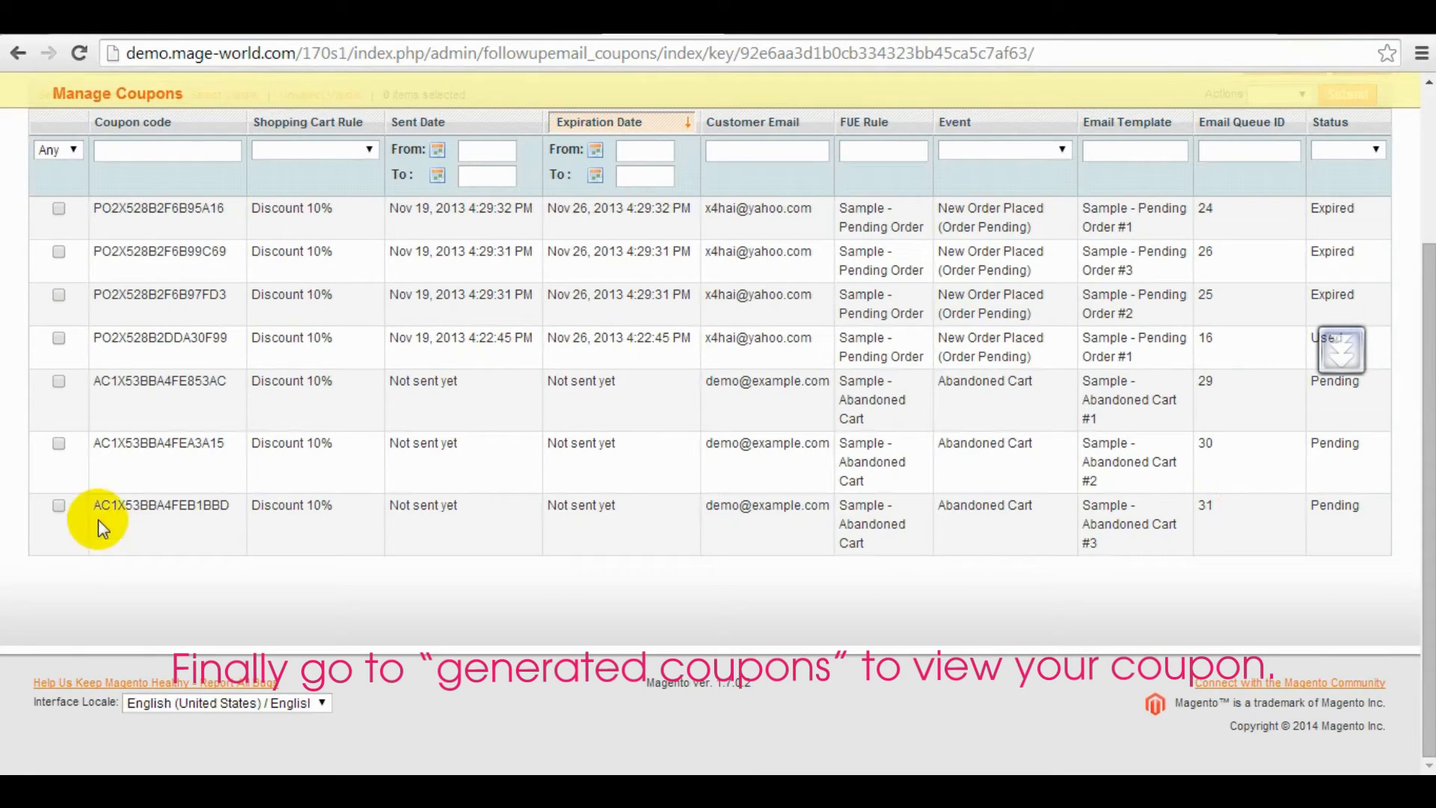
pyautogui.doubleClick(160, 504)
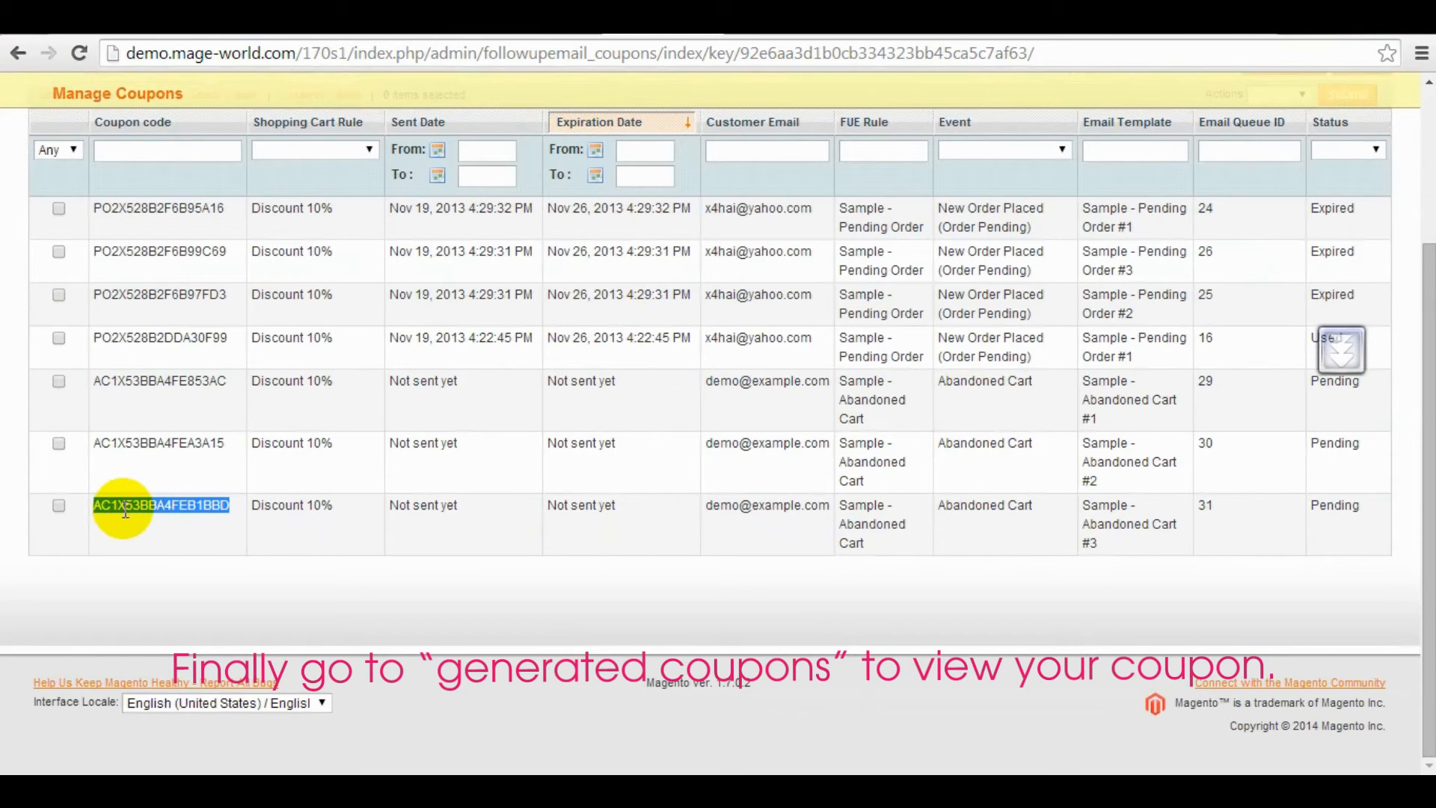
pyautogui.scroll(3)
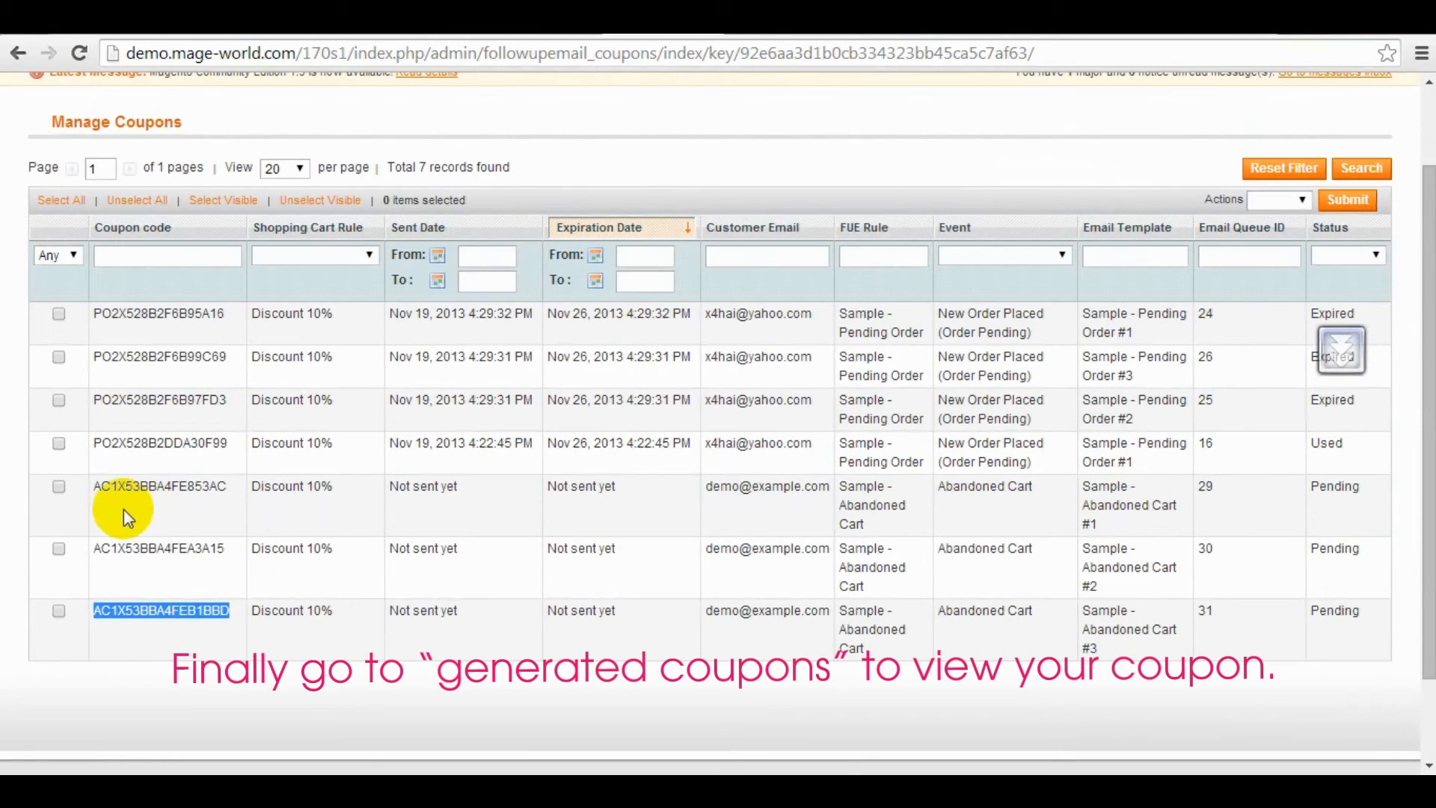
pyautogui.scroll(3)
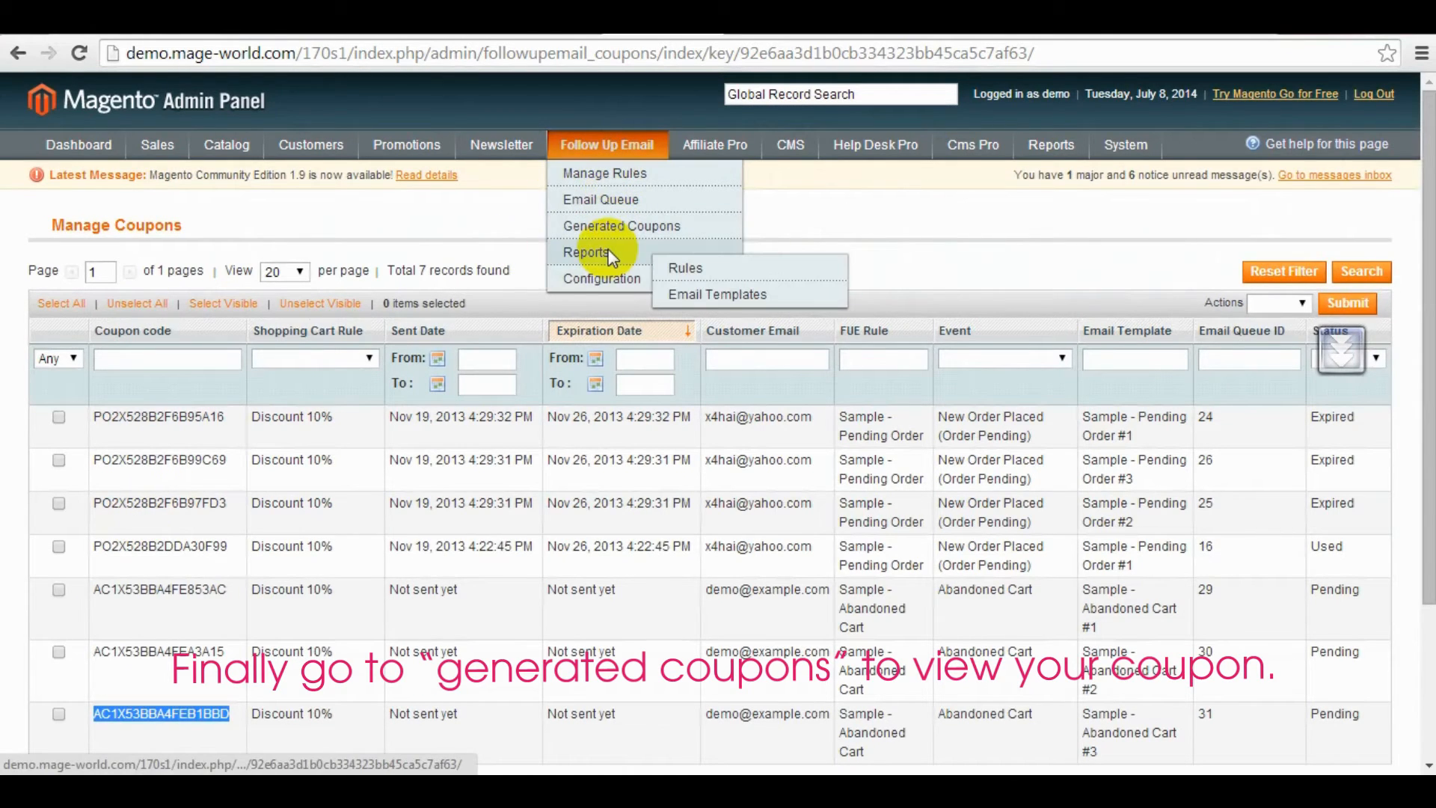
pyautogui.moveTo(686, 268)
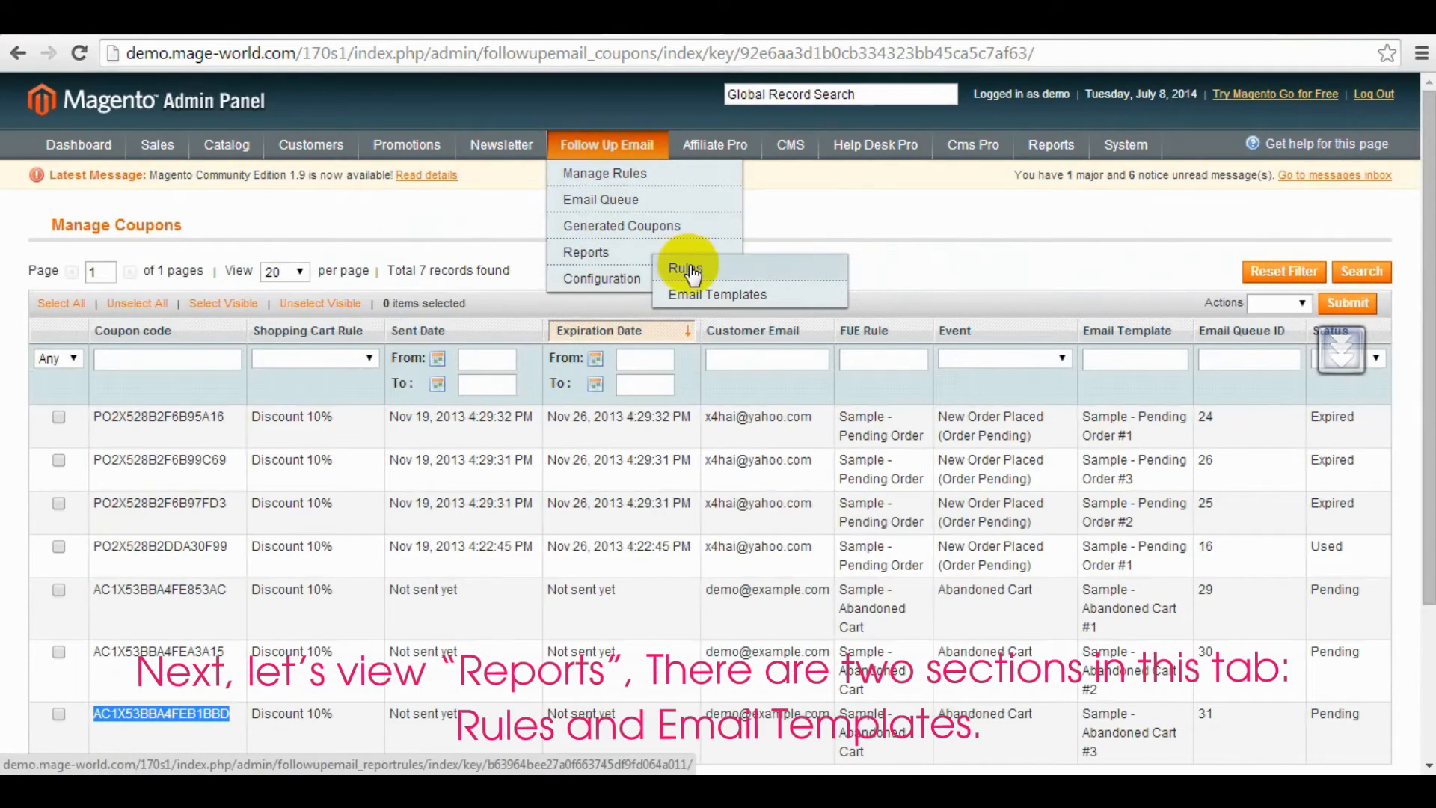
# Step: Show the Rules report from 09/8/2013 to 07/31/2014 by year and refresh its statistics
pyautogui.click(684, 267)
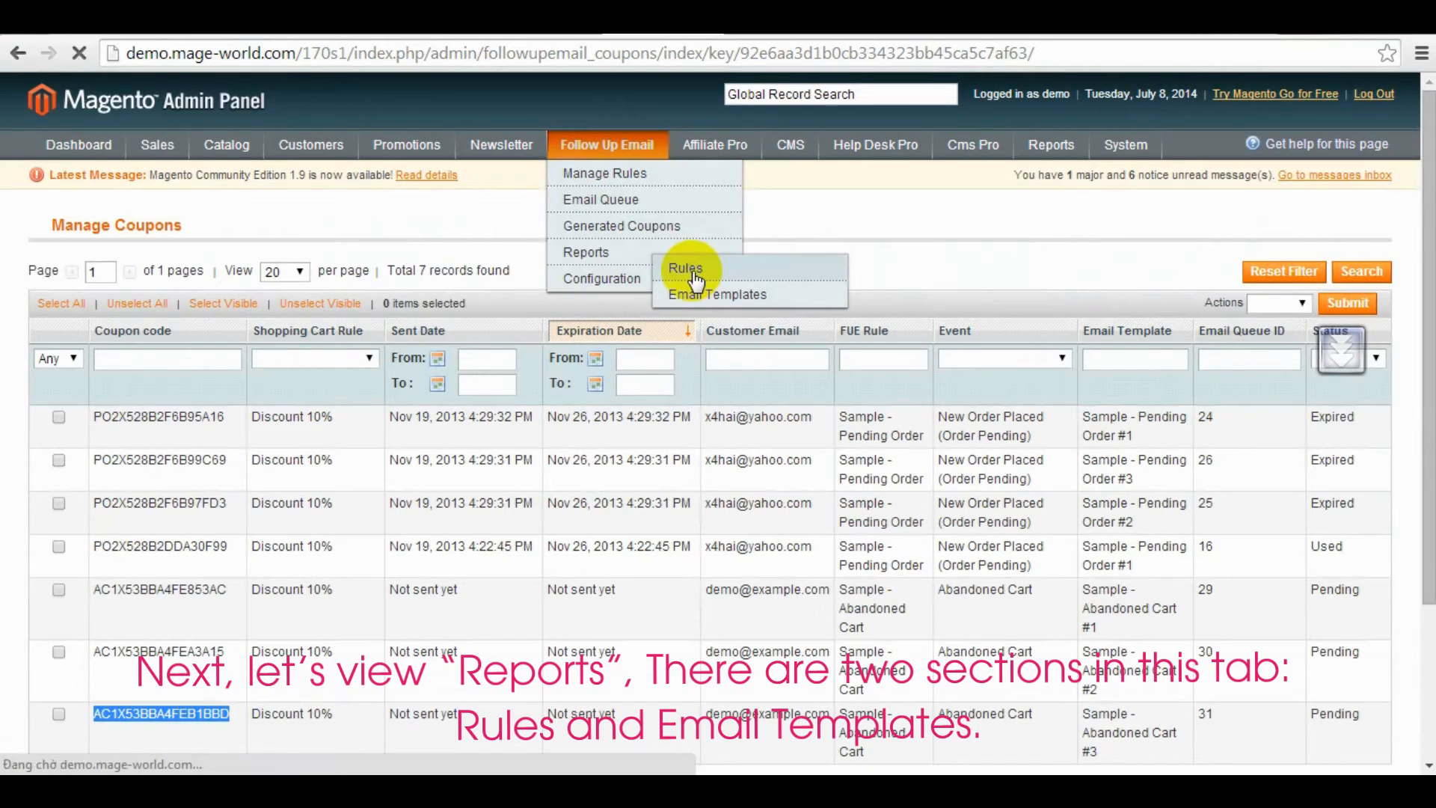
pyautogui.click(685, 267)
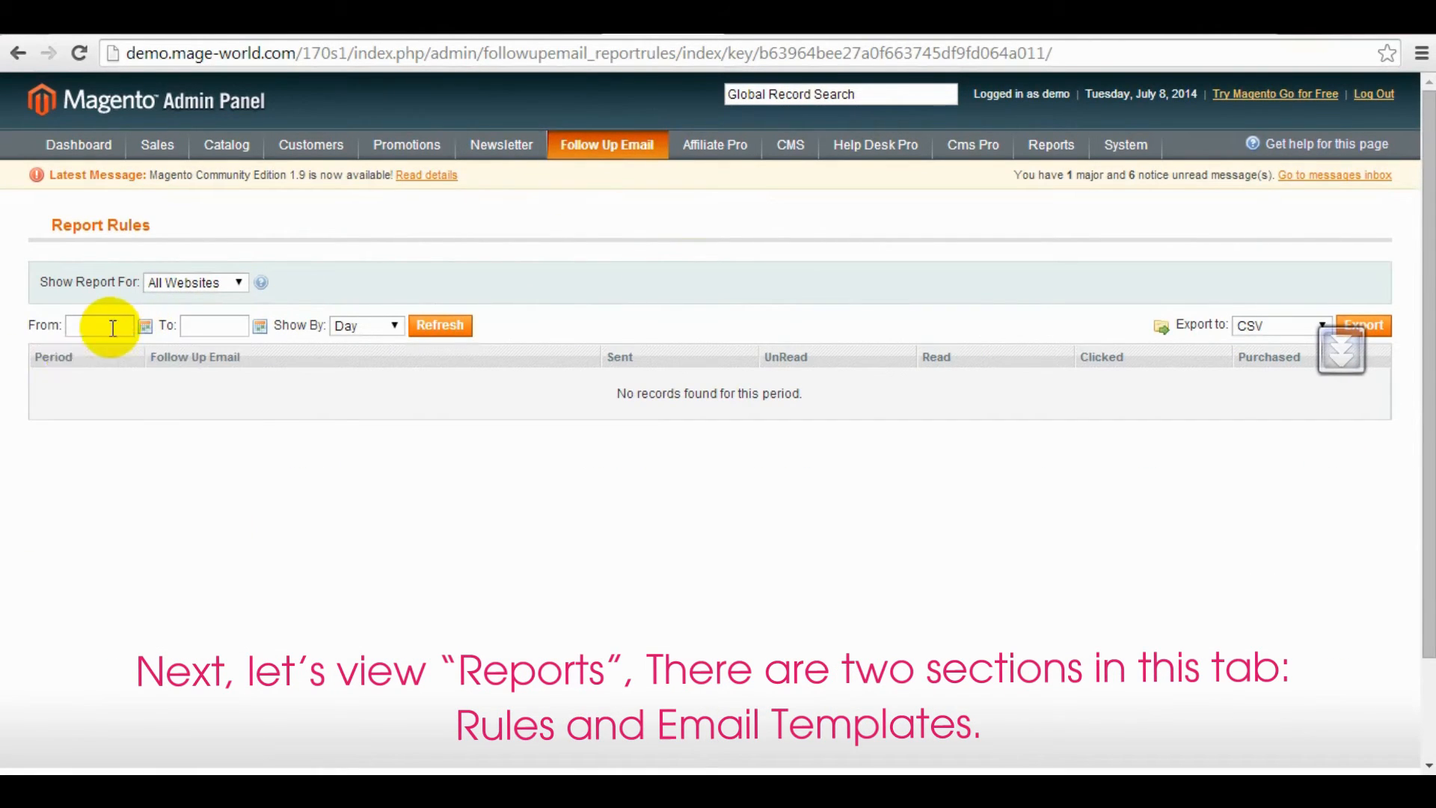
pyautogui.click(145, 324)
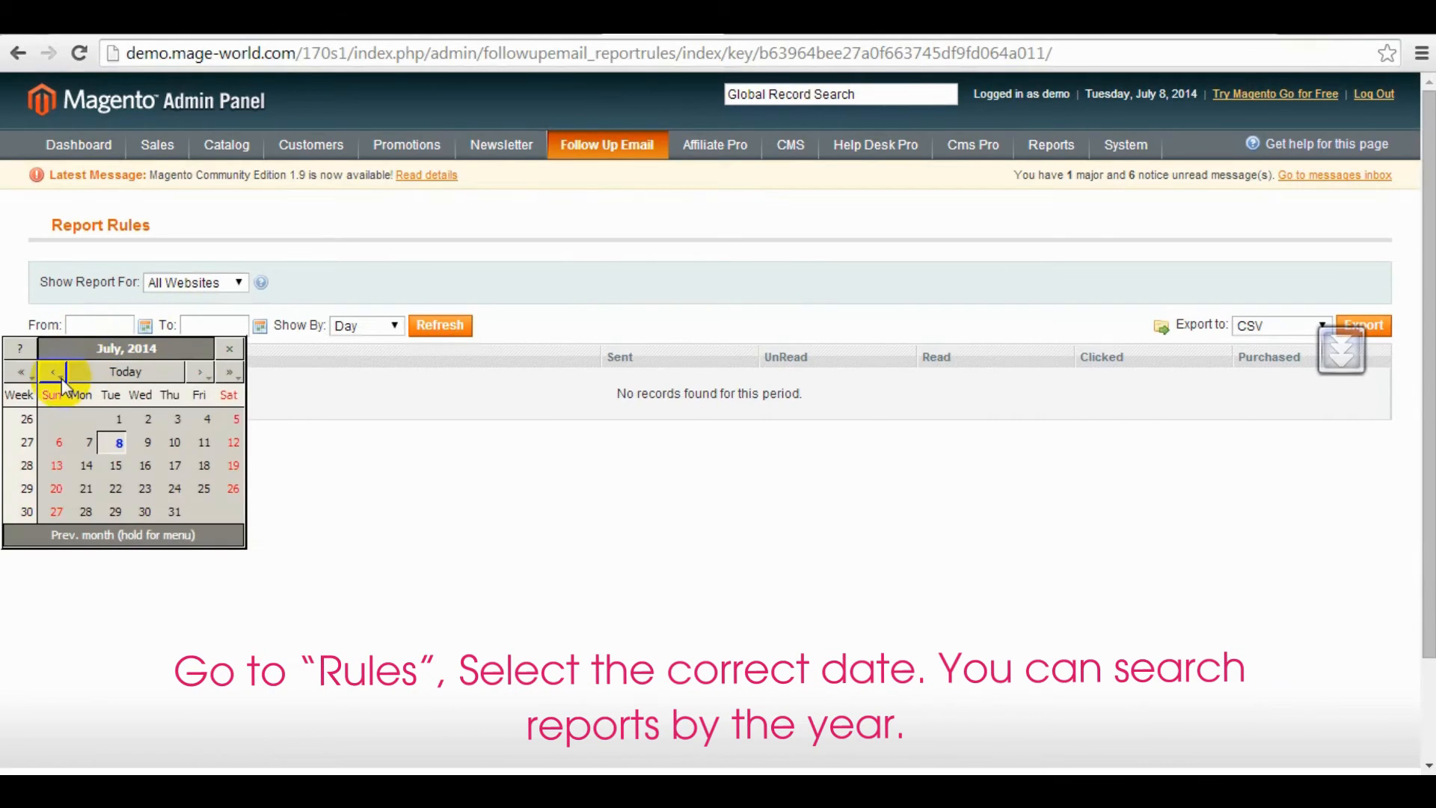
pyautogui.click(53, 371)
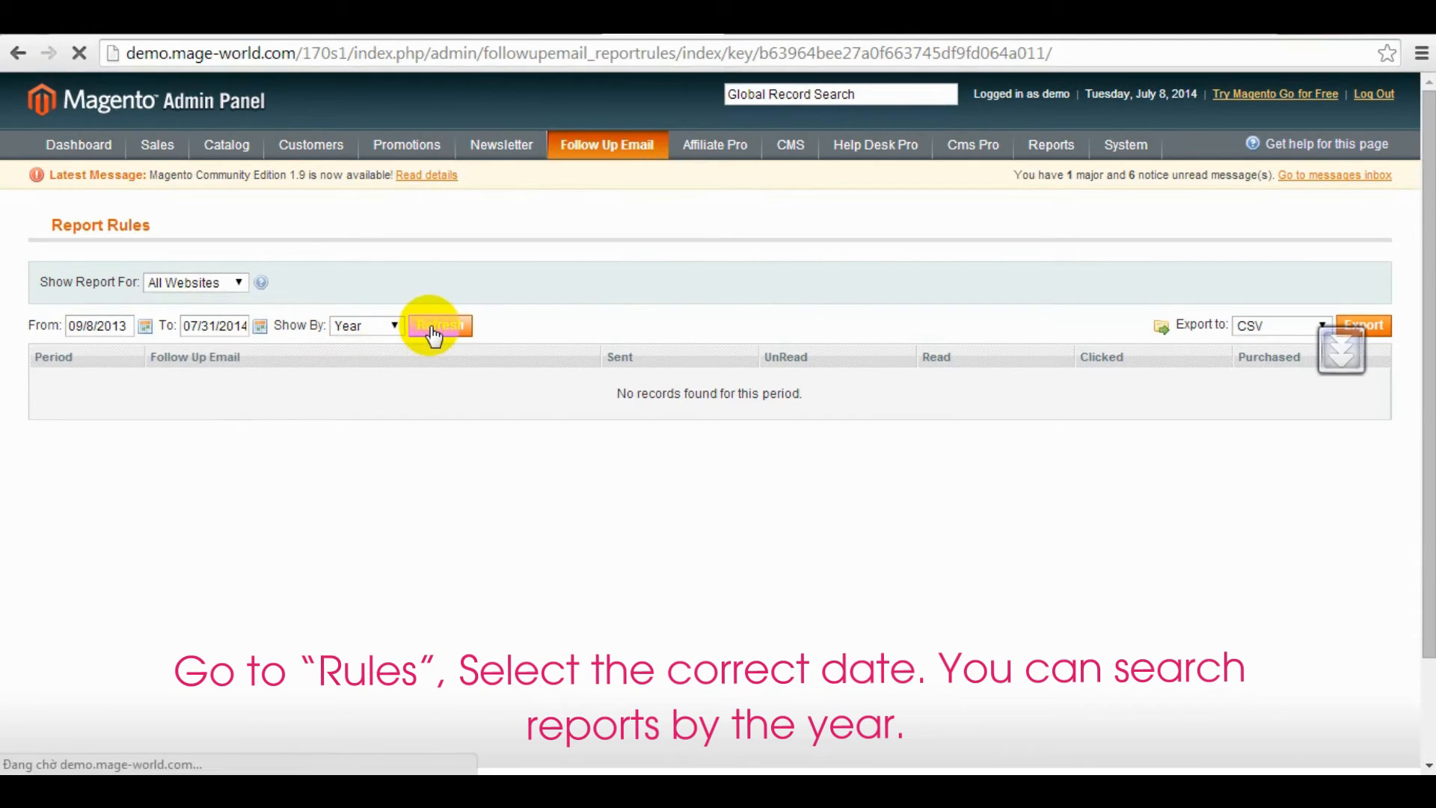
pyautogui.click(440, 324)
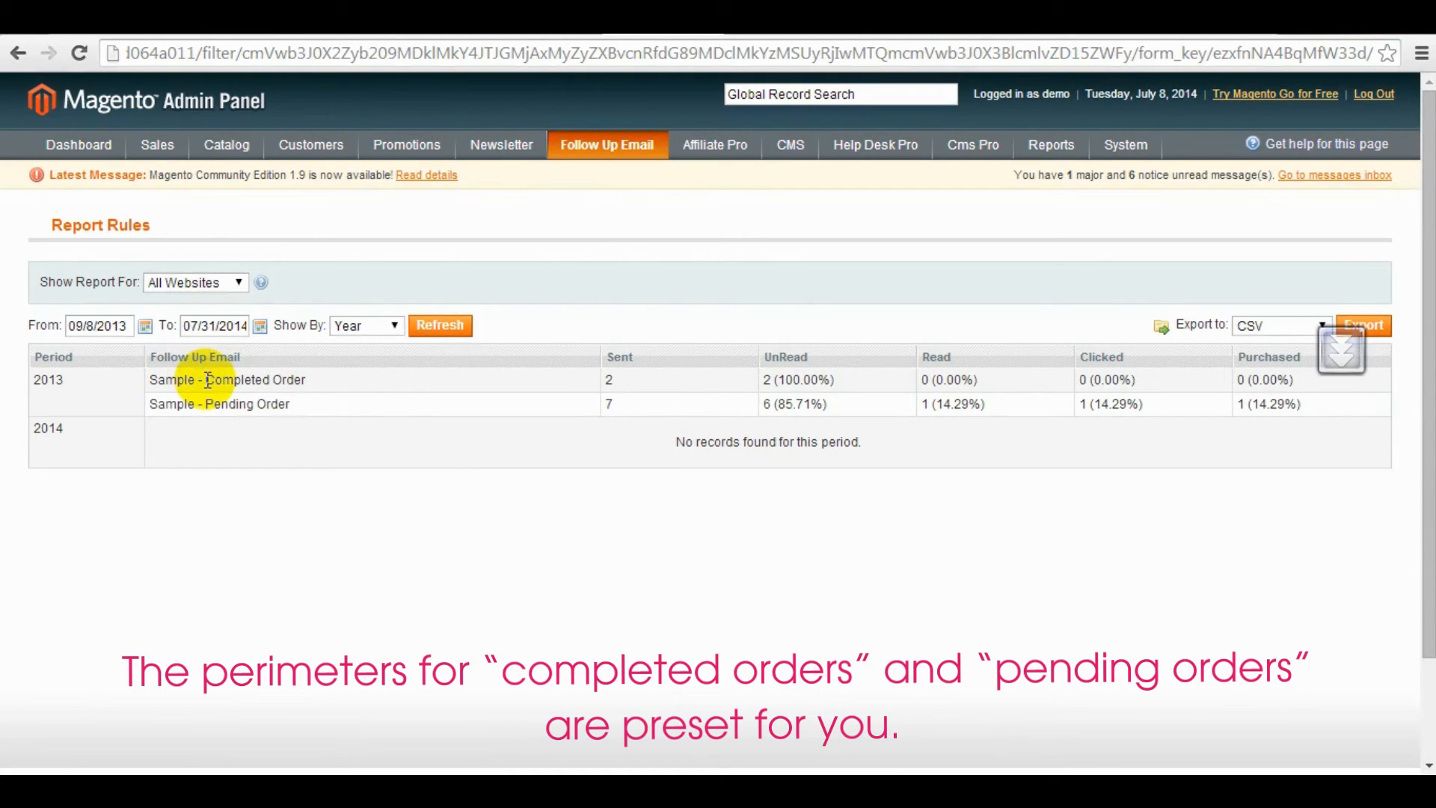
pyautogui.moveTo(756, 382)
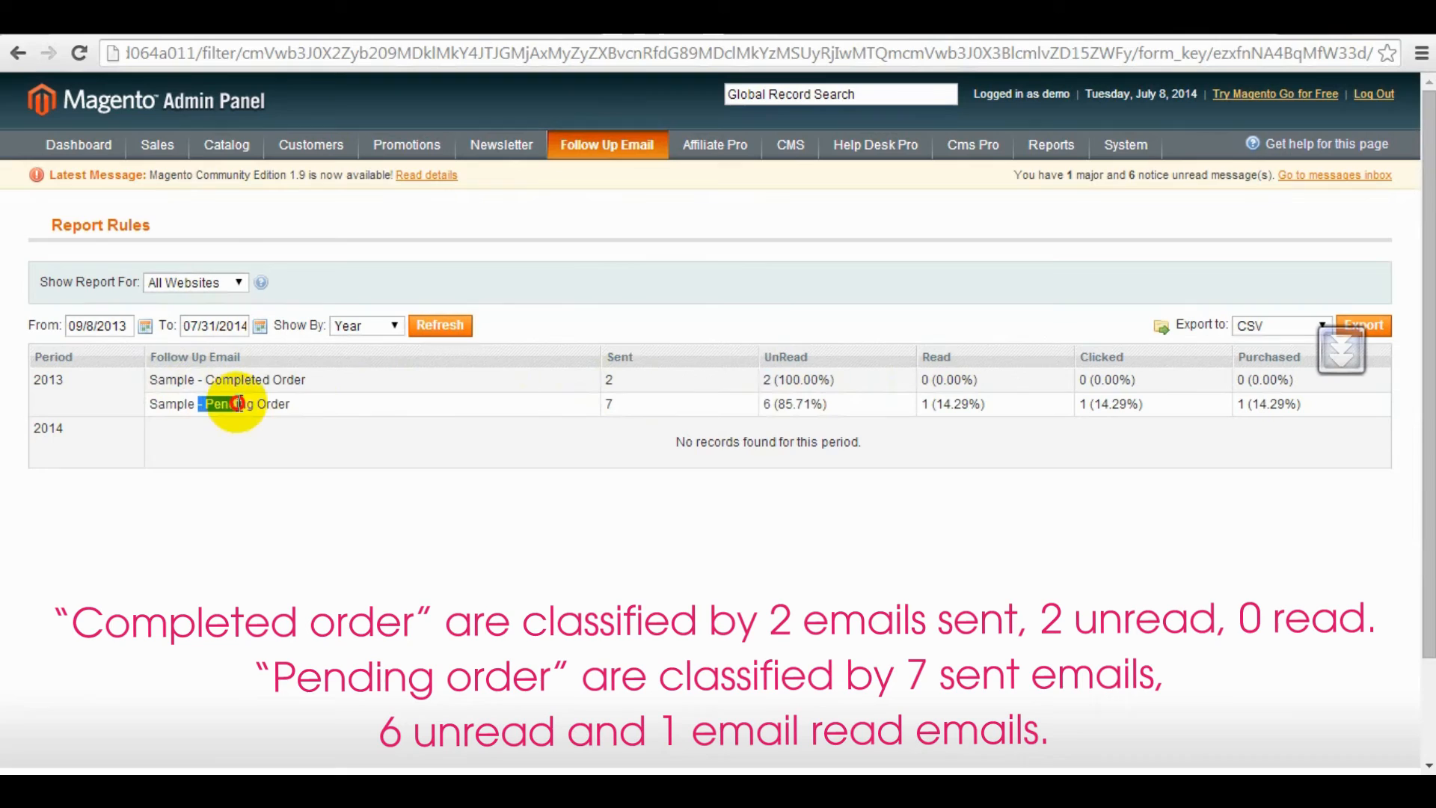
pyautogui.moveTo(611, 404)
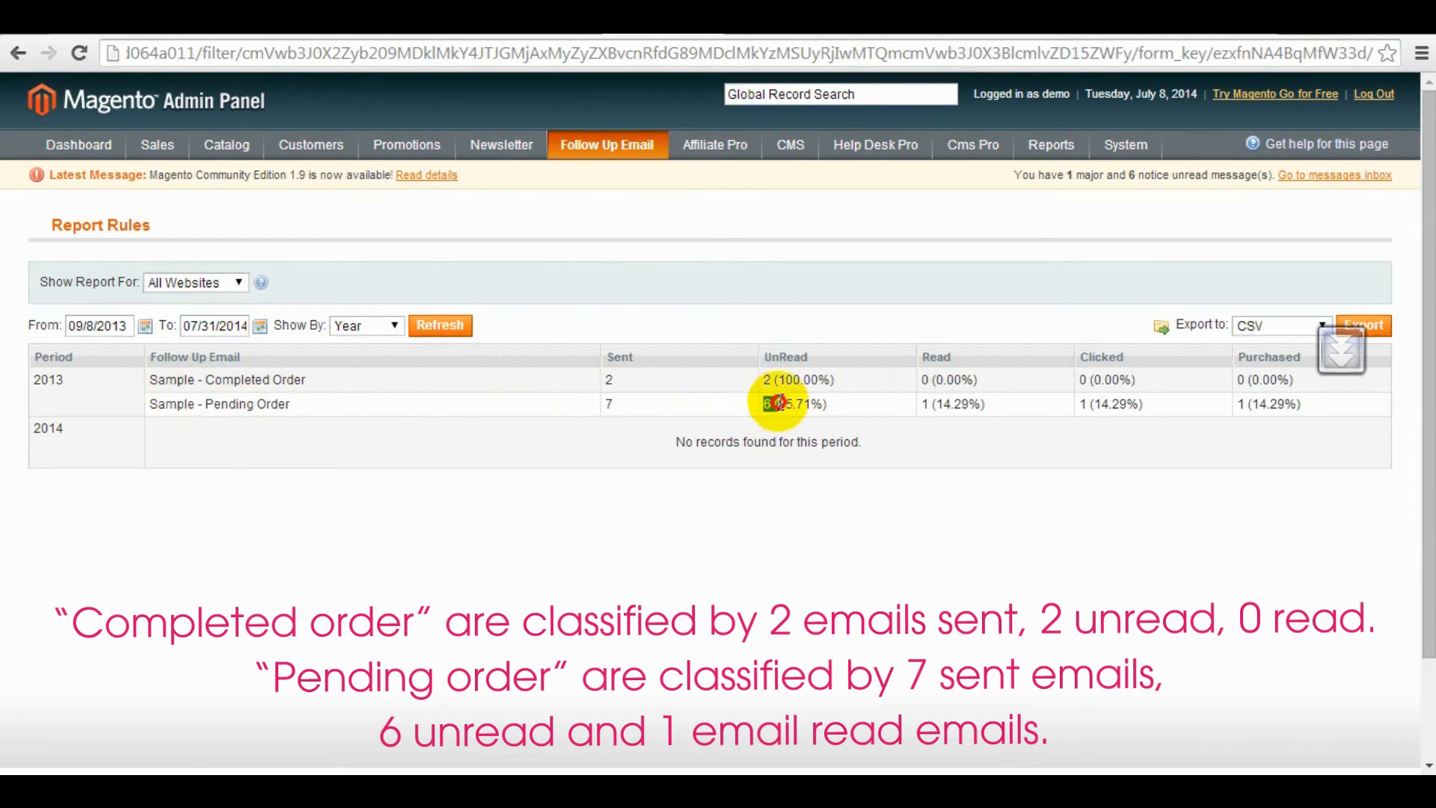
pyautogui.moveTo(695, 193)
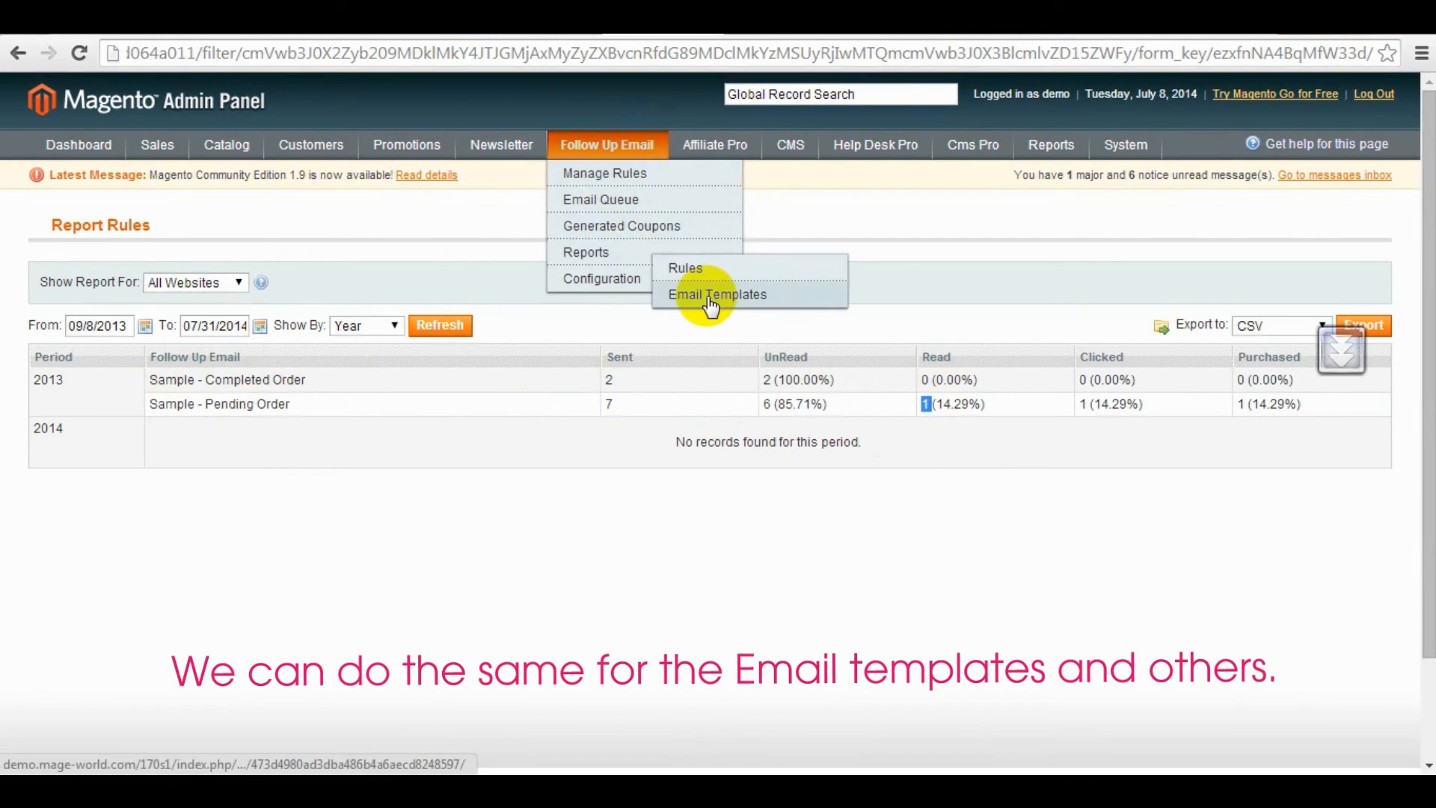
# Step: Run the Email Templates report from 10/8/2013 to 07/31/2014 grouped by year and refresh it
pyautogui.click(717, 294)
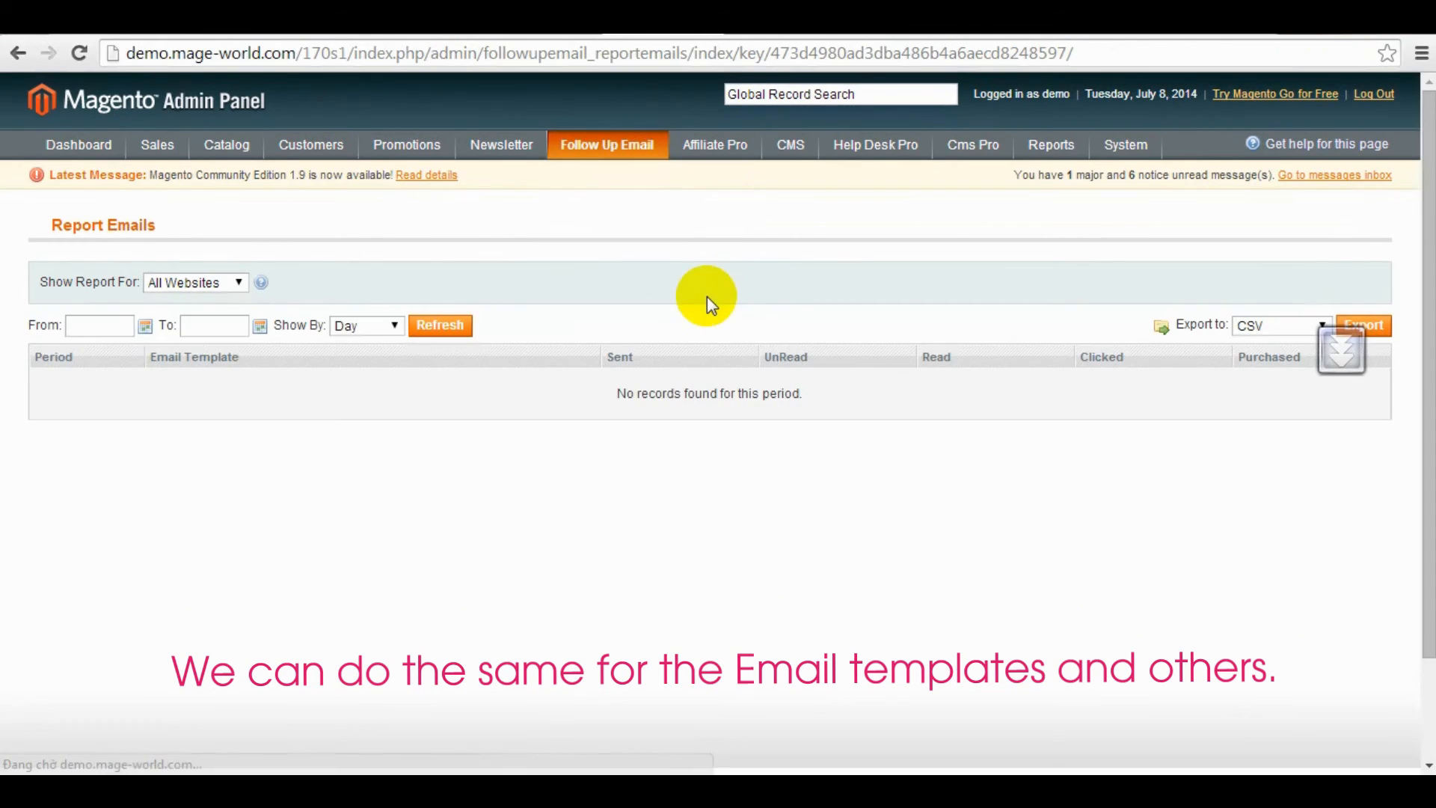
pyautogui.click(146, 325)
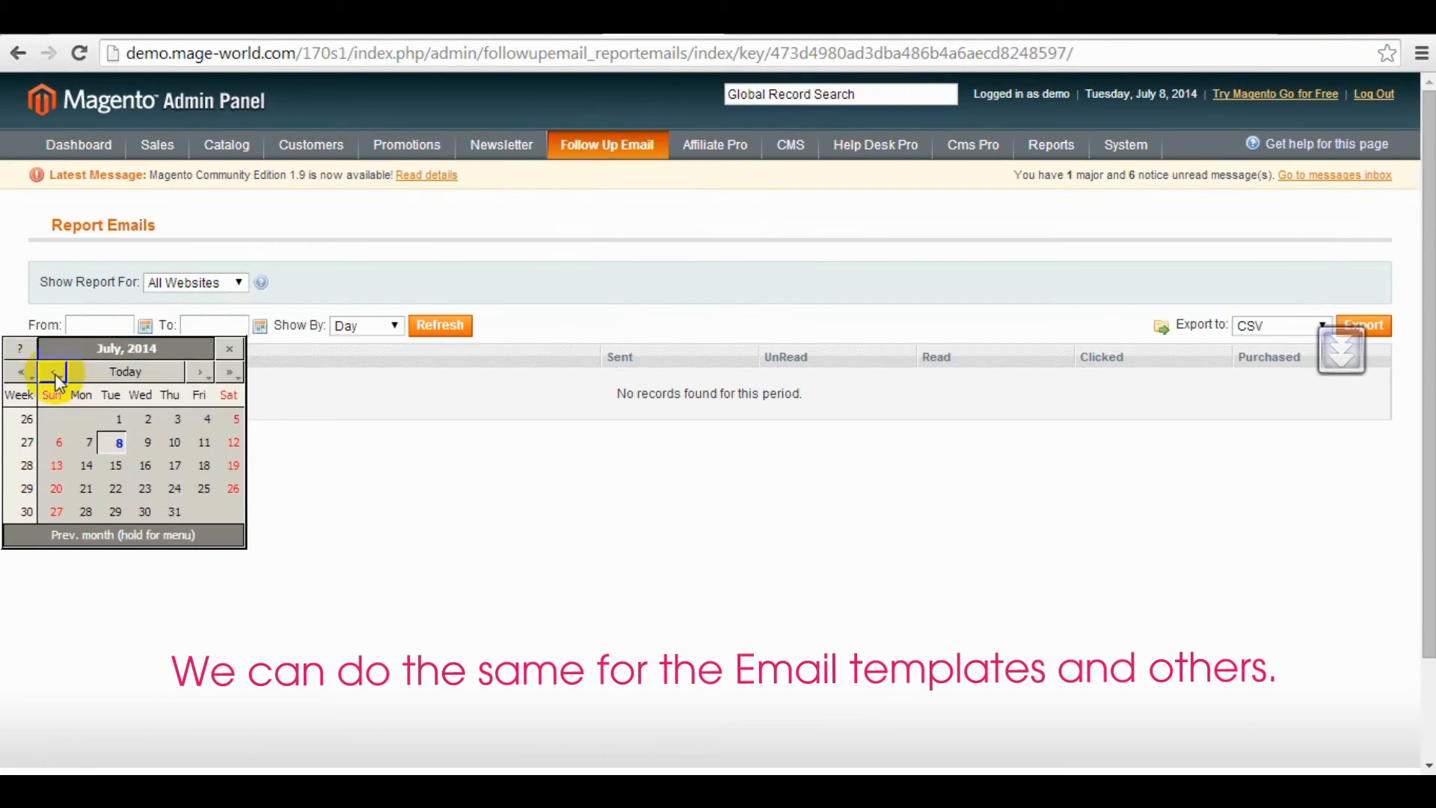
pyautogui.click(52, 371)
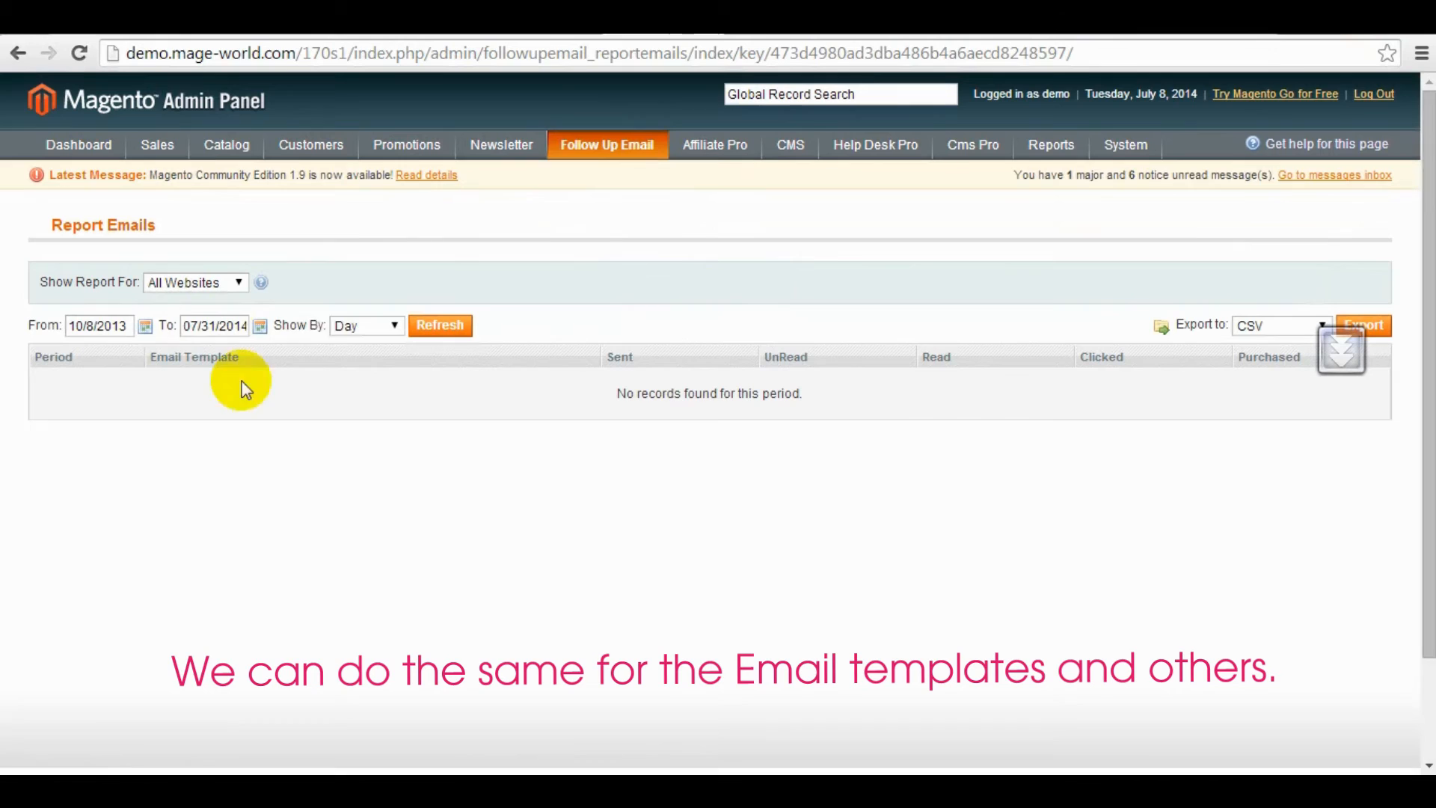
pyautogui.click(440, 324)
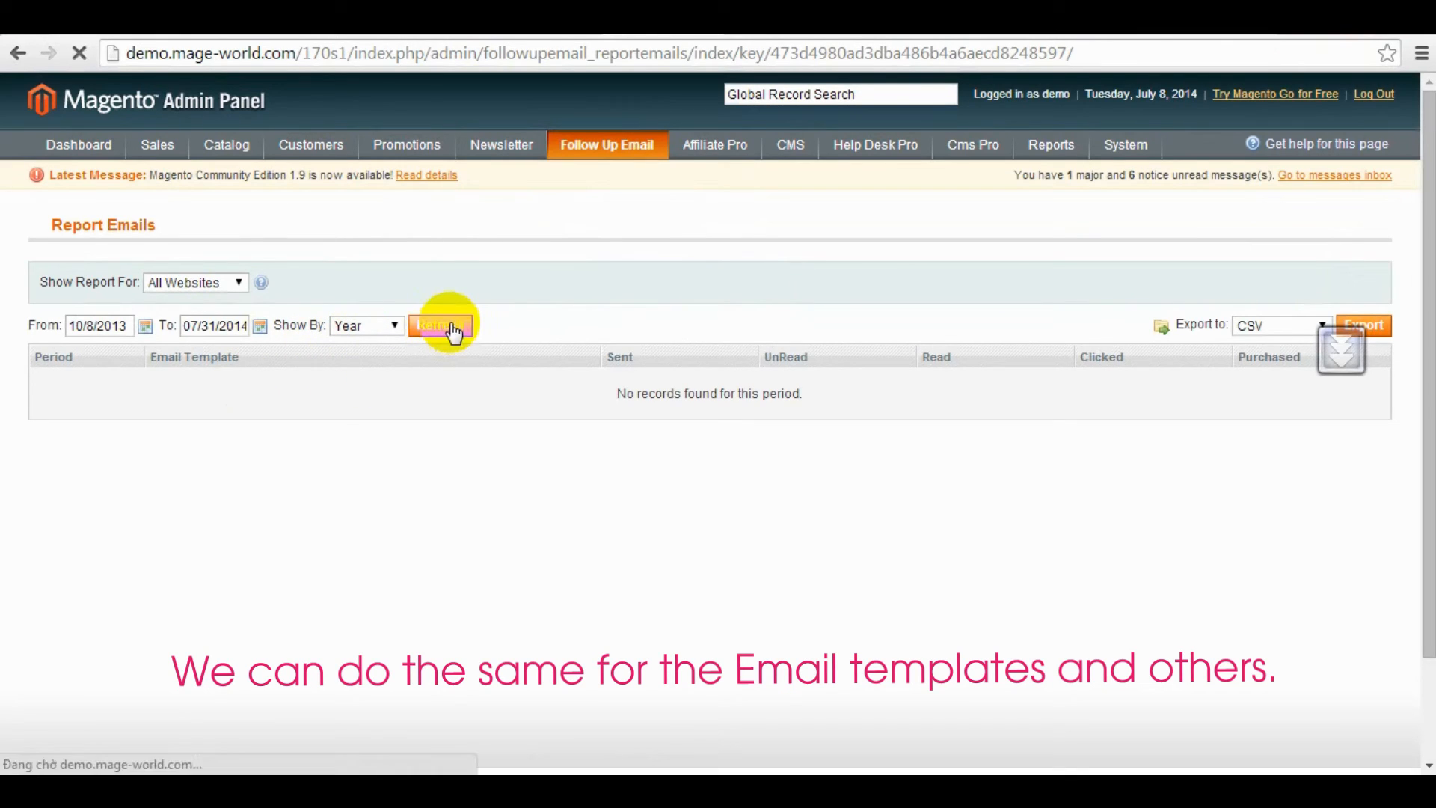
pyautogui.click(440, 325)
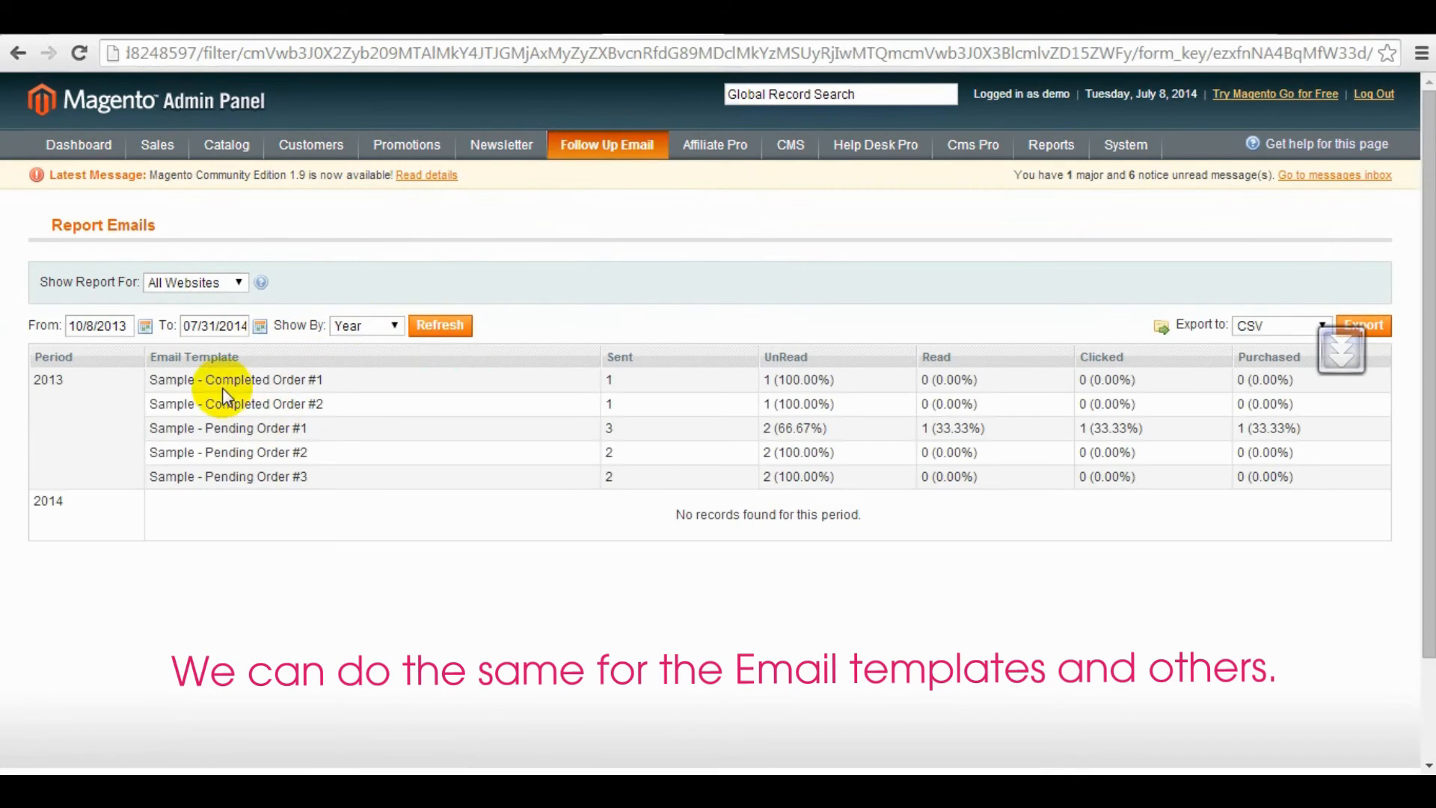
pyautogui.moveTo(207, 378)
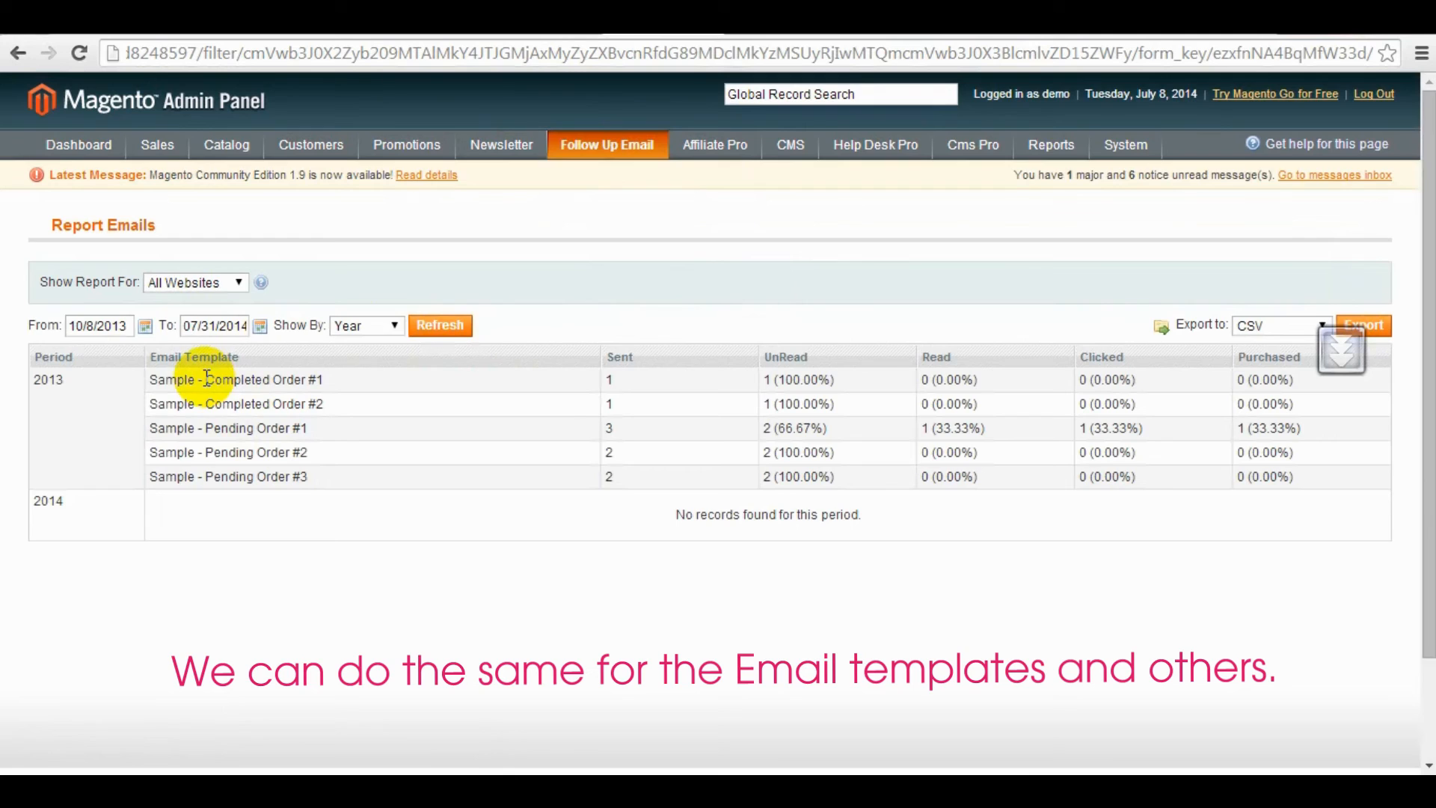
pyautogui.moveTo(315, 379)
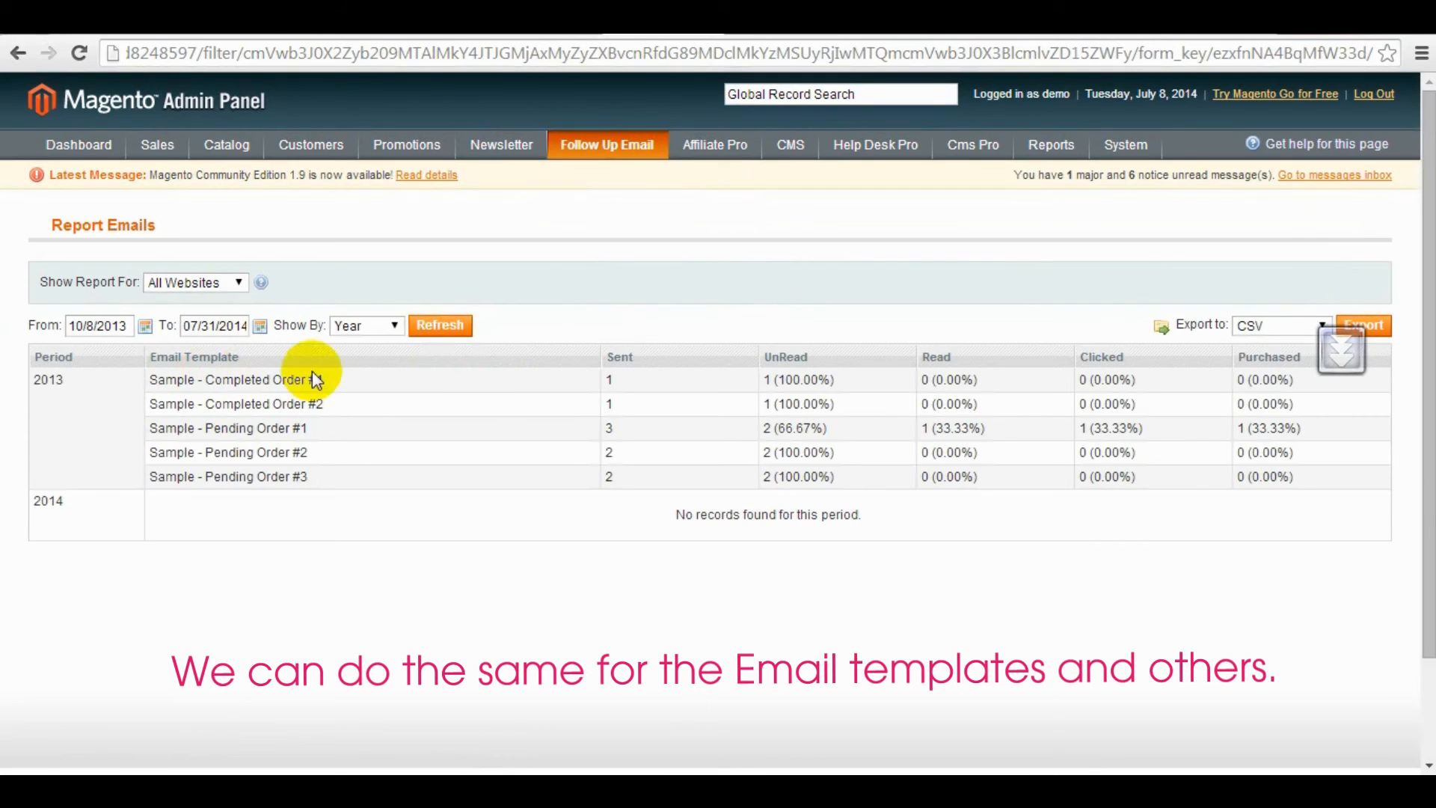
pyautogui.moveTo(774, 376)
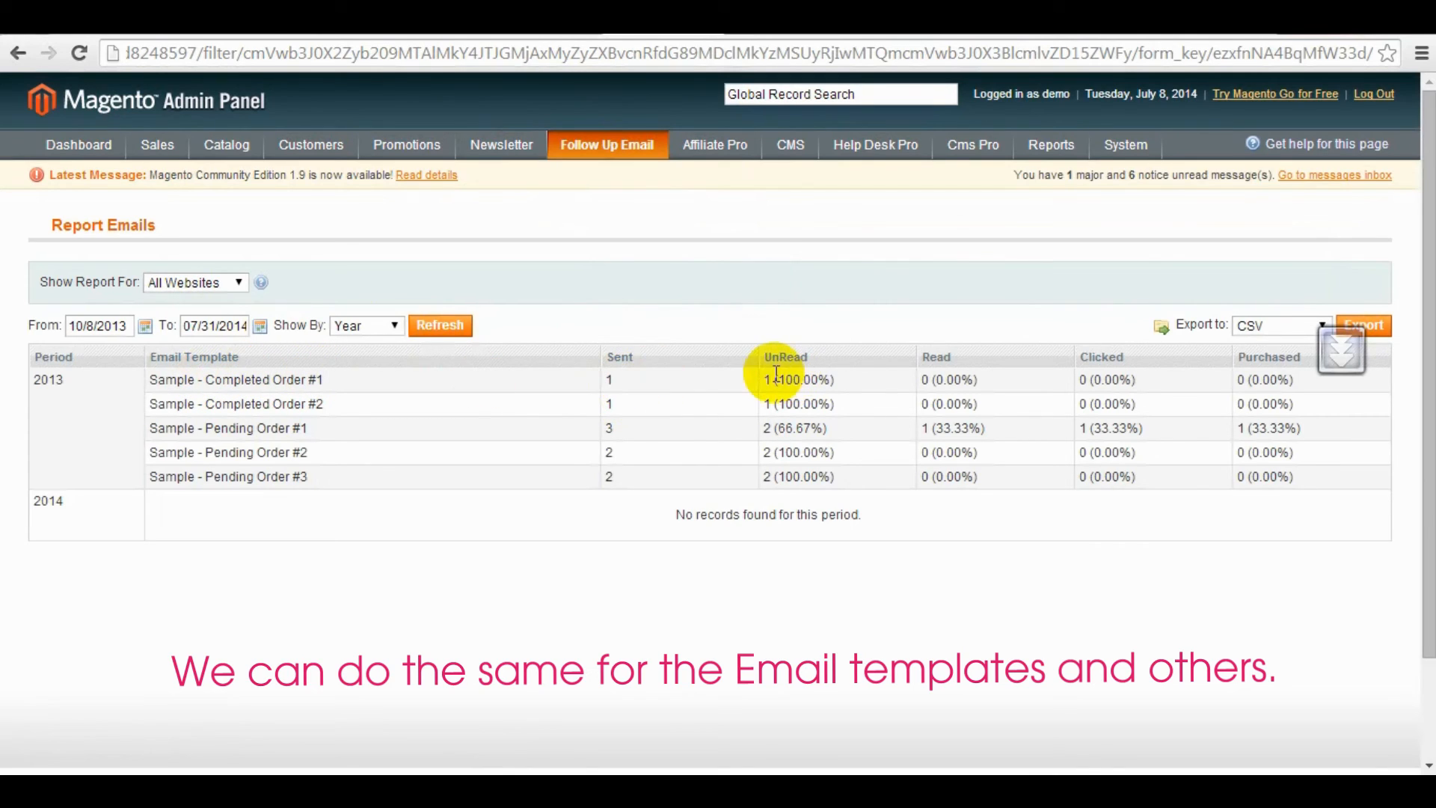
pyautogui.moveTo(298, 403)
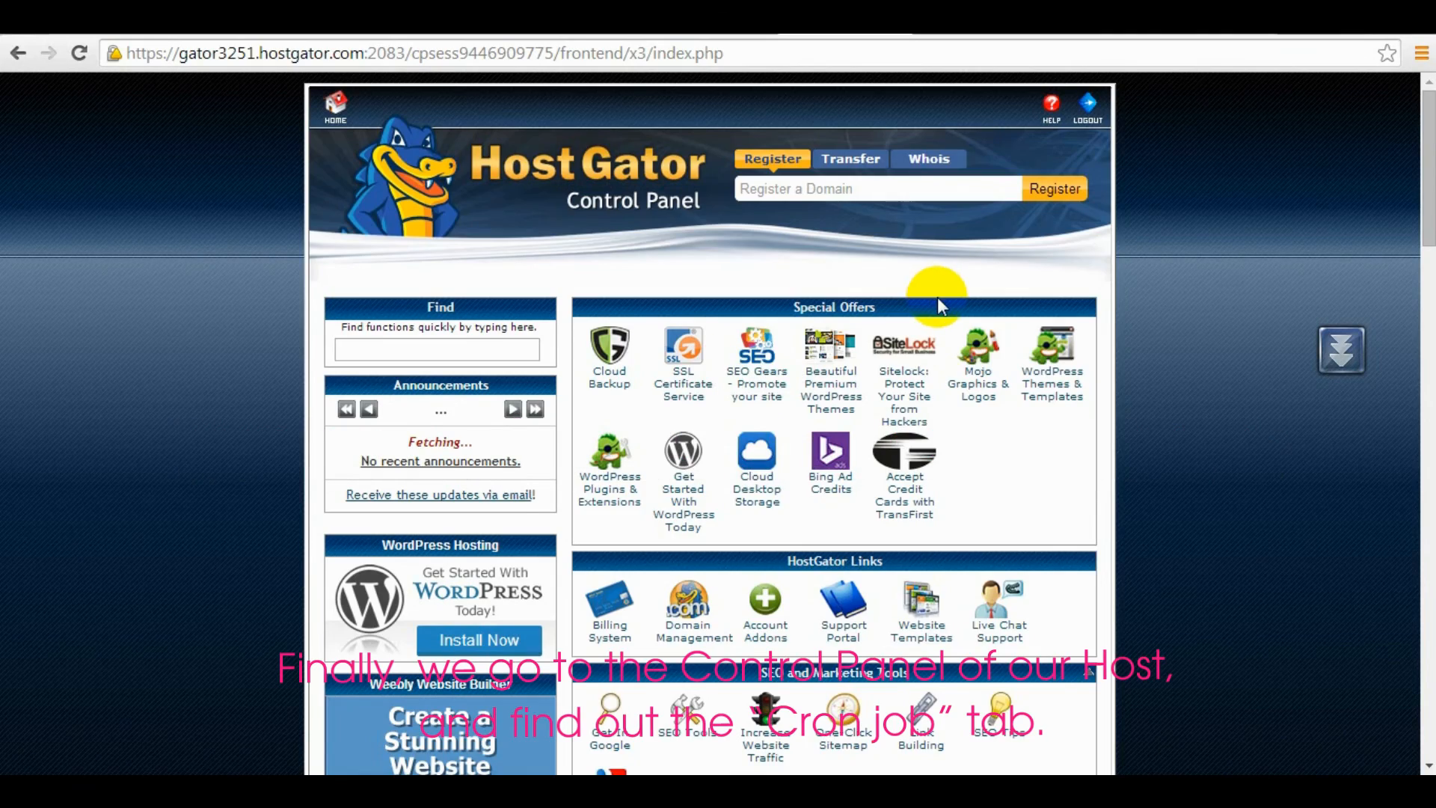
# Step: Reach the Advanced section of the cPanel home and launch Cron jobs
pyautogui.scroll(-3)
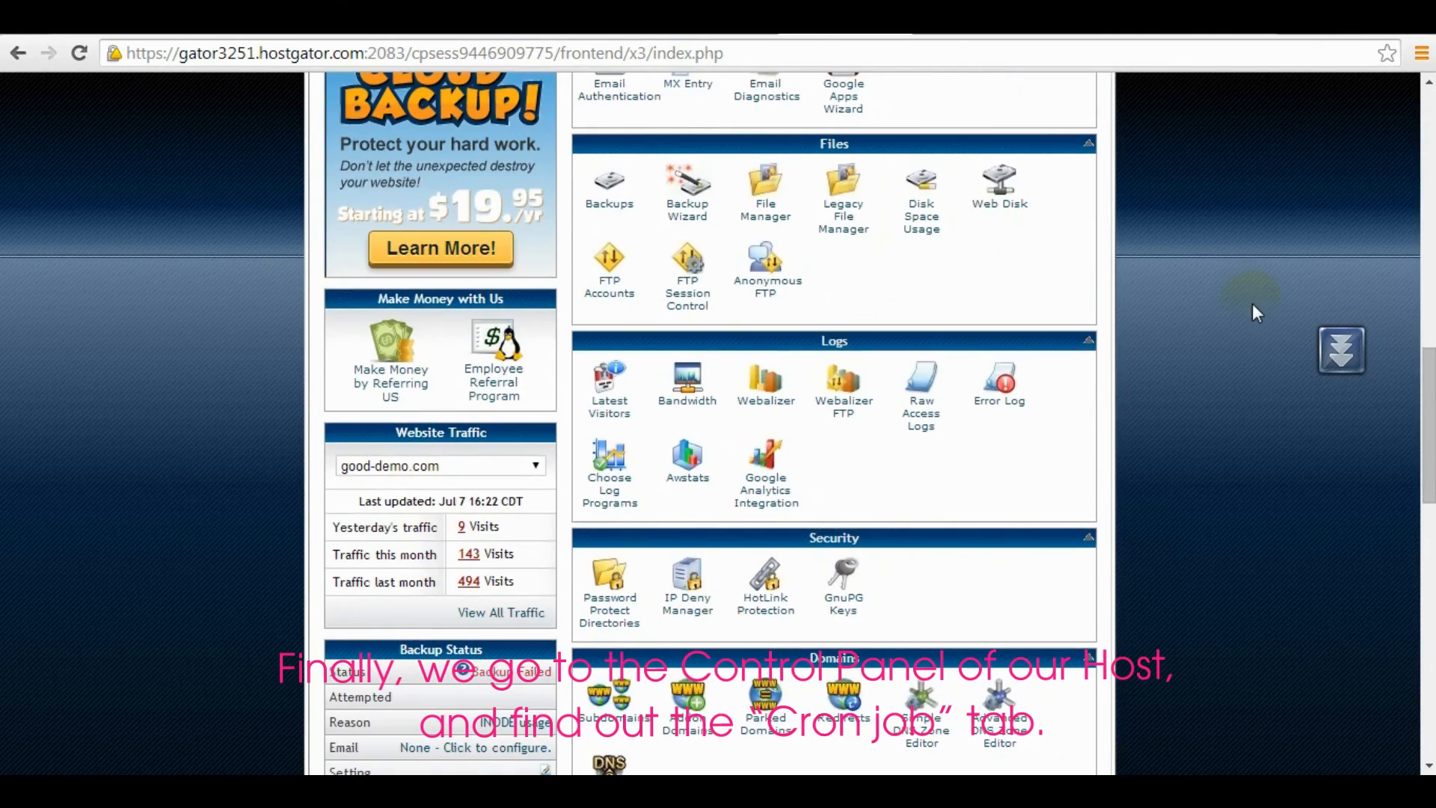
pyautogui.scroll(-3)
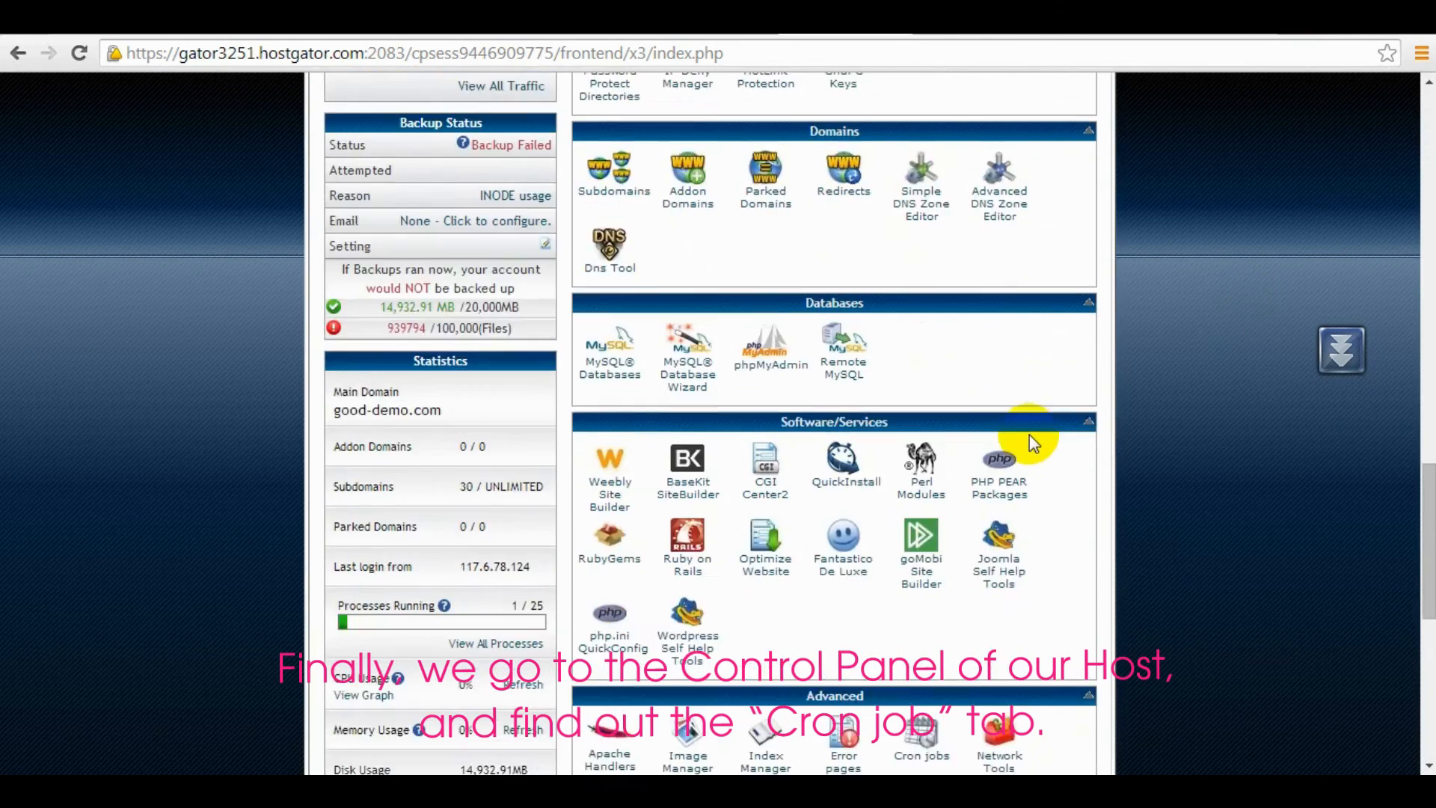
pyautogui.scroll(-3)
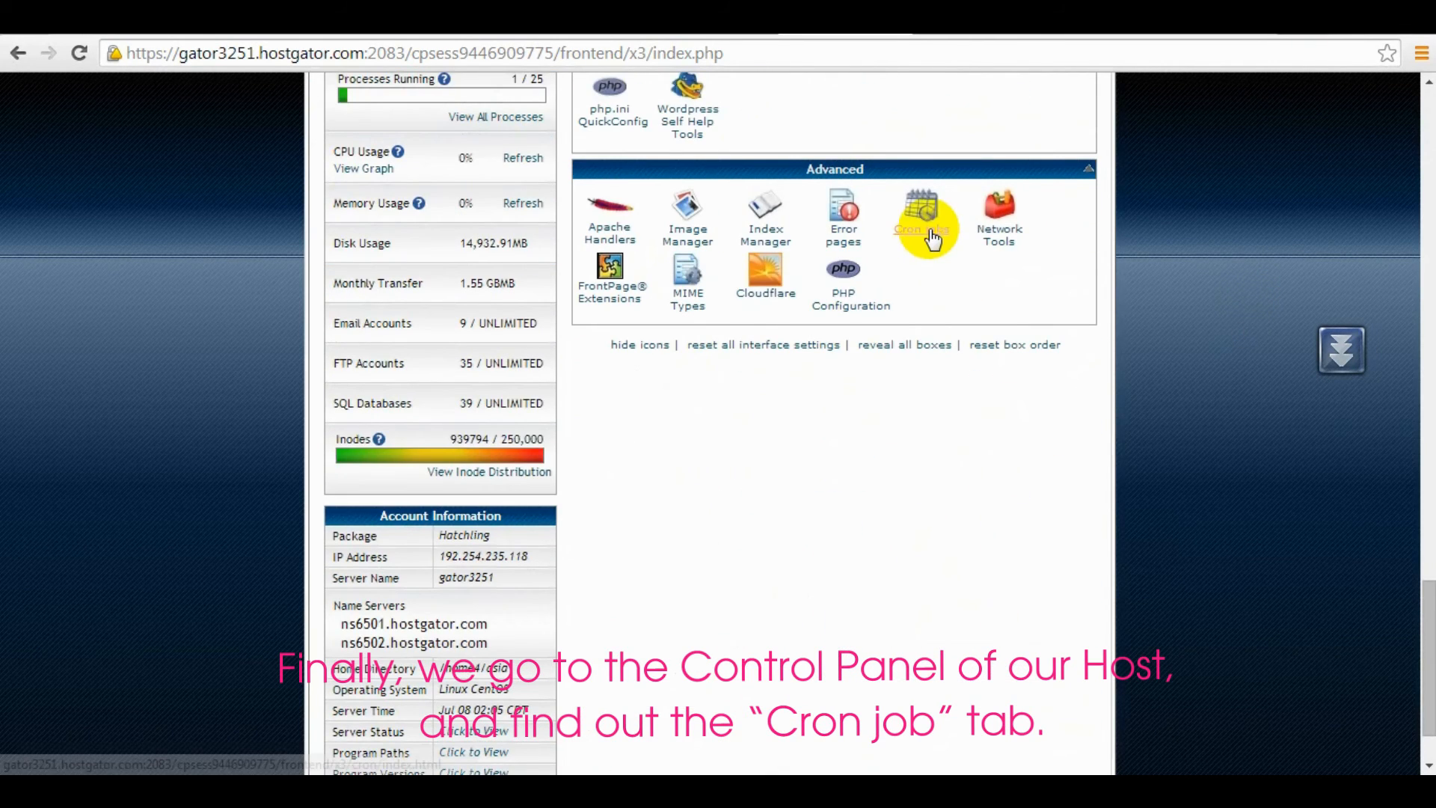
pyautogui.click(923, 211)
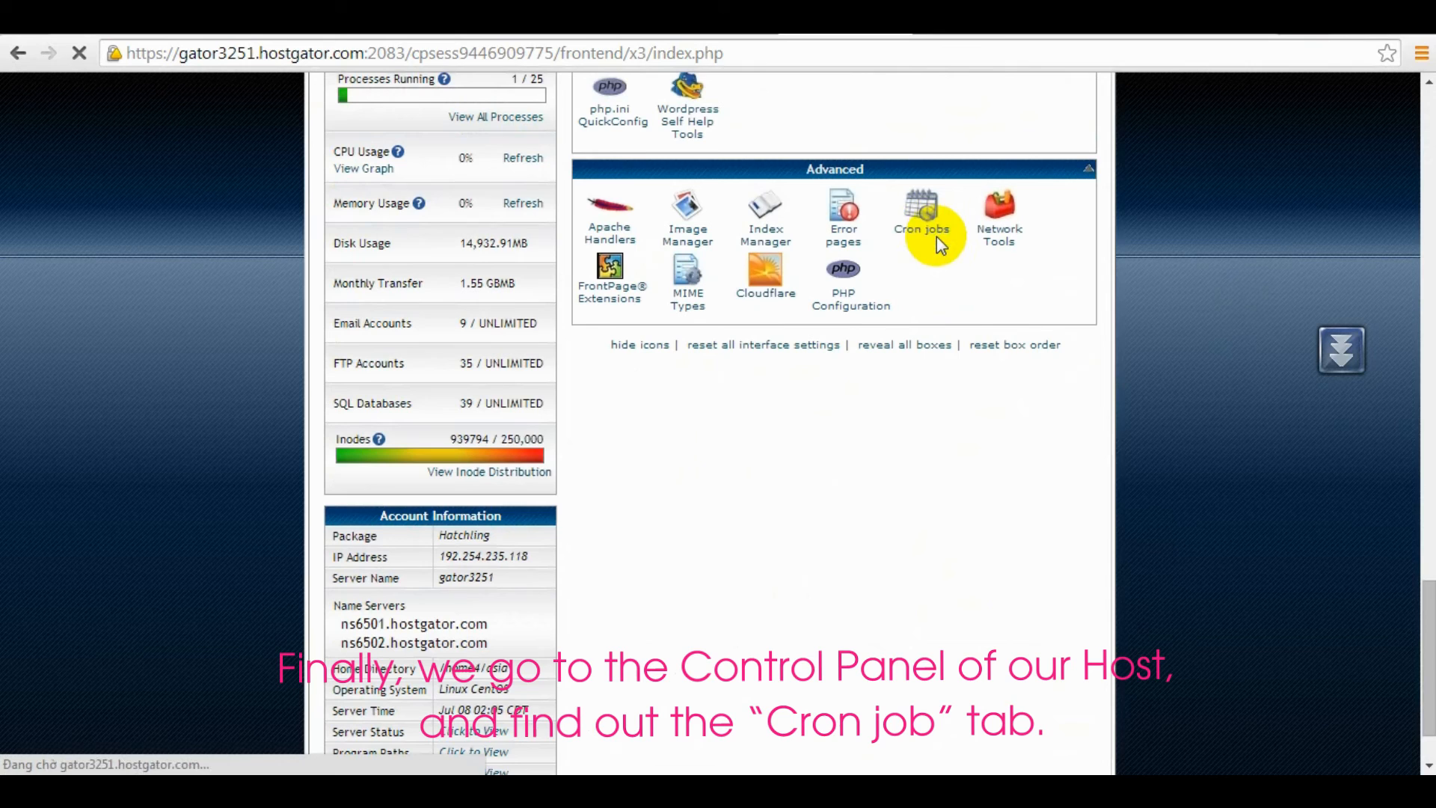
pyautogui.click(920, 211)
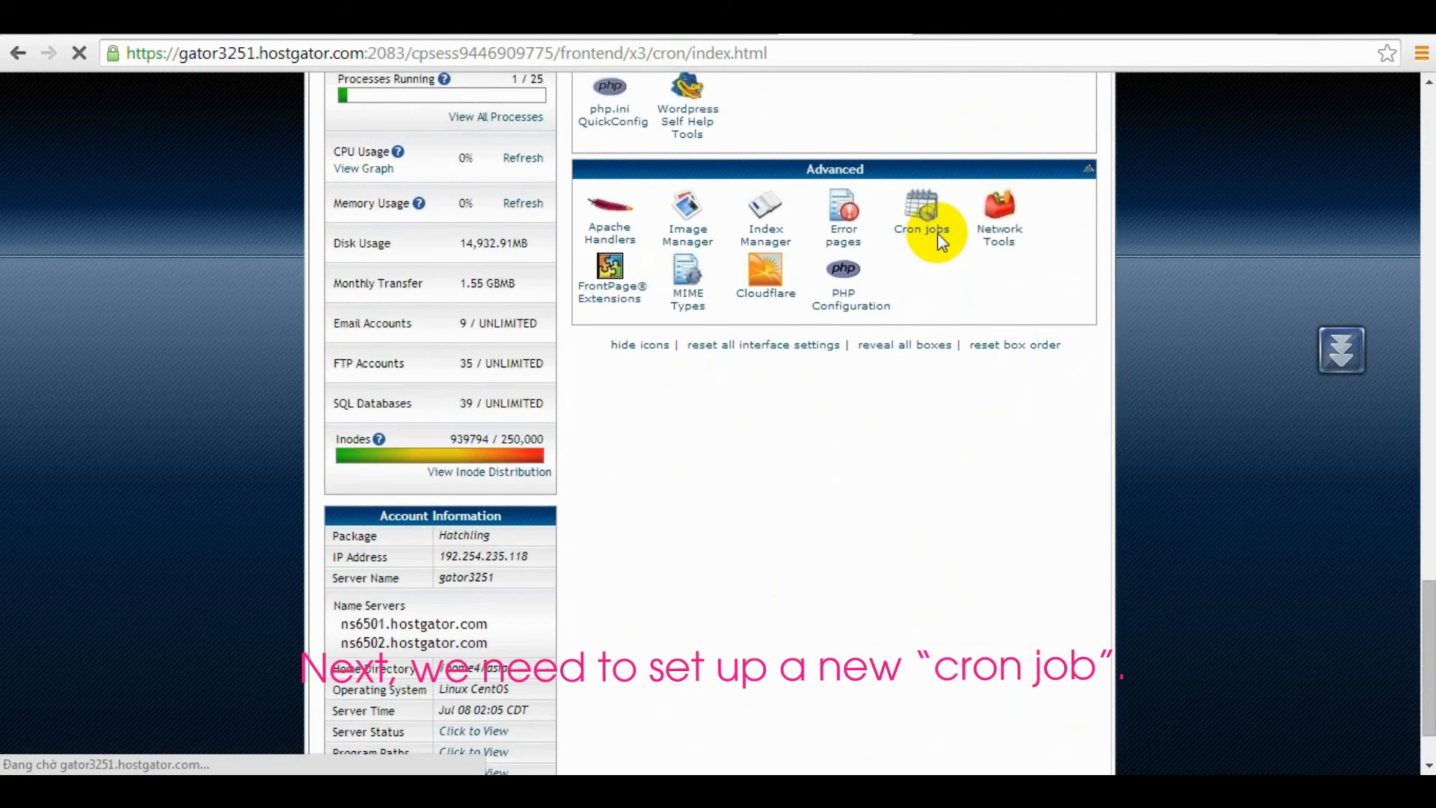
# Step: Set the new cron job timing to minute 5, every hour, day, month and weekday
pyautogui.click(921, 207)
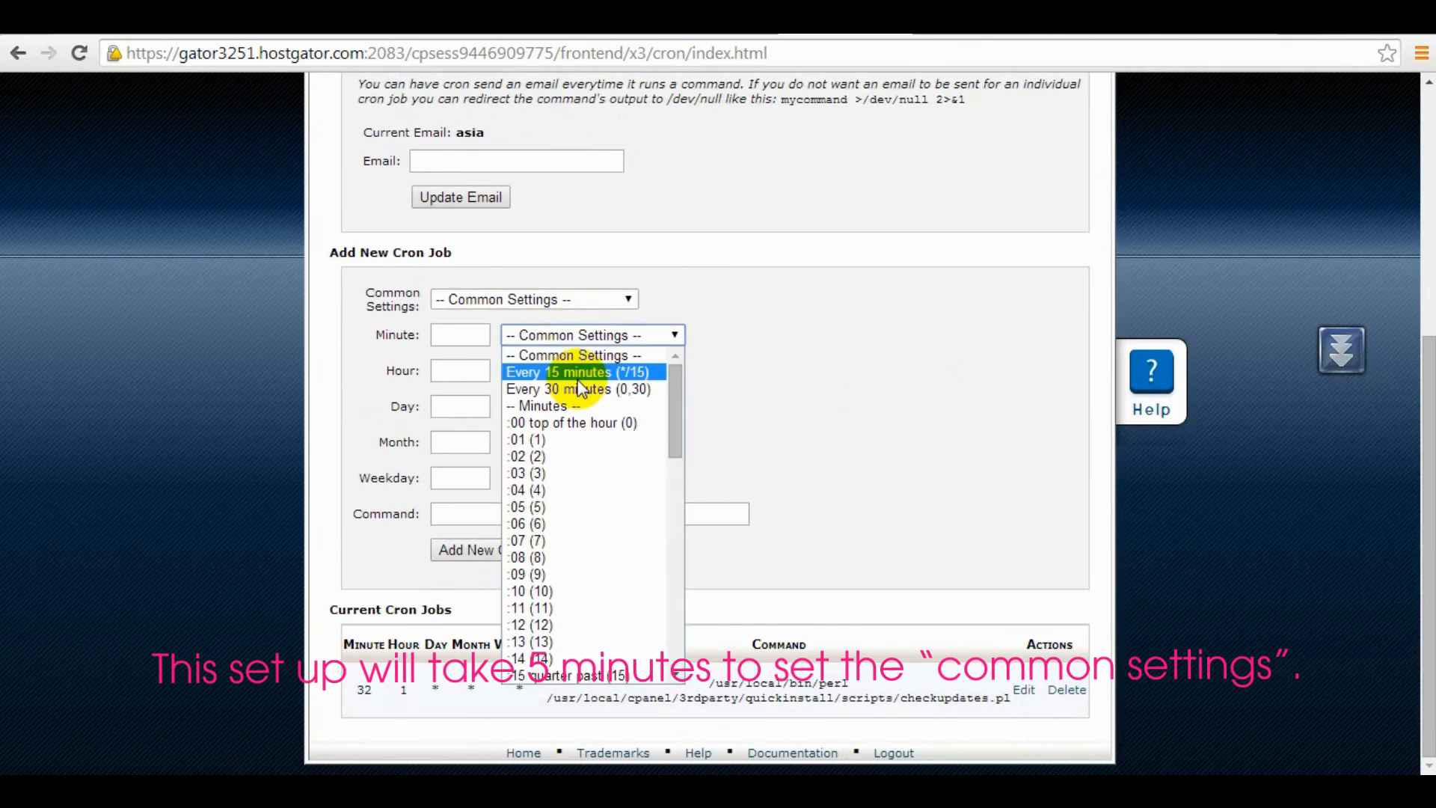
pyautogui.click(527, 507)
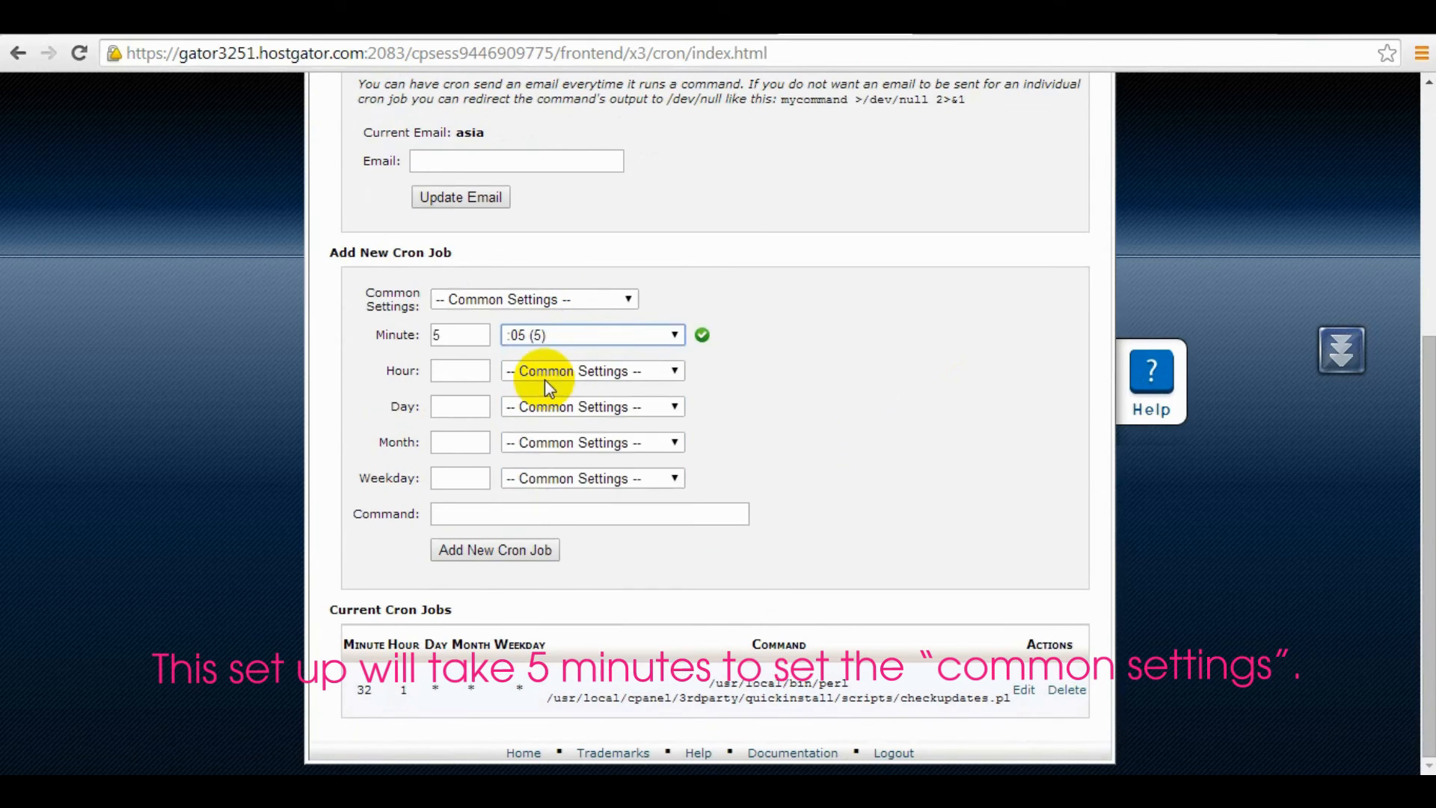
pyautogui.click(592, 370)
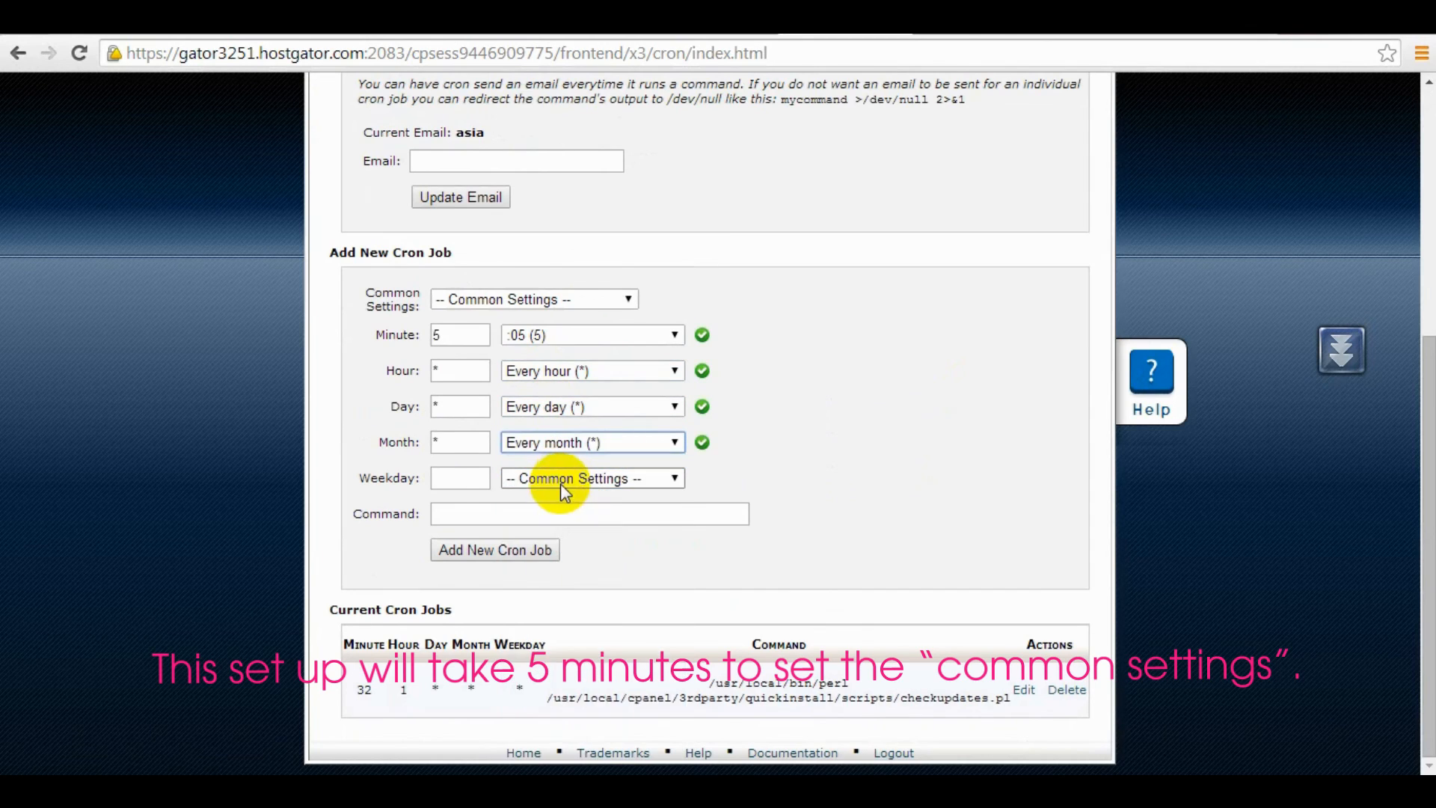
pyautogui.click(593, 478)
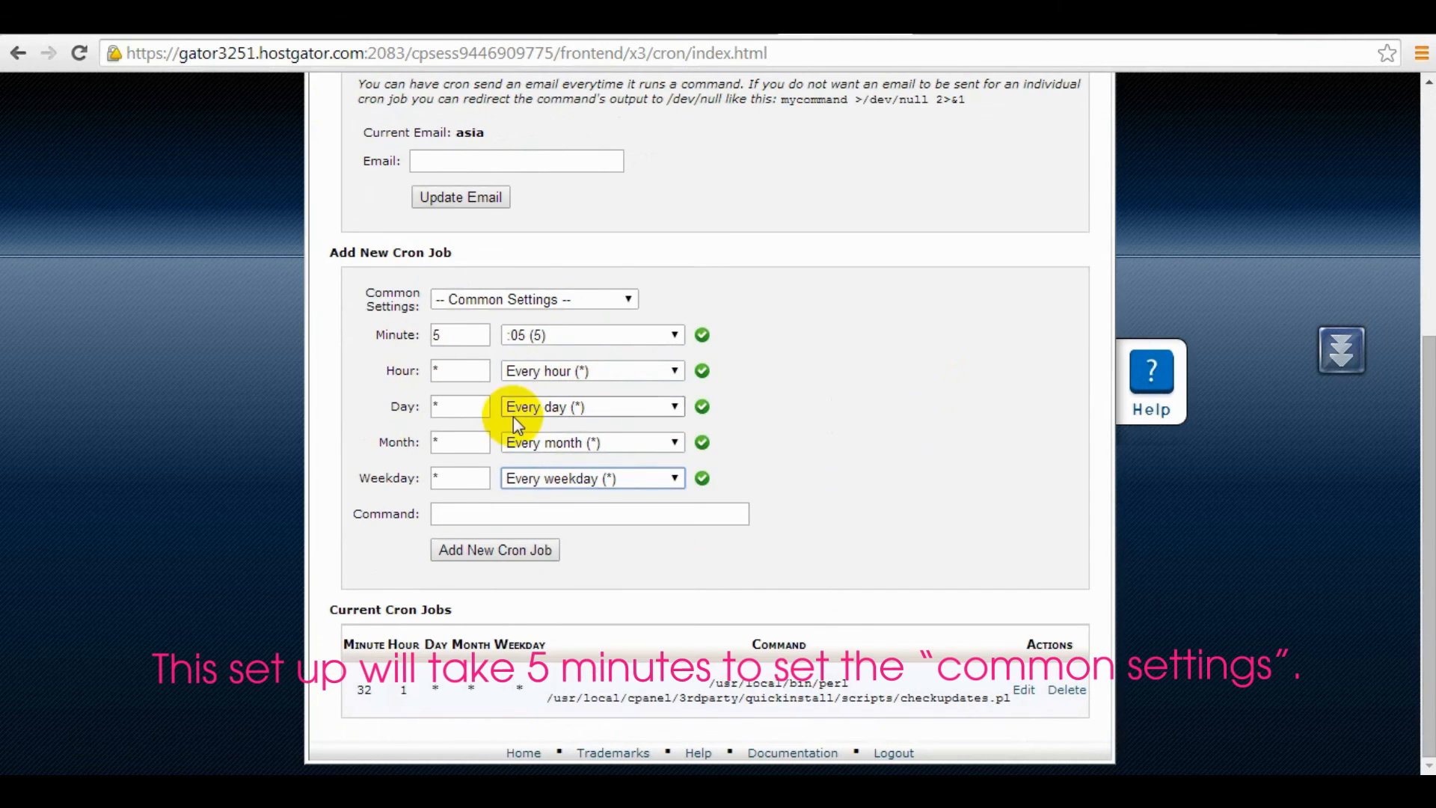